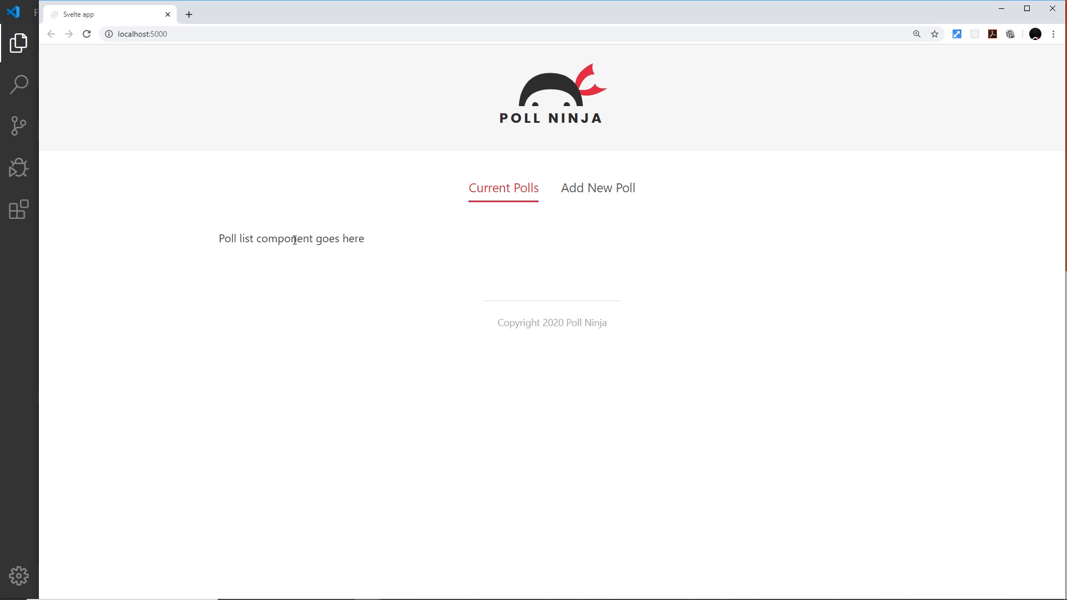
- Show the Add New Poll section of the Poll Ninja app in Chrome
left_click(597, 188)
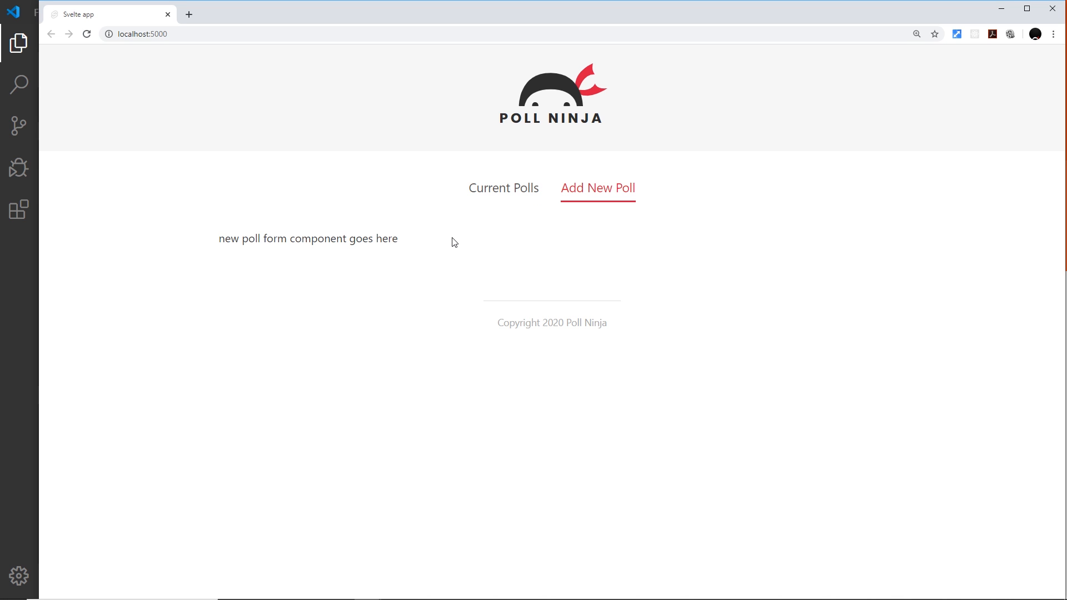
mouse_move(521, 224)
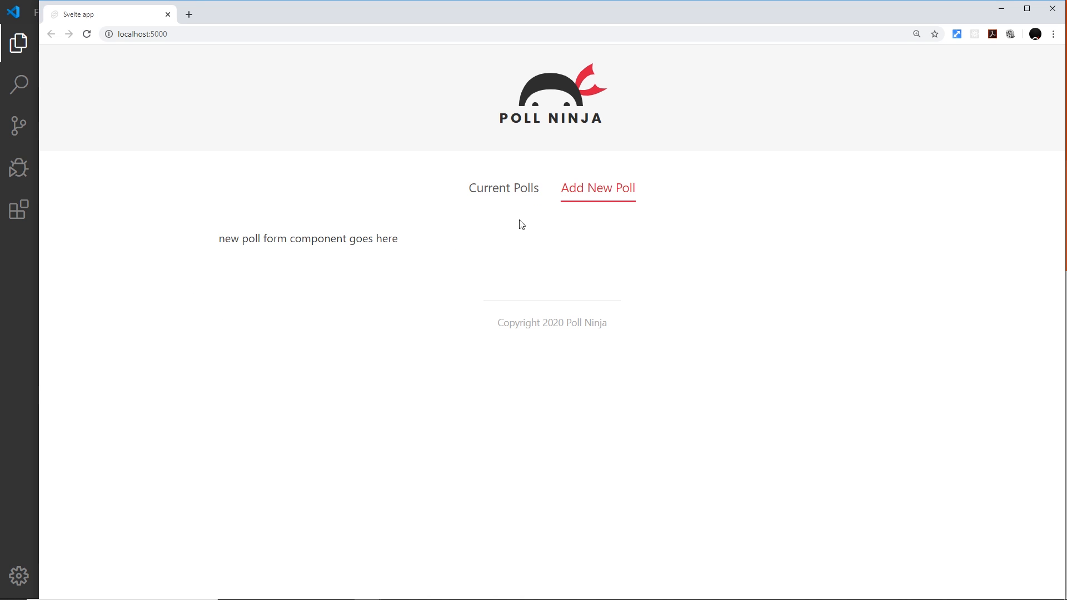
mouse_move(476, 496)
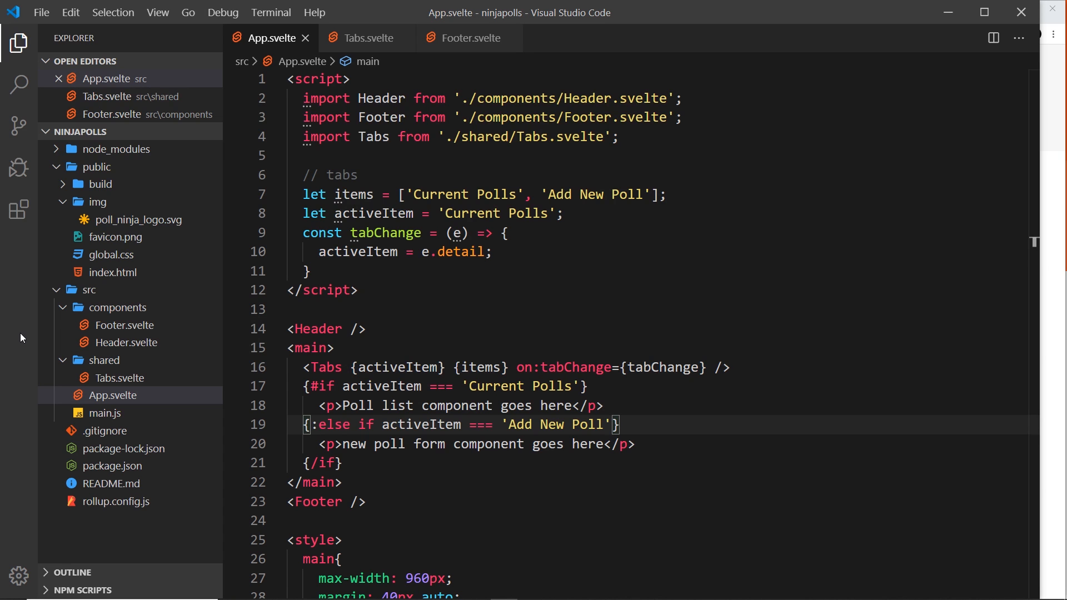
mouse_move(125, 307)
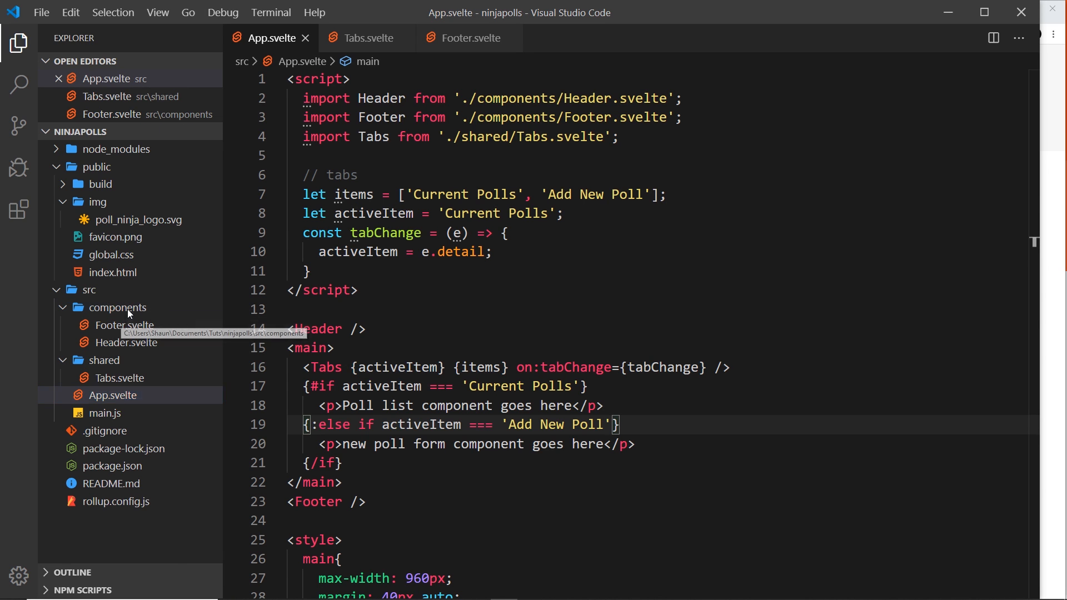
- Create a new CreatePollForm.svelte file in the src/components folder
right_click(115, 307)
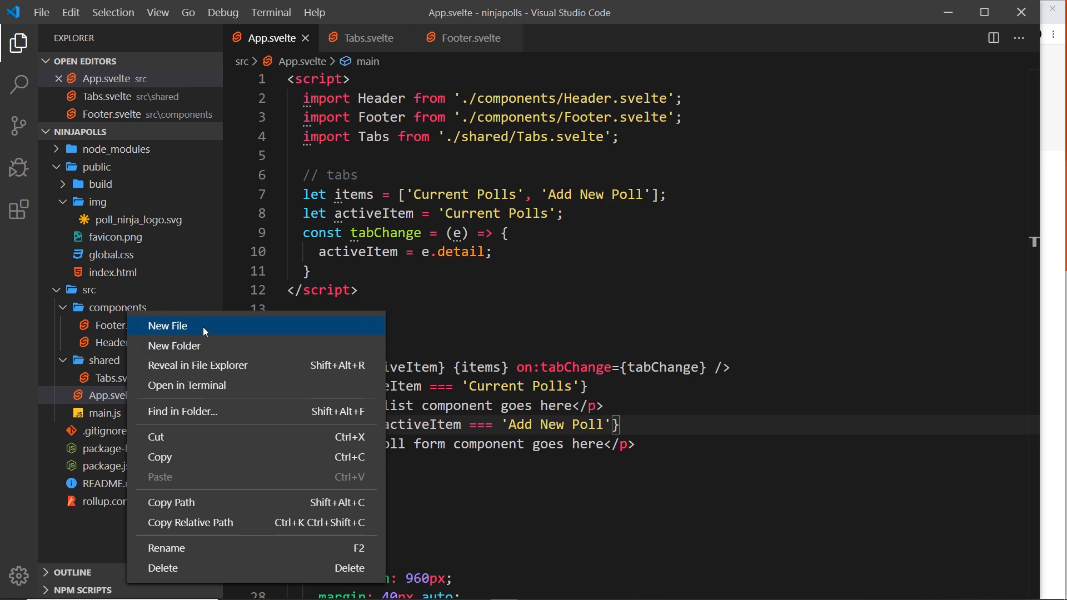
left_click(167, 325)
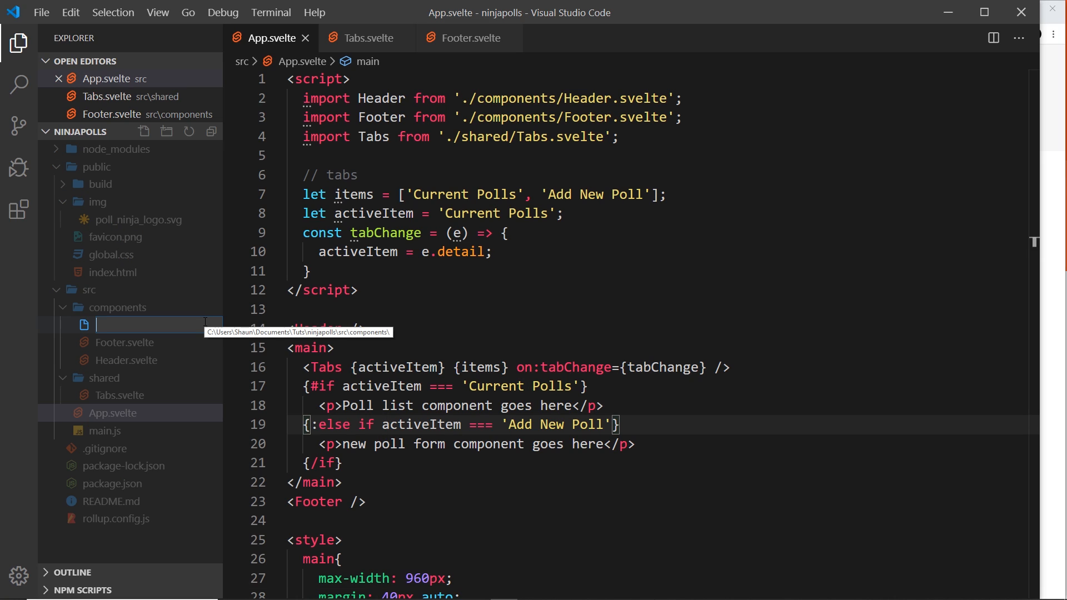
type("CreatePollForm.svelte")
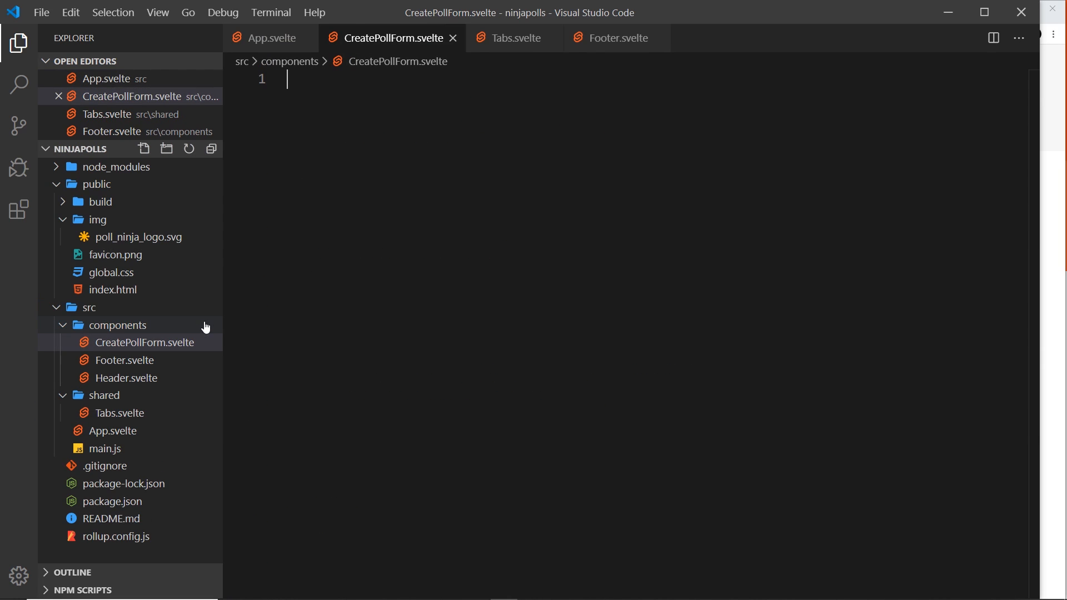
mouse_move(273, 95)
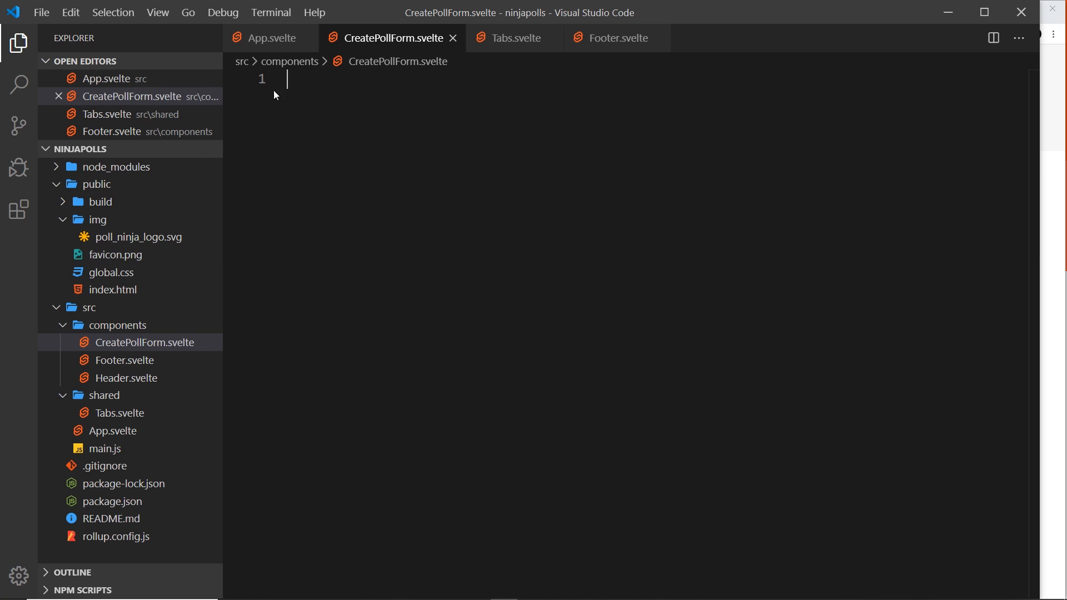
- Import CreatePollForm in App.svelte and render <CreatePollForm /> in the Add New Poll tab
left_click(270, 37)
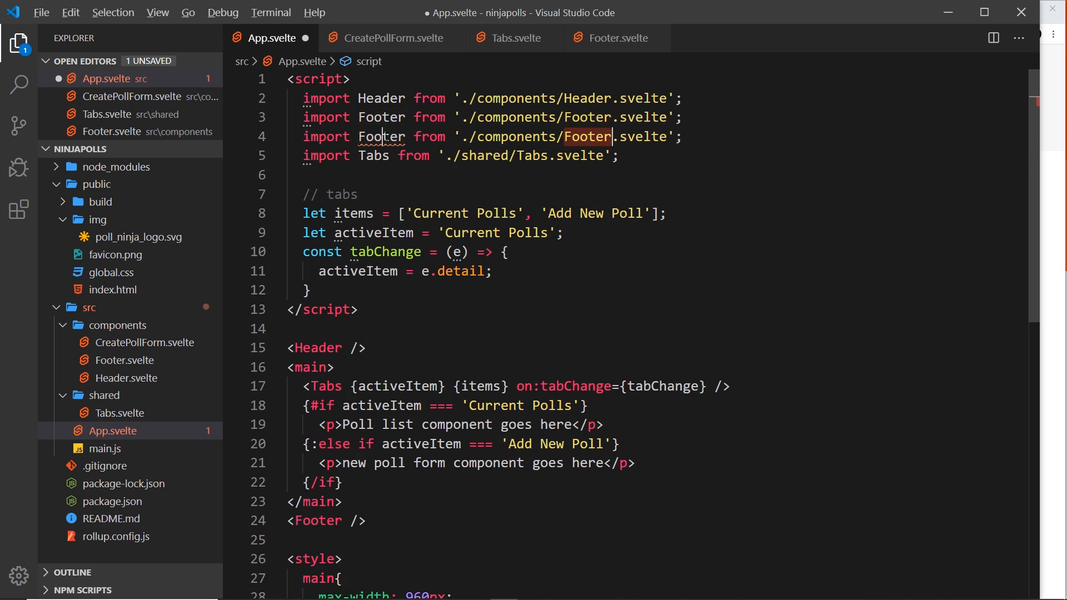
type("CreatePoll")
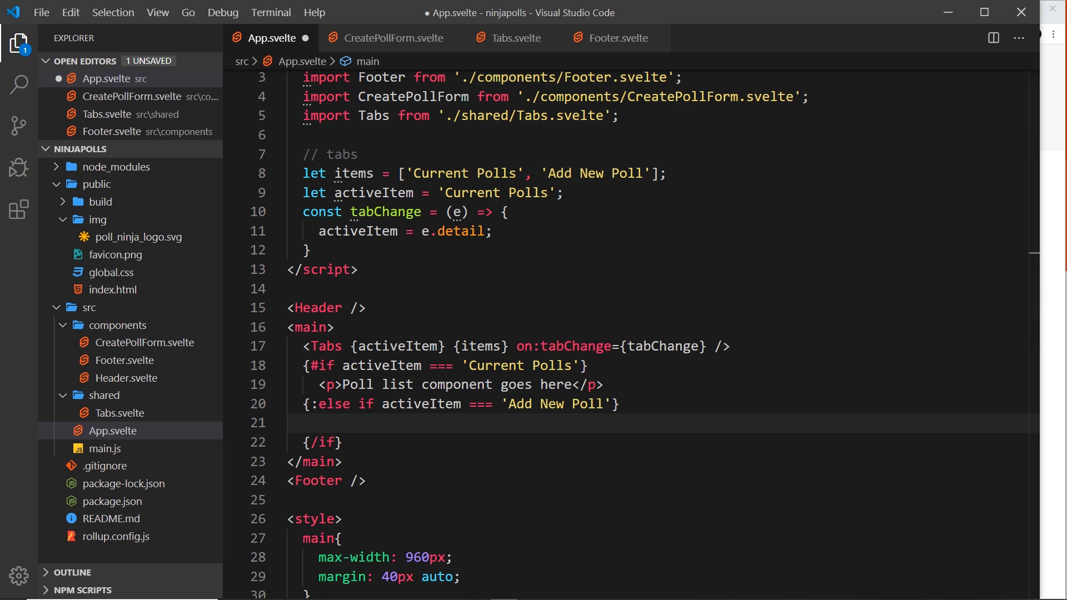
type("<CreatePollFo")
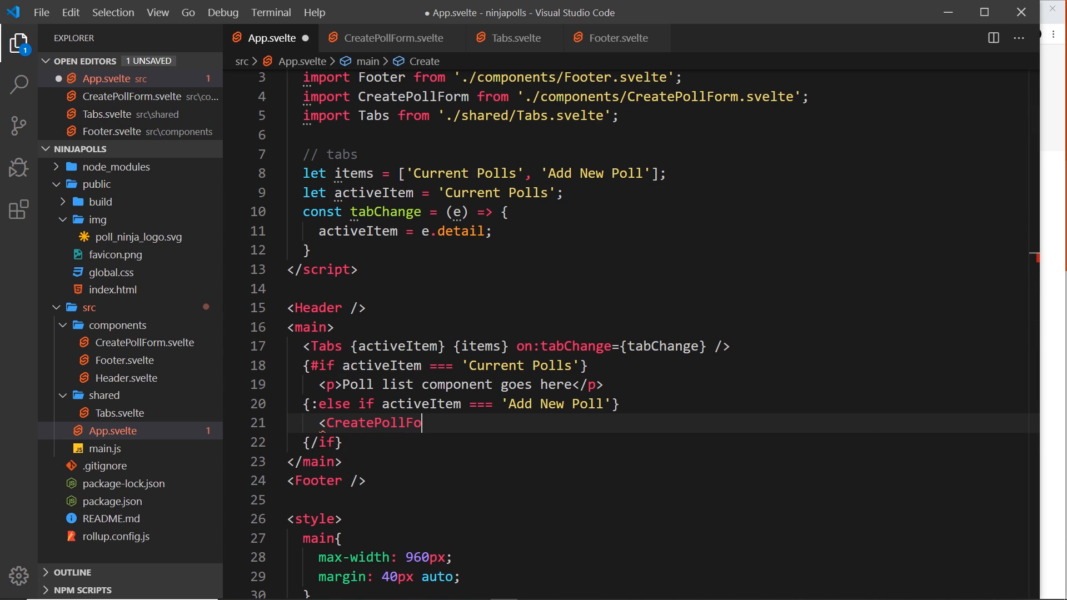
type("rm />")
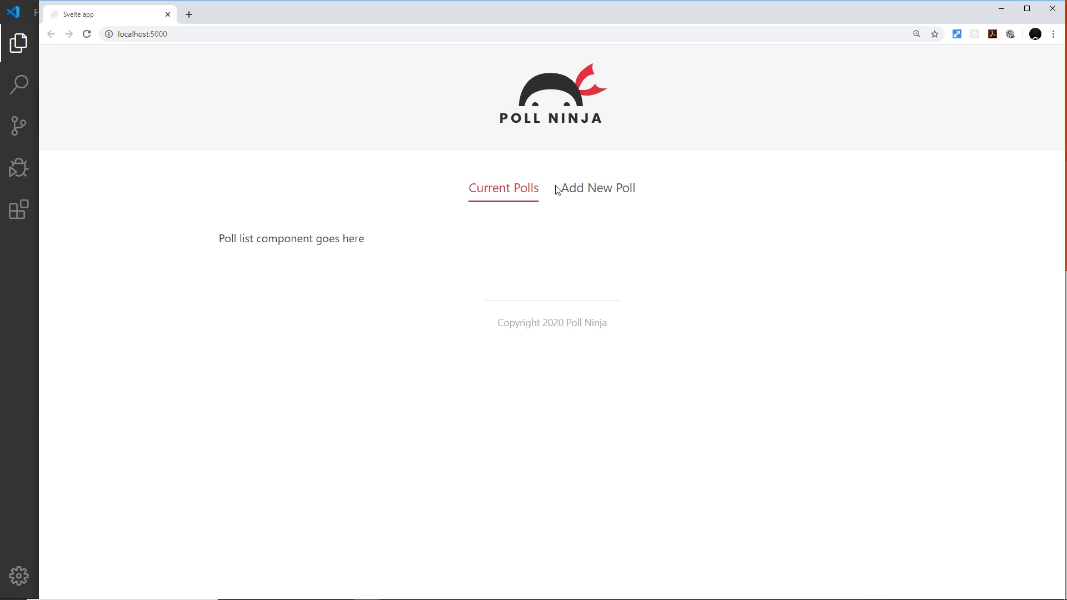
left_click(598, 188)
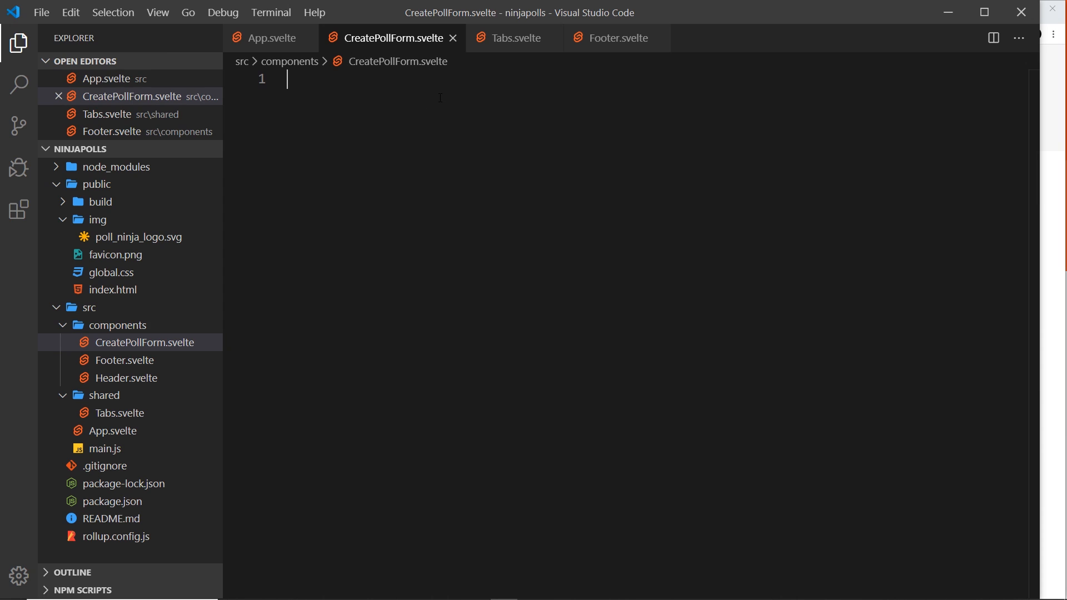
- Add empty <script>, <form> and <style> blocks to CreatePollForm.svelte with Emmet
type("script>")
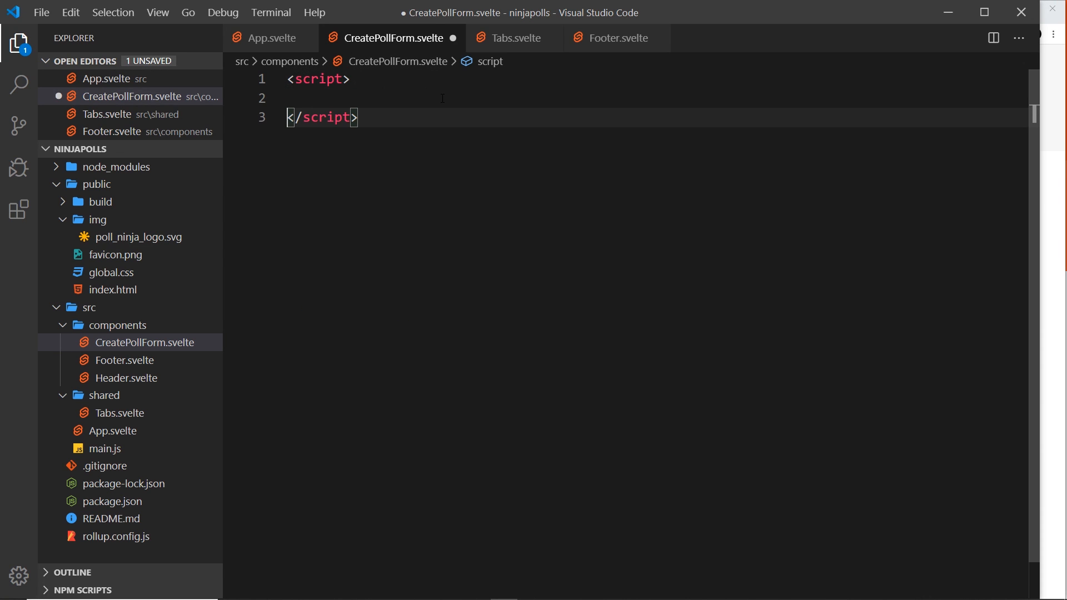
type("style>")
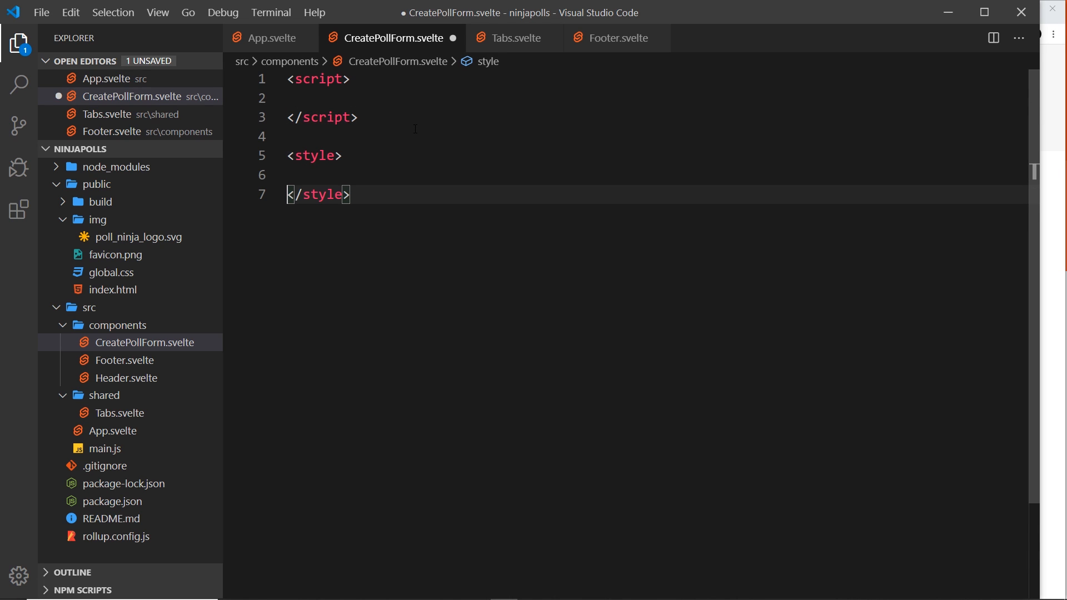
key("Enter")
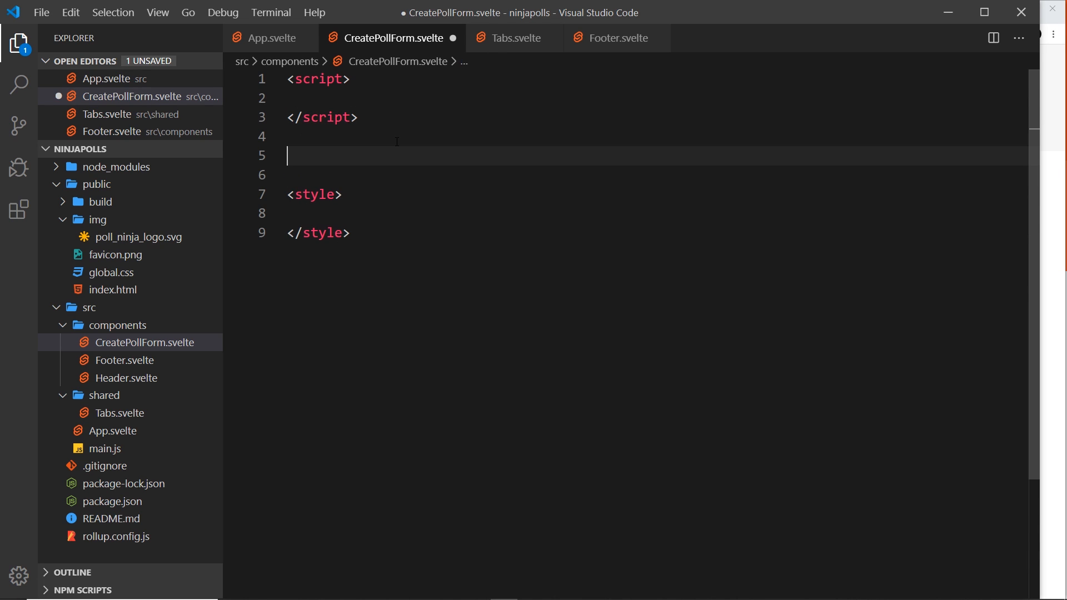
type("form>")
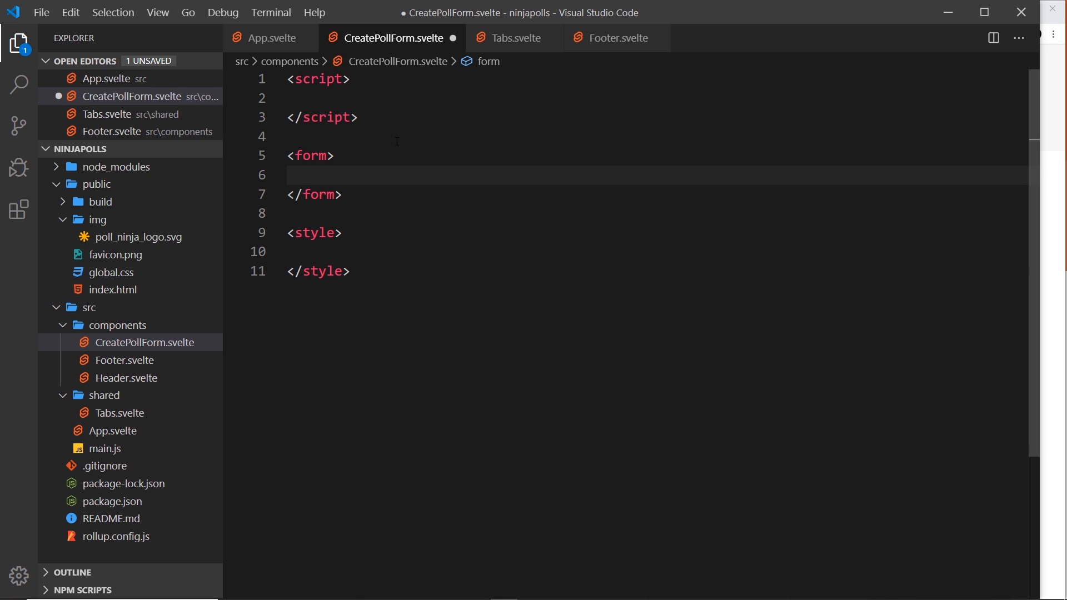
- Add a div.form-field containing a 'Poll Question:' label for question
type("di")
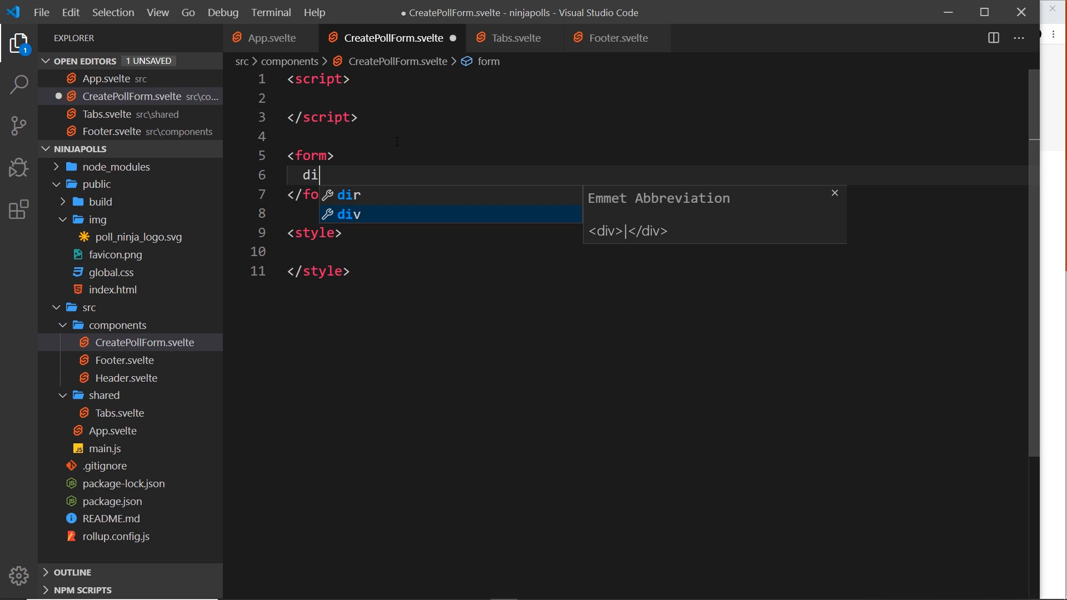
type("v.fo")
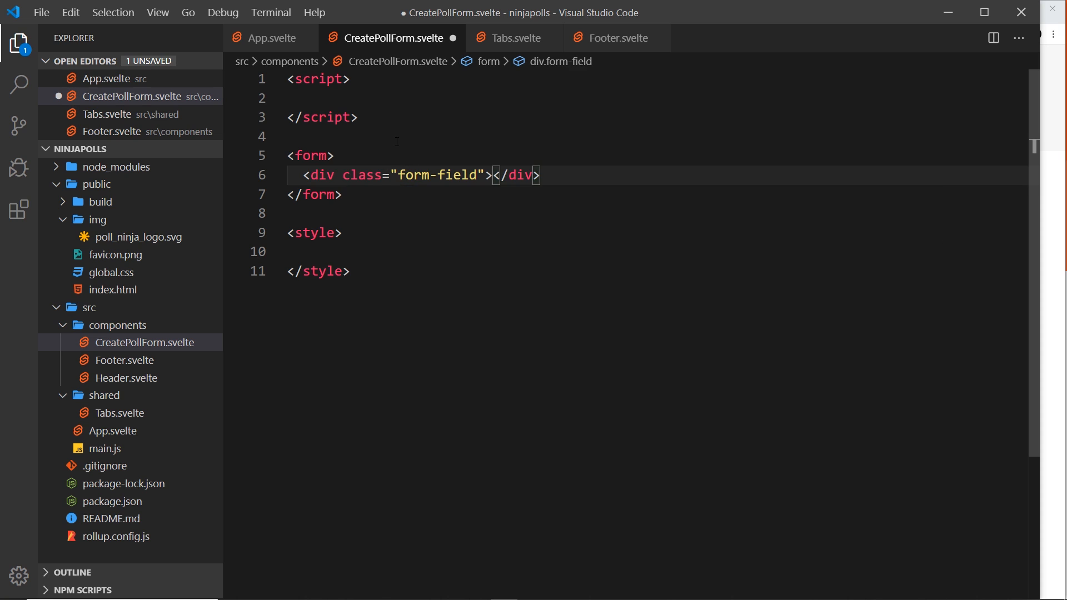
key("Enter")
type("<label for=\"\"></label>")
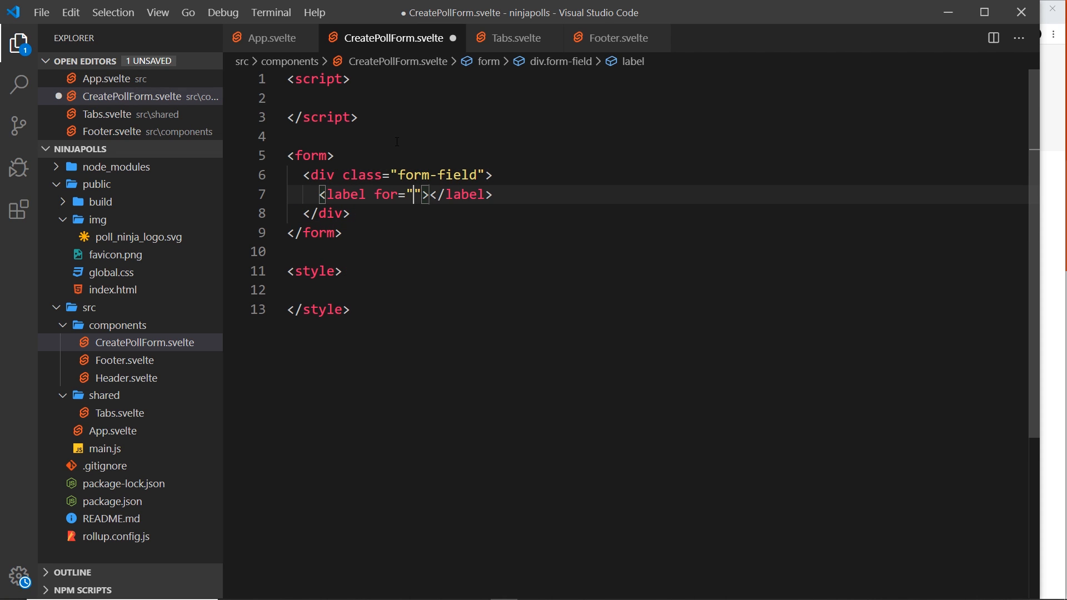
type("que")
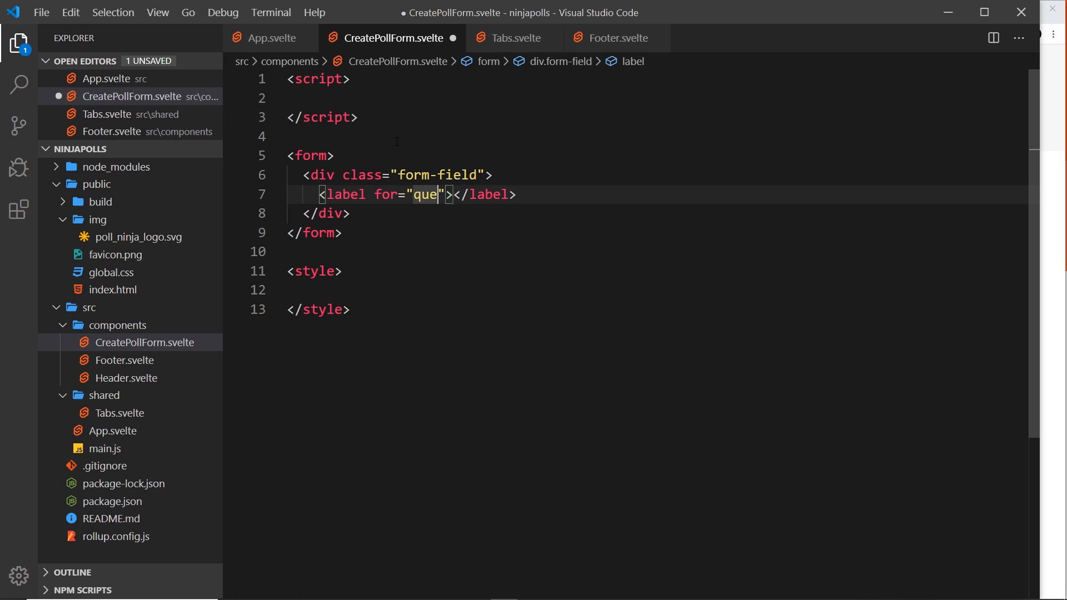
type("stion")
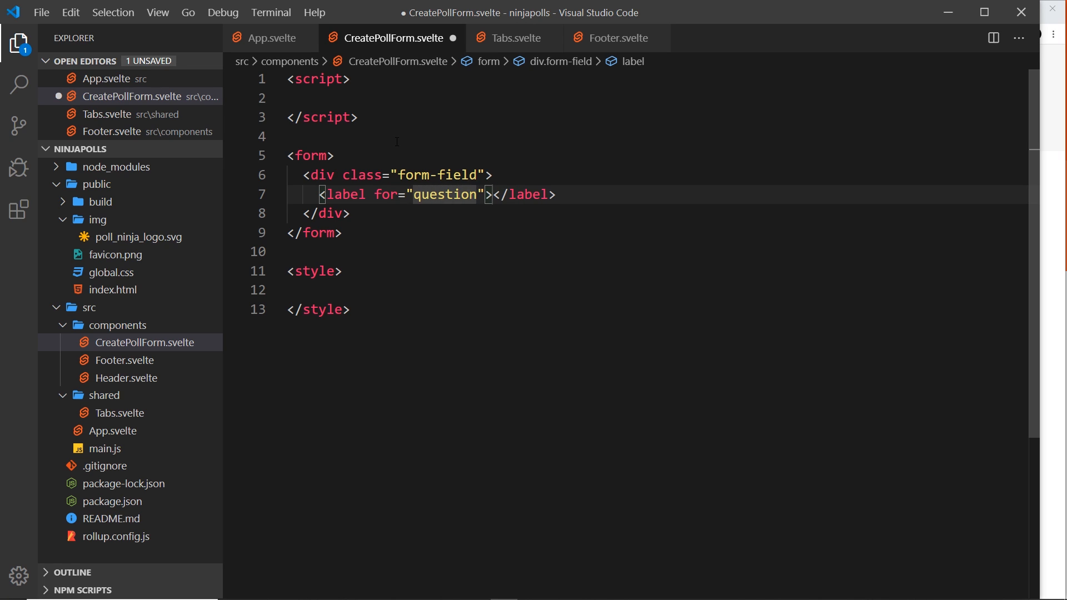
type("Poll Questi")
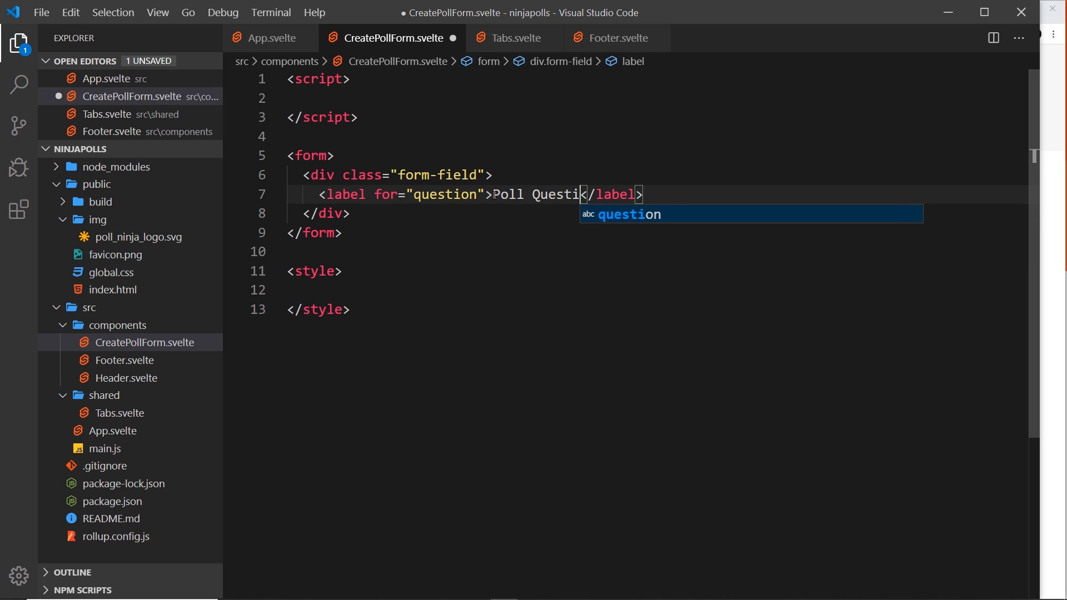
type("on:")
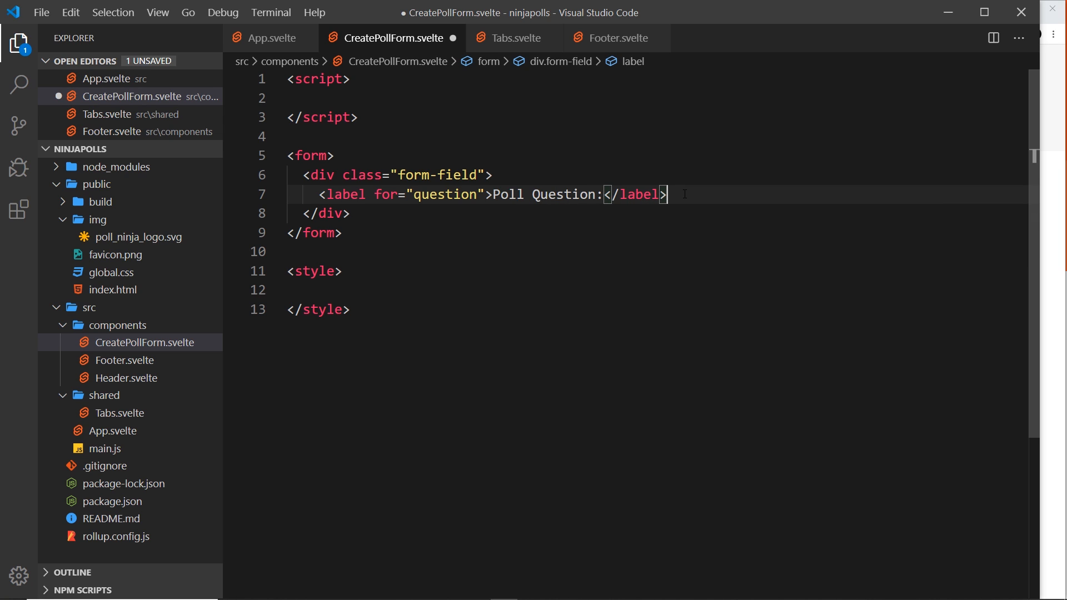
- Add a text input with id question inside the form-field div
type("input type=\"text\">")
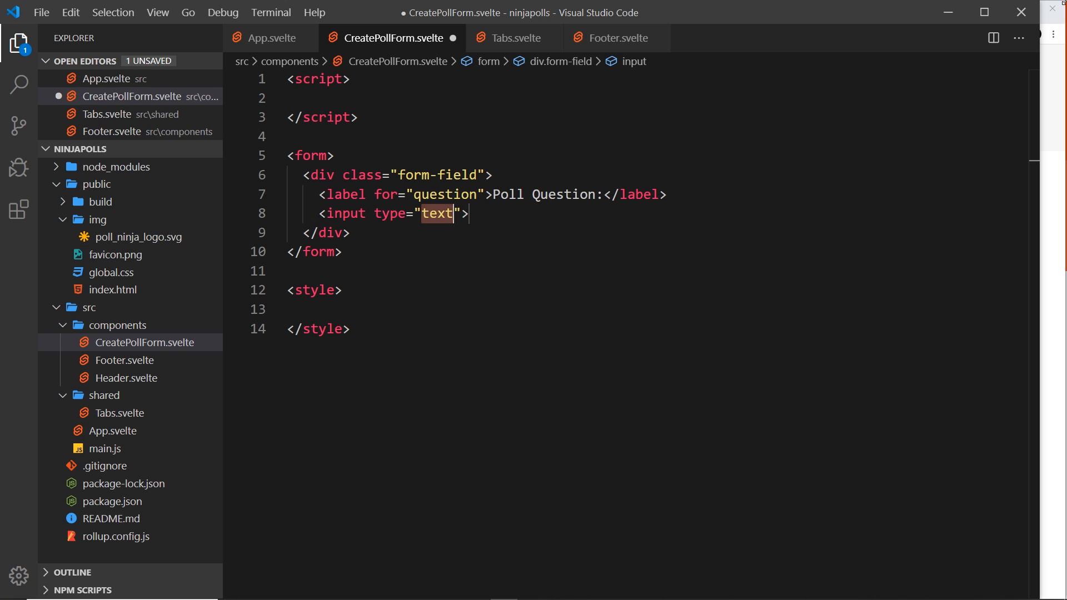
type("id")
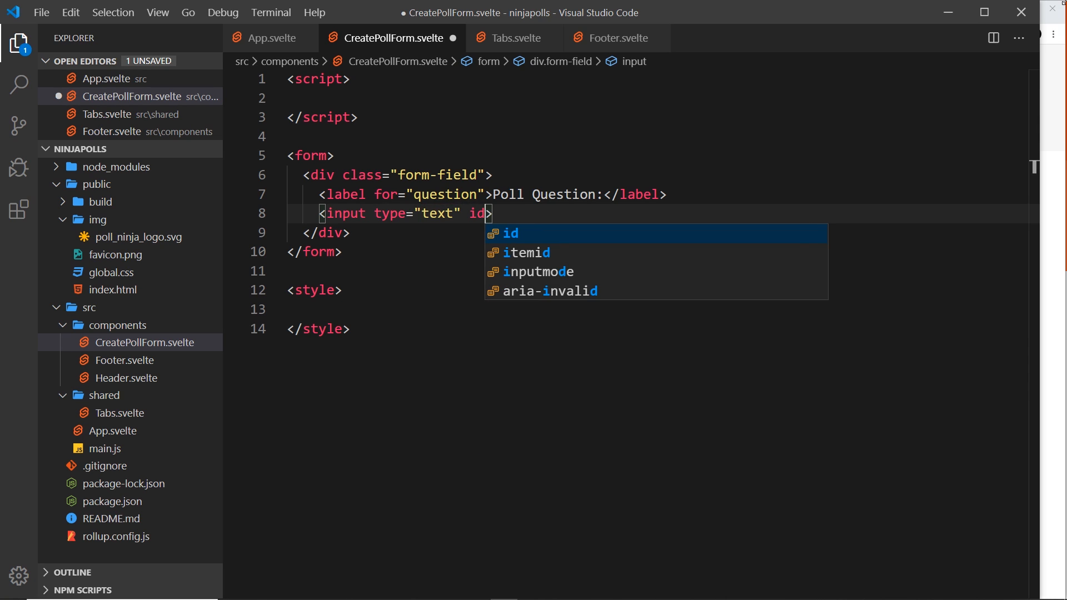
type("=\"questi")
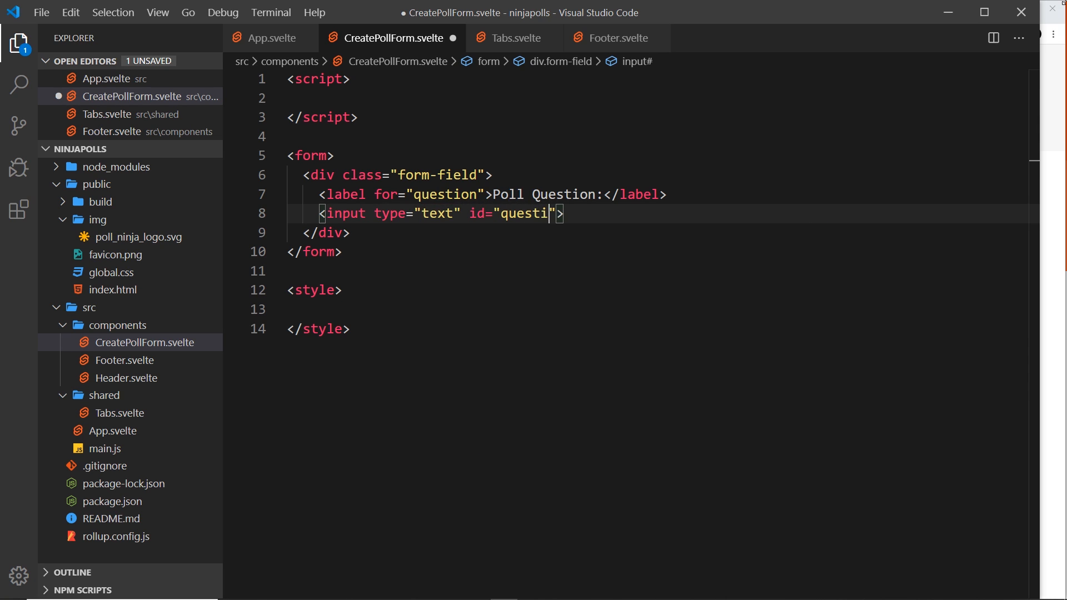
type("on")
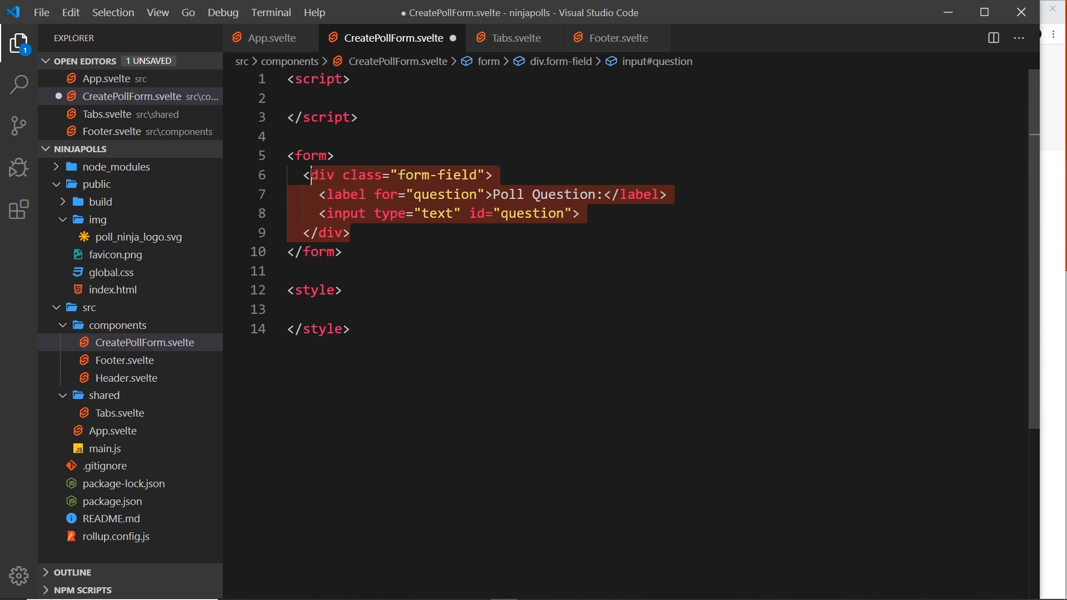
- Make the second and third fields 'Answer A:' and 'Answer B:' with for/id answer-a and answer-b
left_click(350, 233)
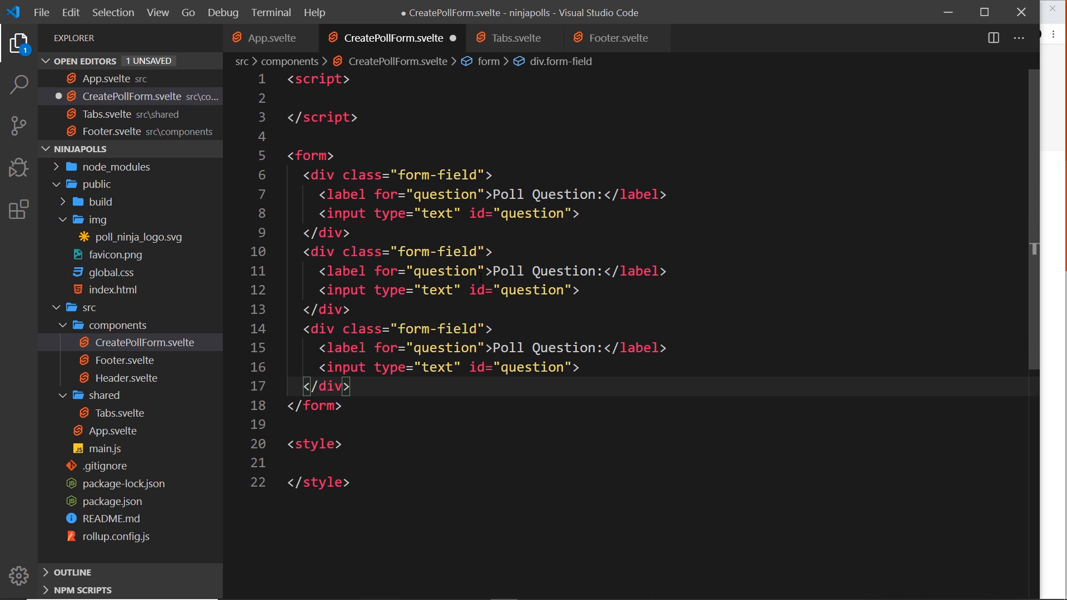
left_click(443, 271)
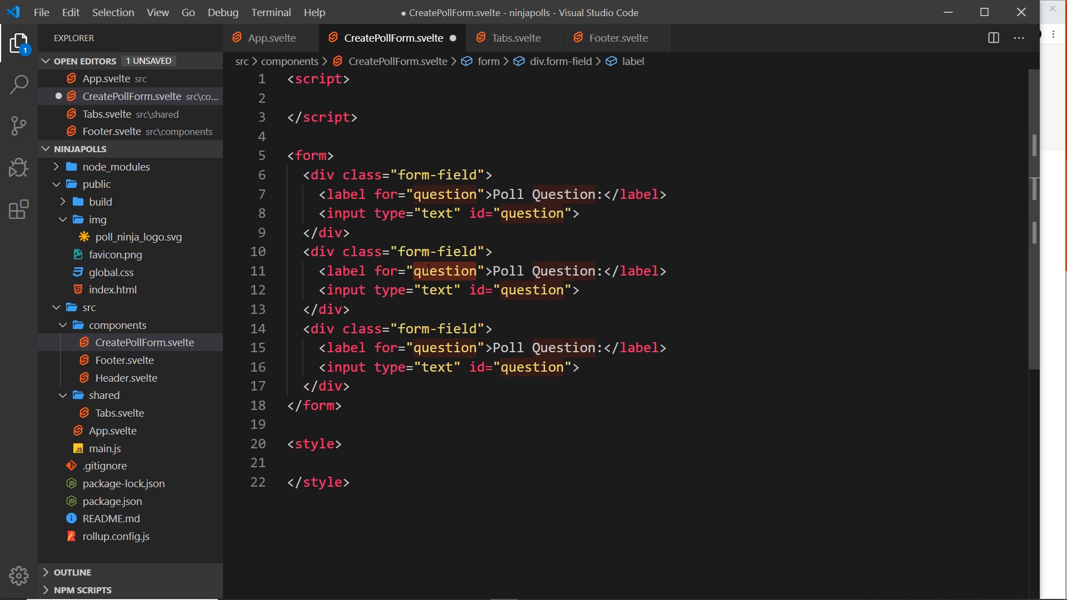
type("answer")
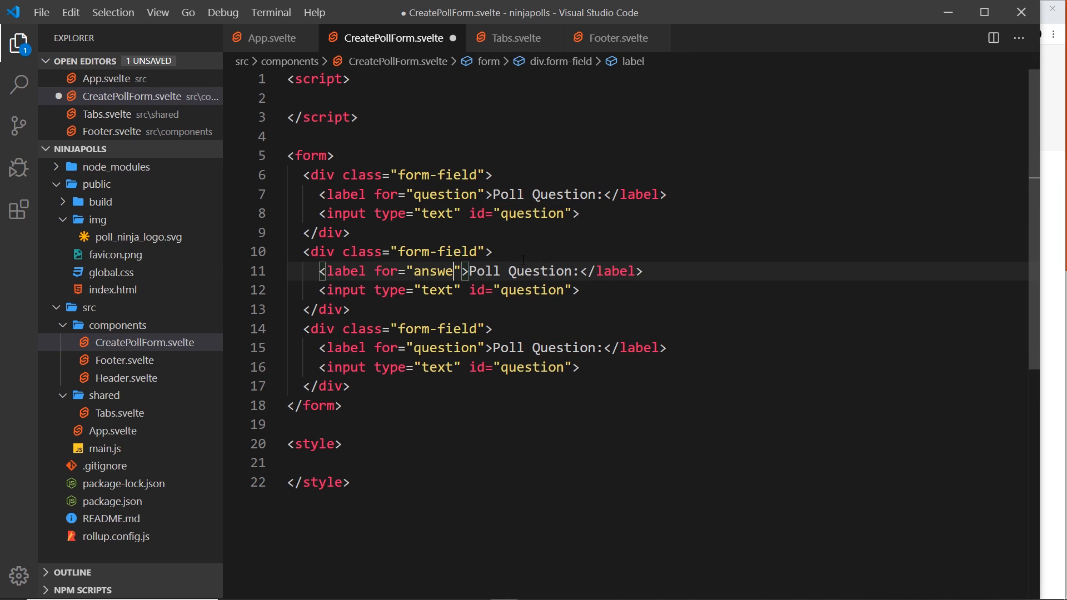
type("r-a")
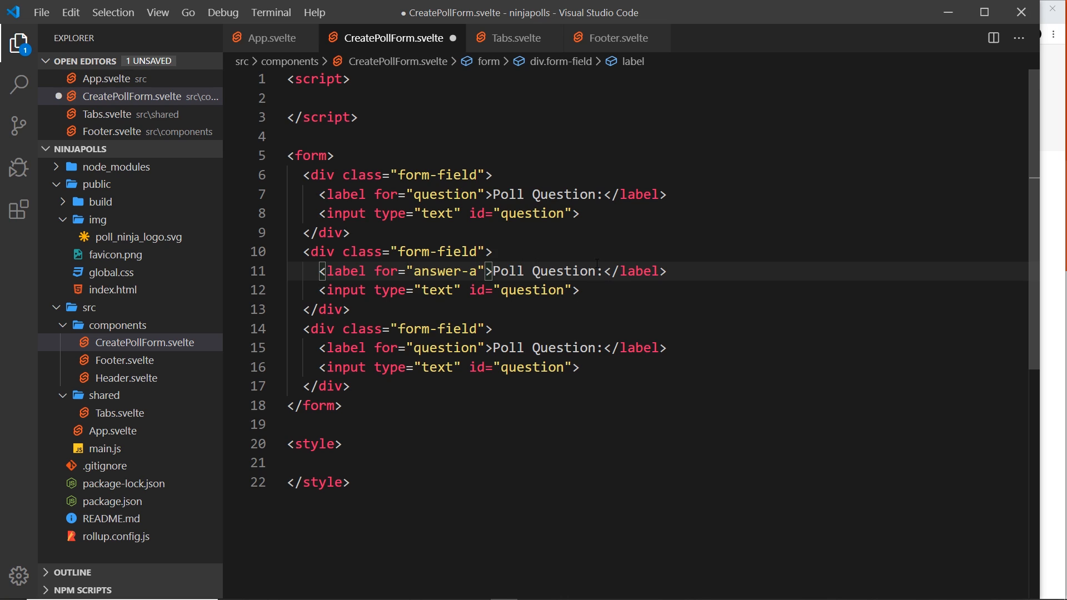
type("Answer")
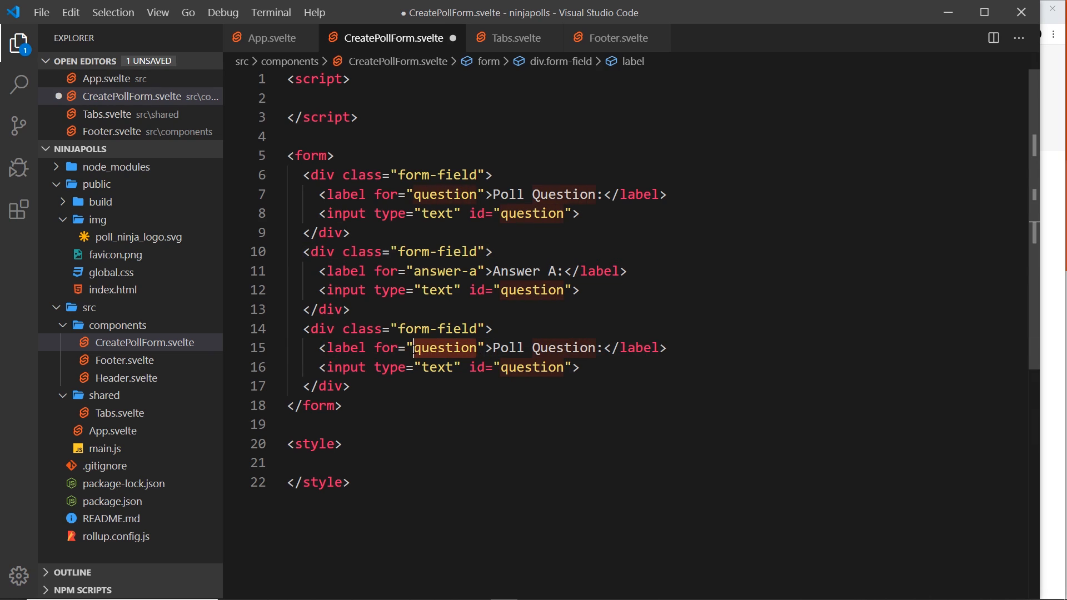
type("answer-b")
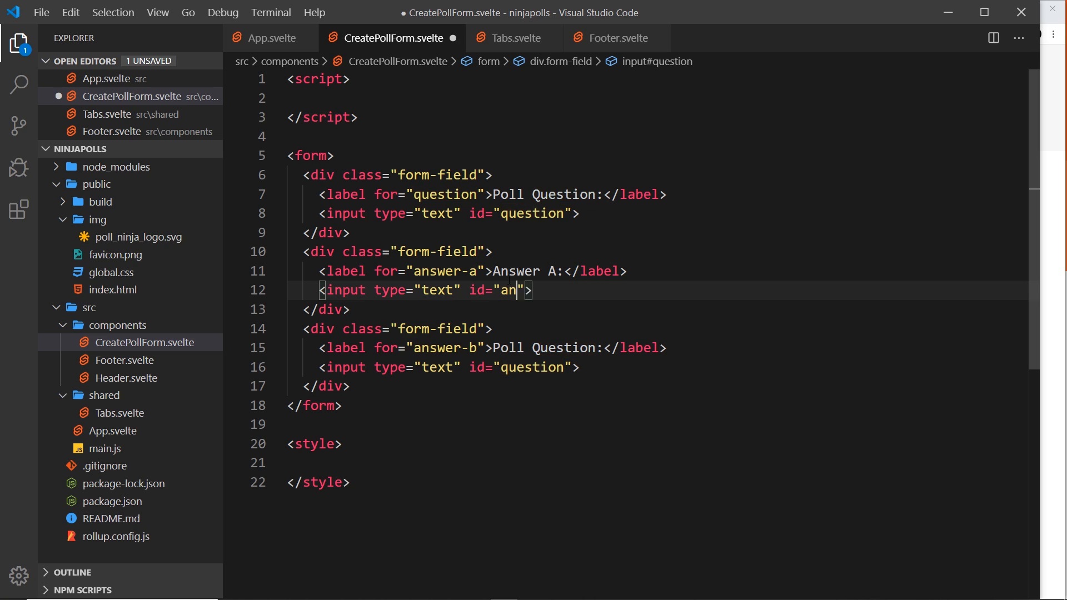
type("swer-a")
left_click(660, 367)
type("an")
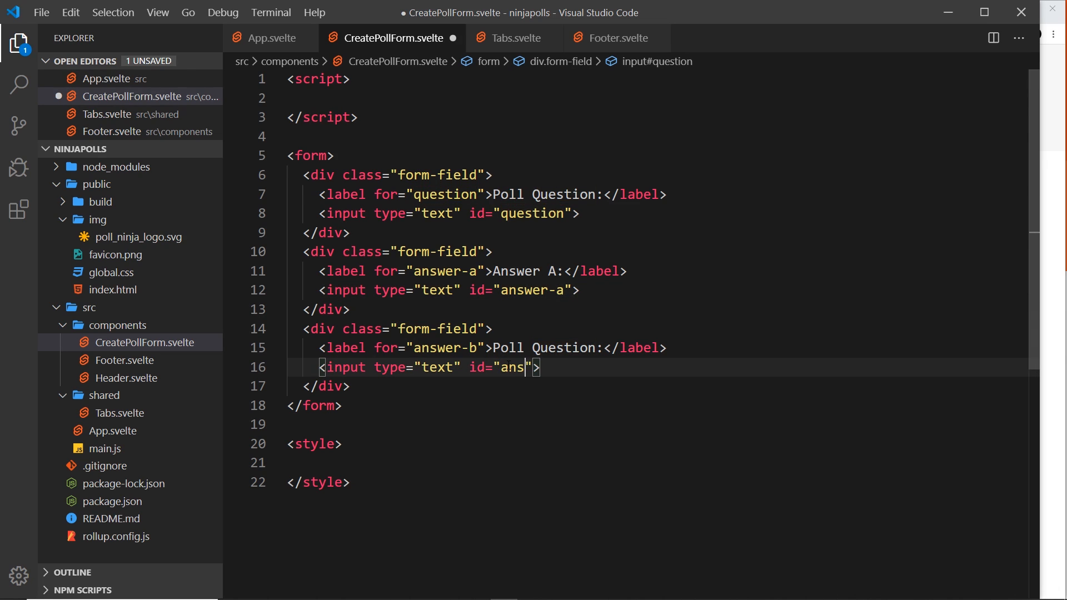
type("wer-b")
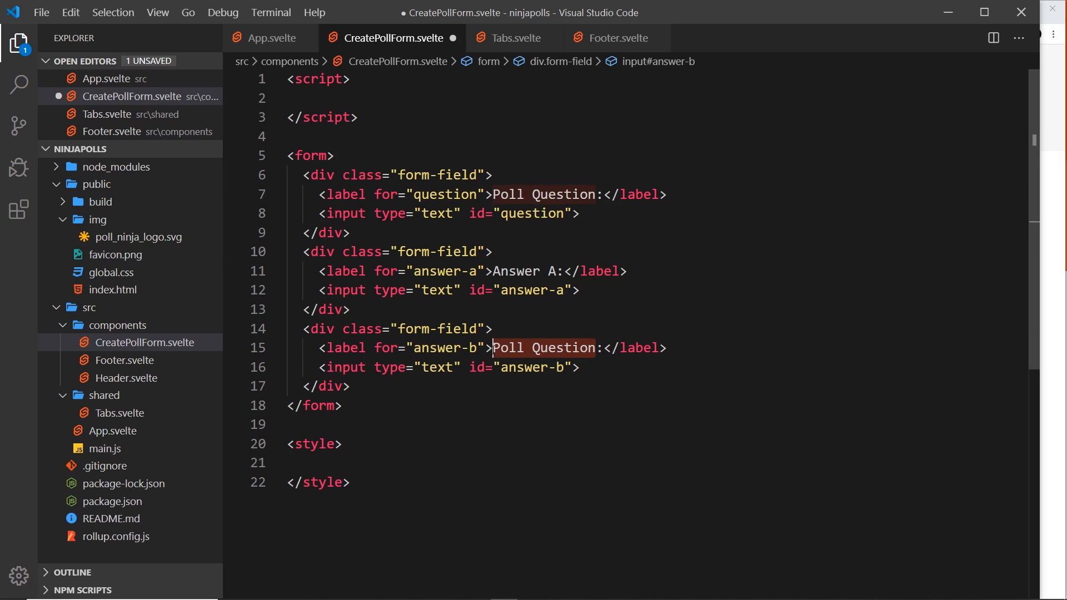
type("Answ")
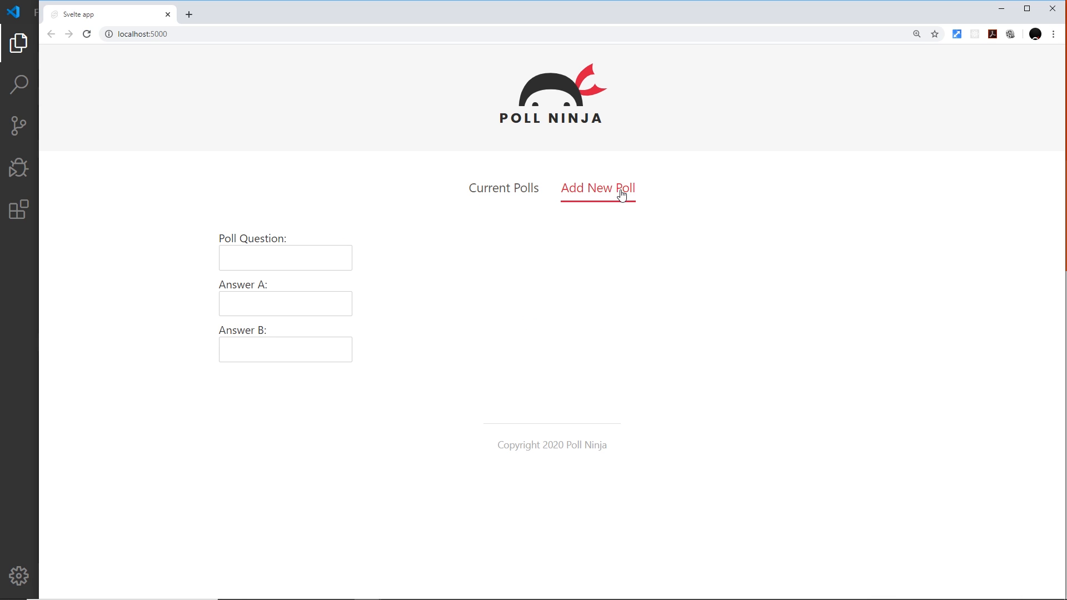
mouse_move(250, 385)
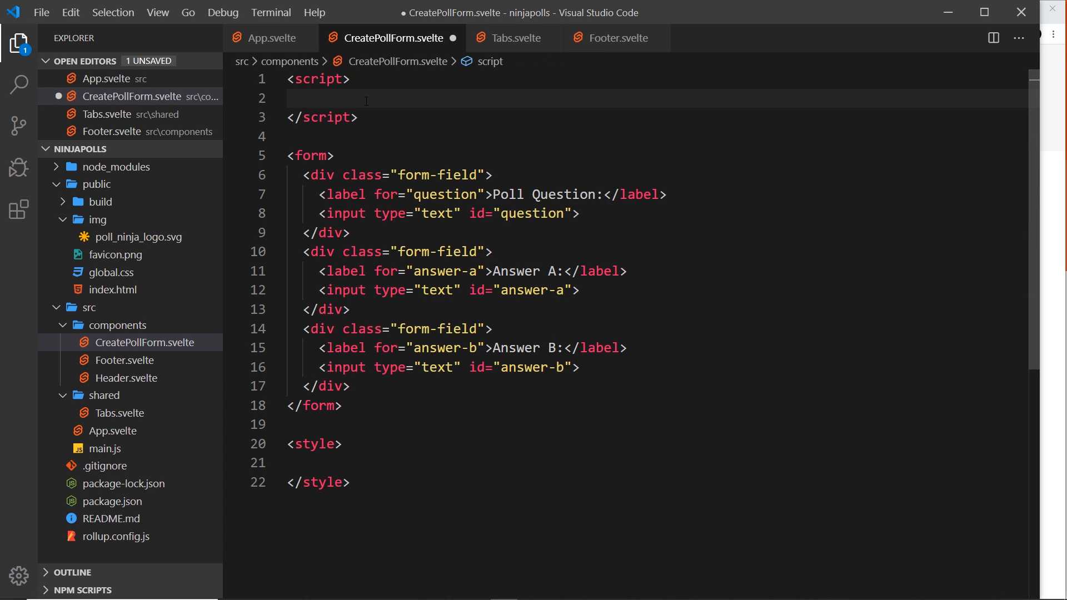
- Declare an empty 'let fields = {}' object in the script block
type("let field")
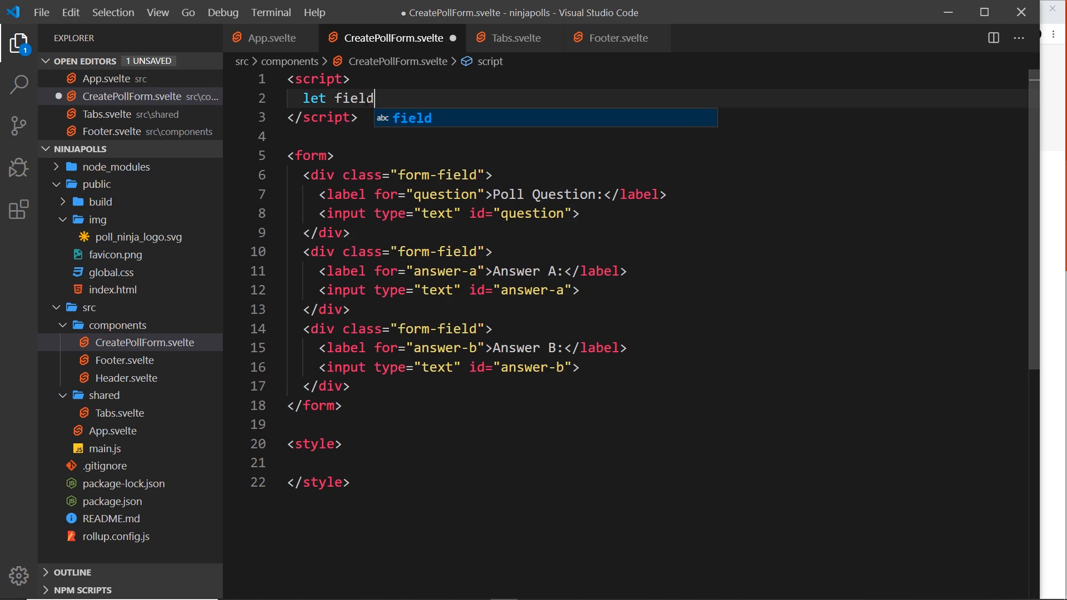
type("s = {}")
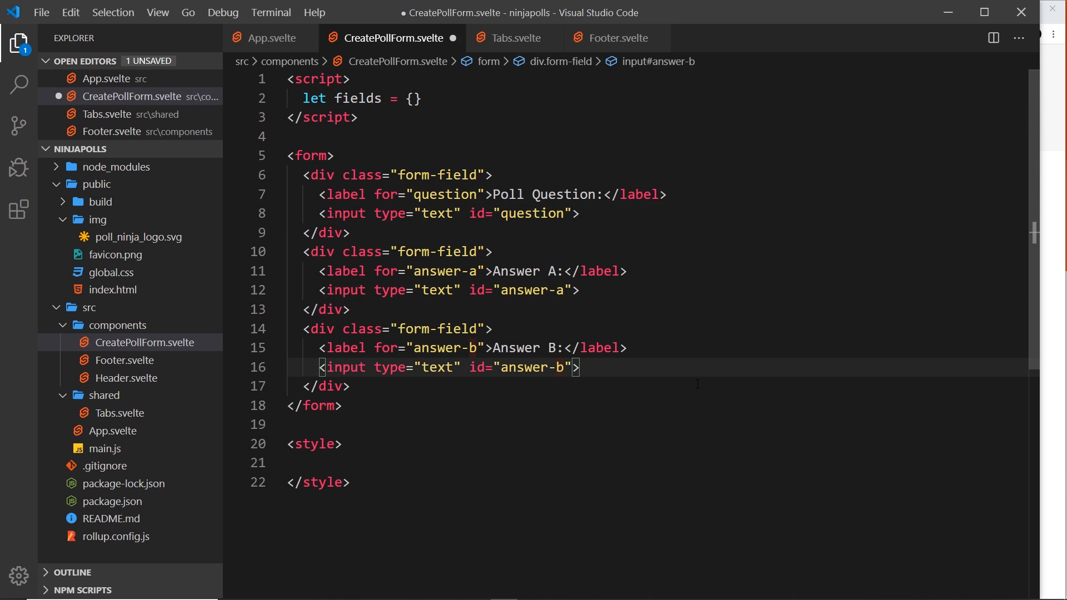
left_click(334, 99)
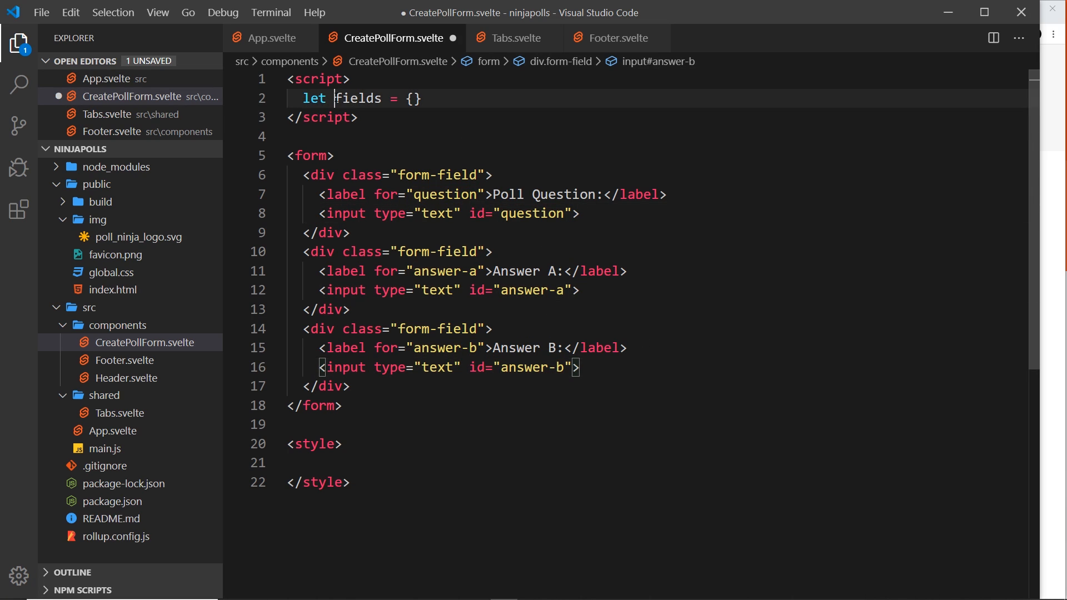
left_click(421, 99)
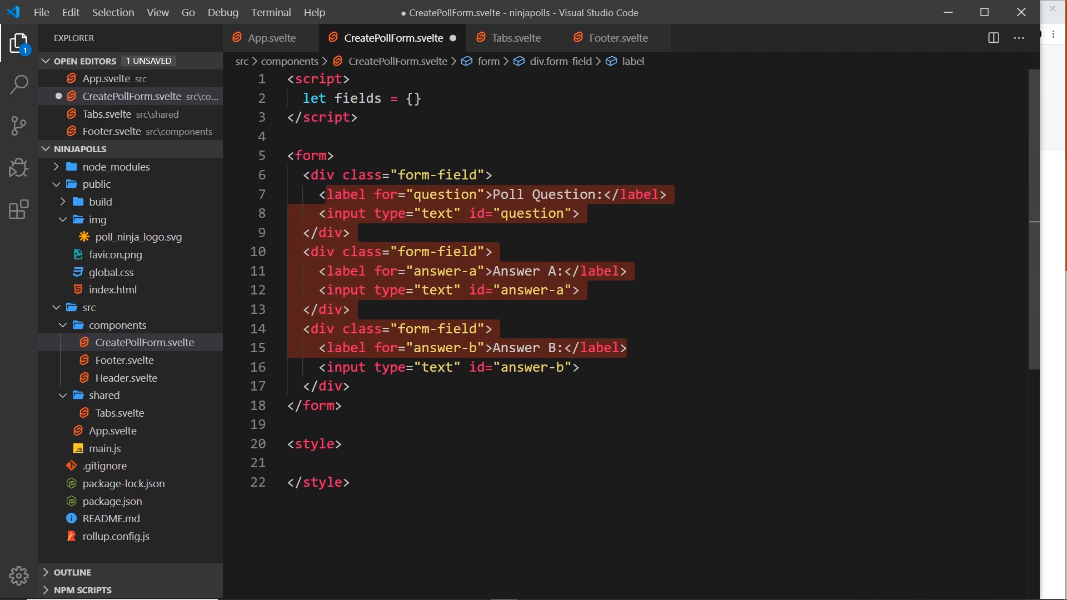
left_click(415, 98)
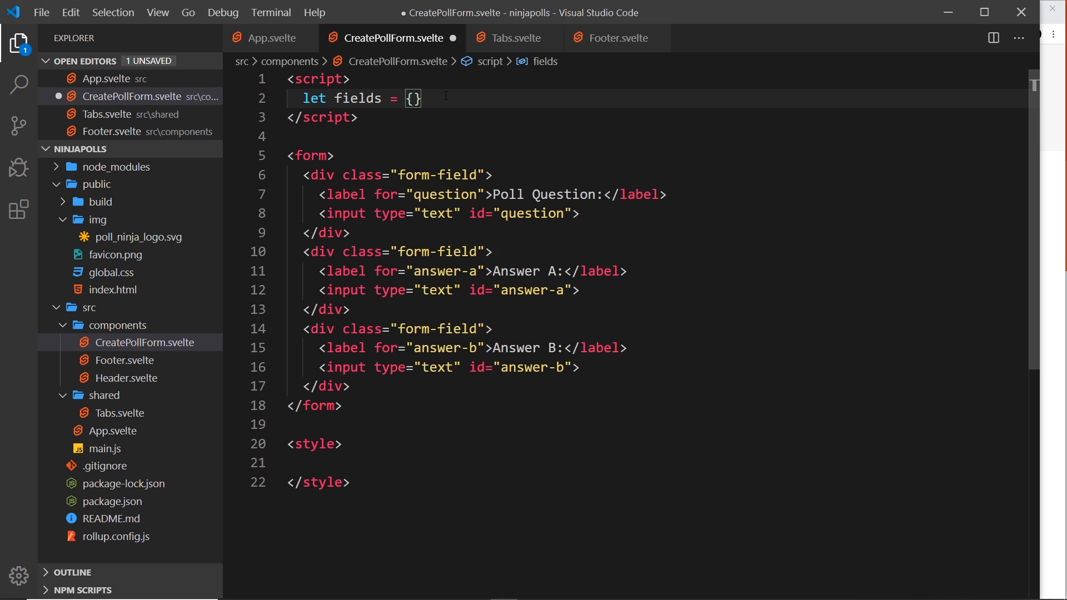
- Fill fields with question, answerA and answerB set to empty strings
type("question:")
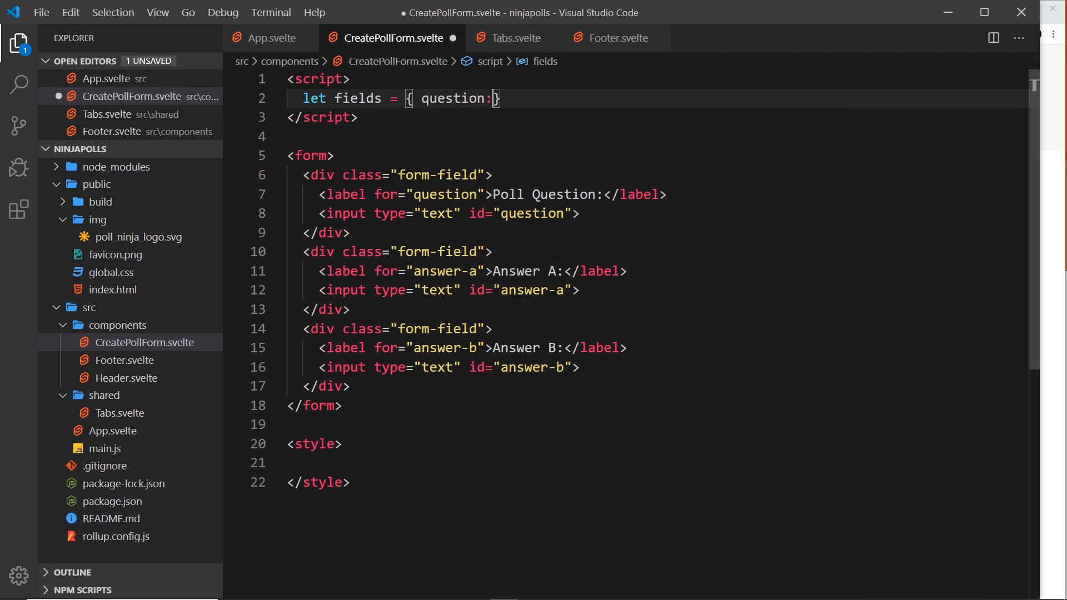
type("''")
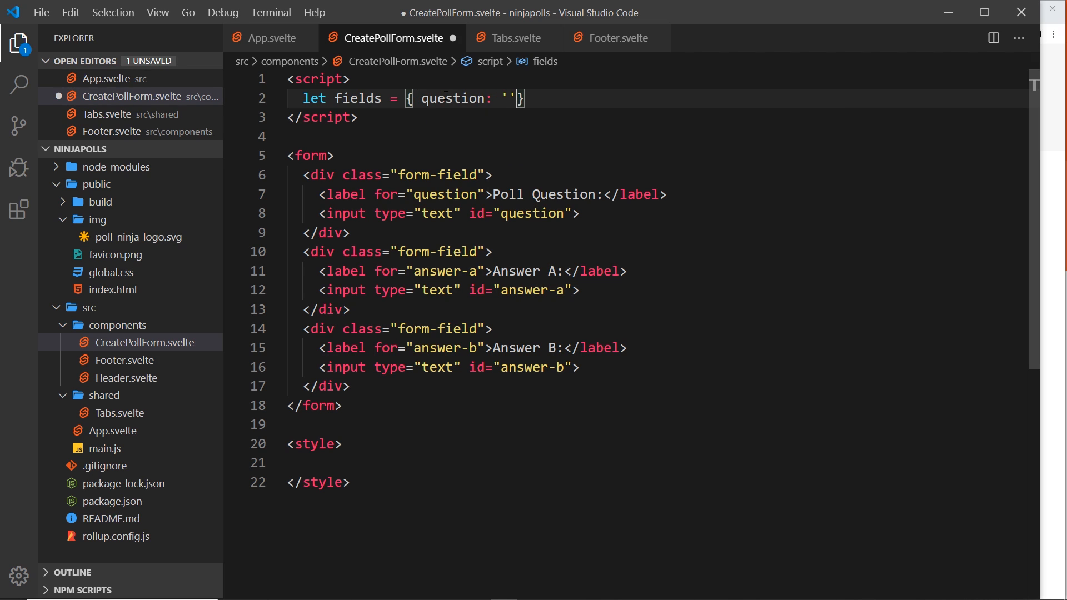
type(", answww")
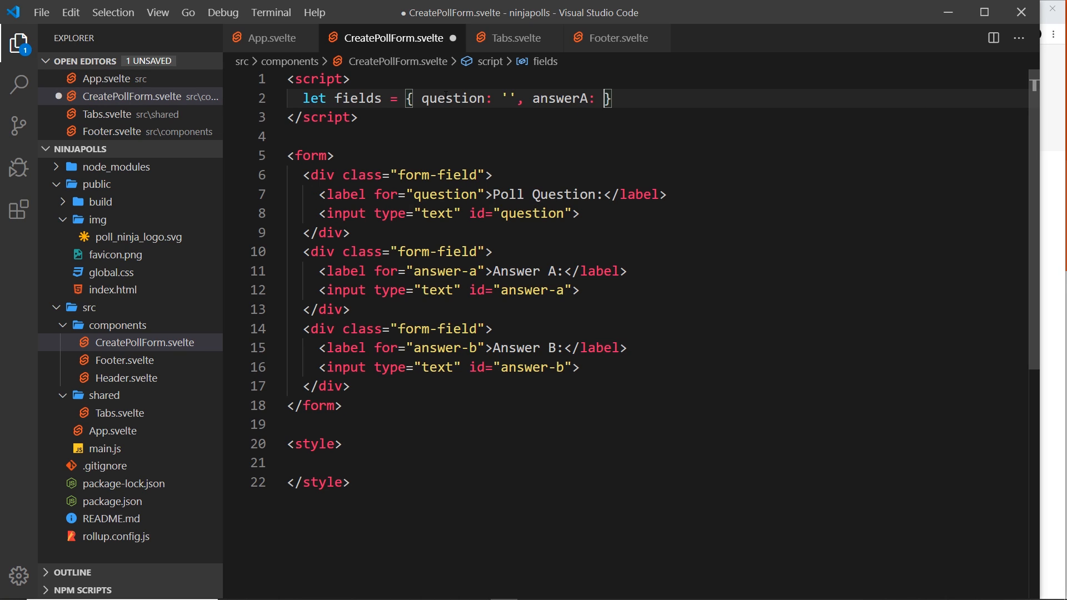
type("'',")
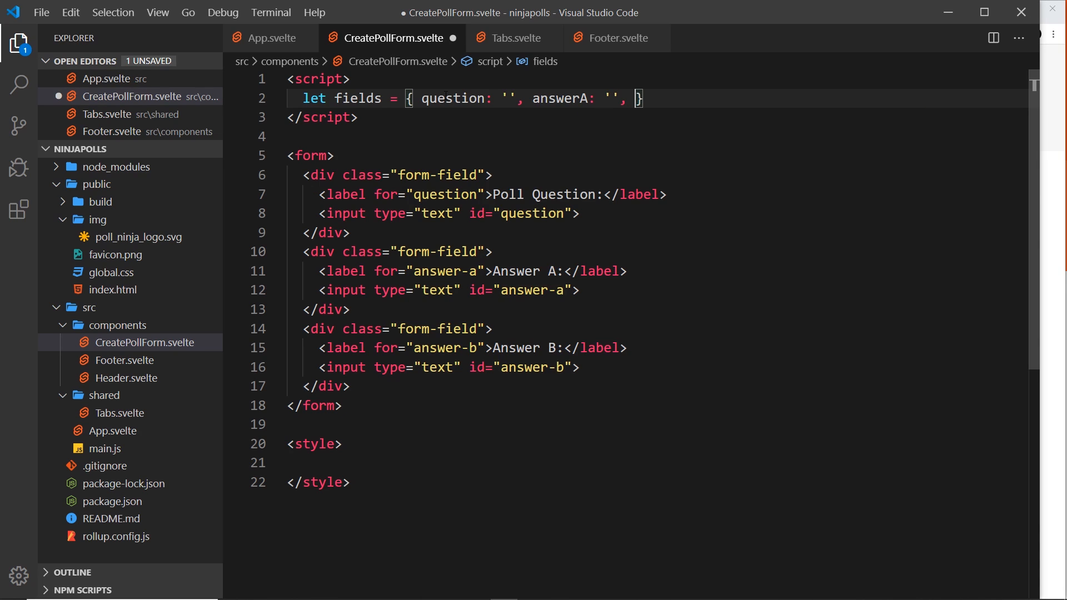
type("answerB")
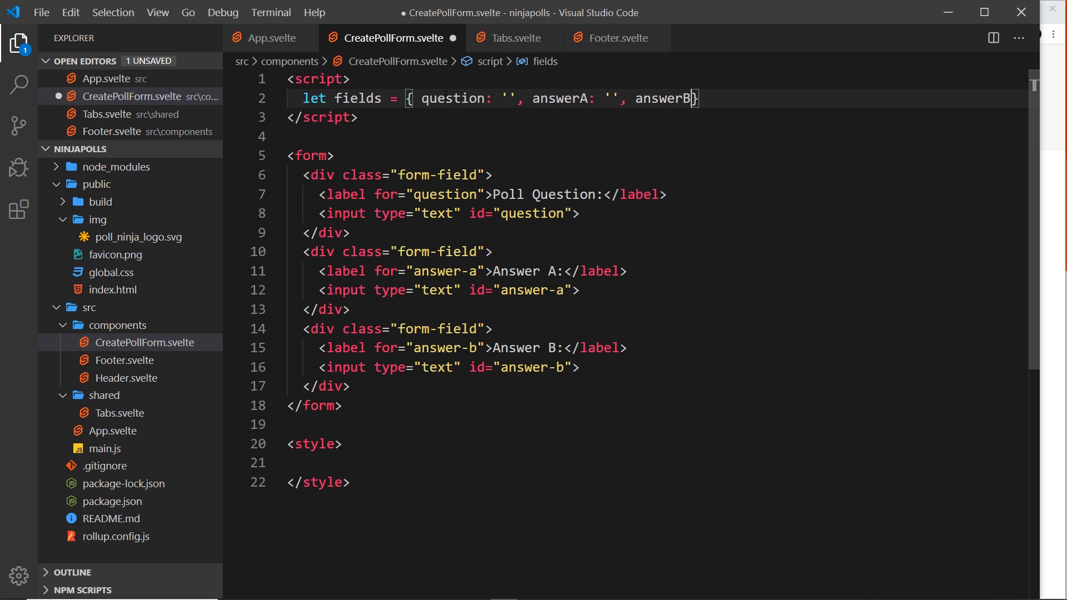
type(": ''")
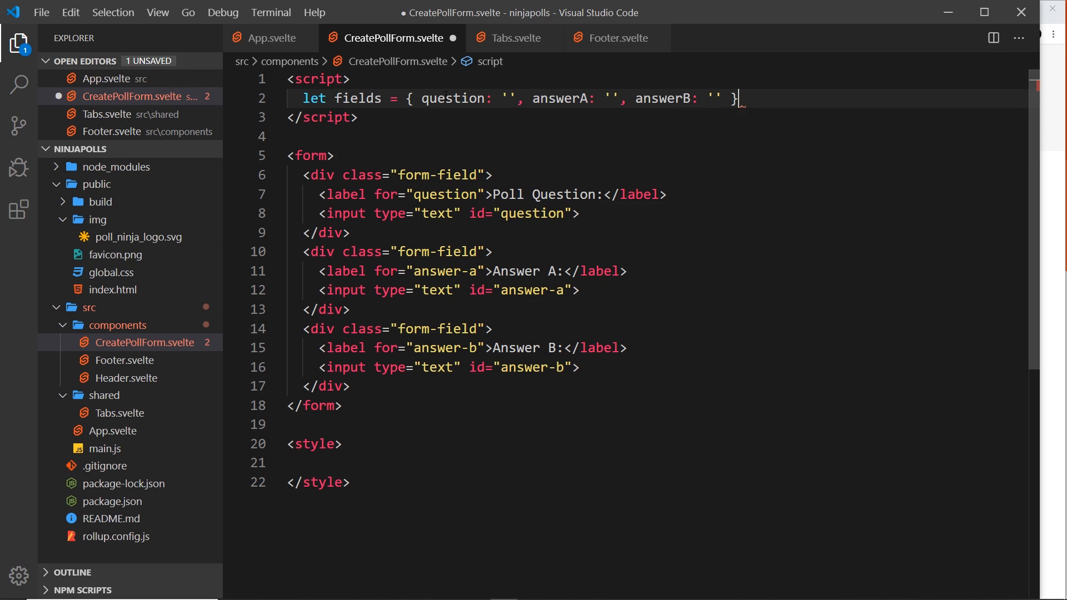
double_click(449, 99)
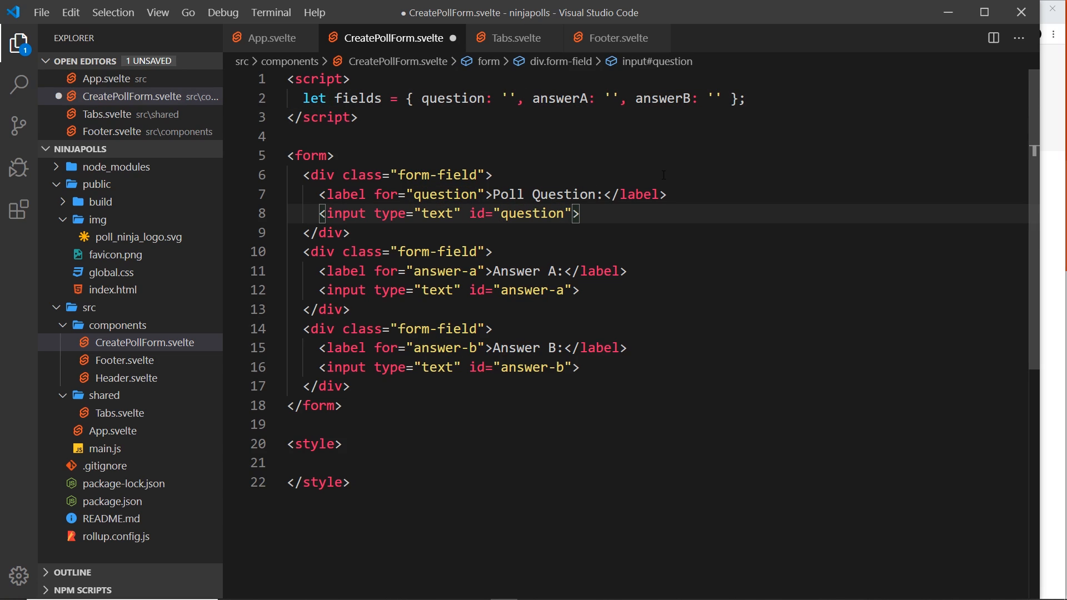
- Bind the question input's value to fields.question
type("bind:va")
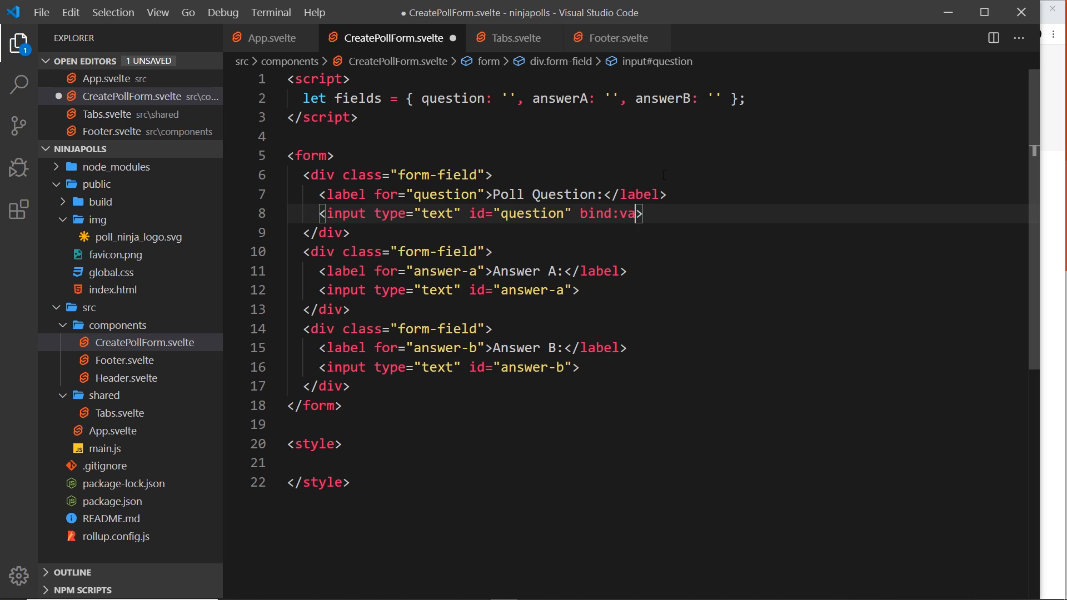
type("lue={}")
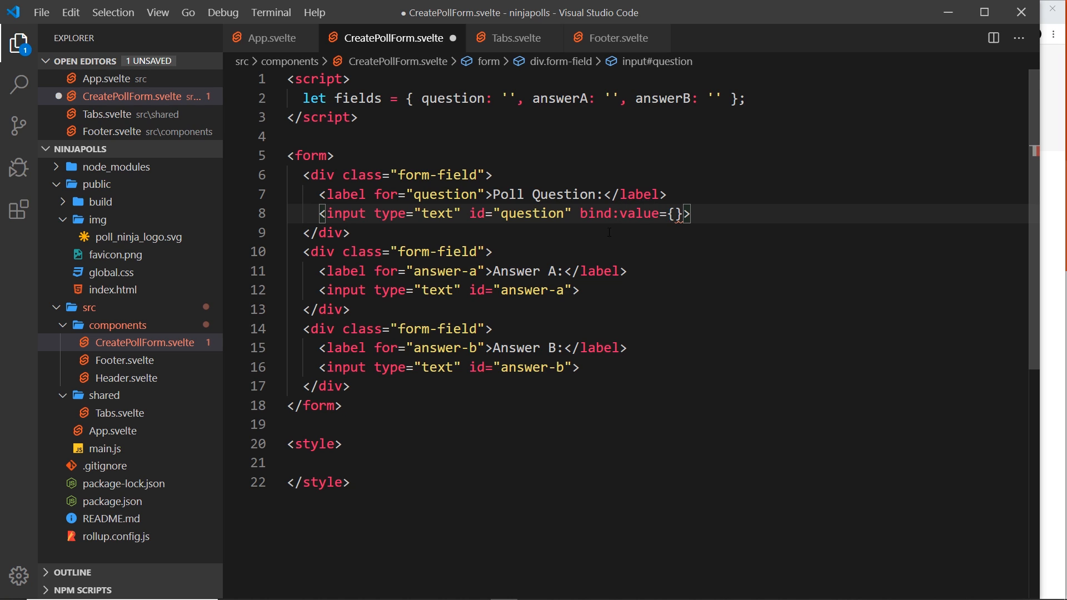
double_click(619, 213)
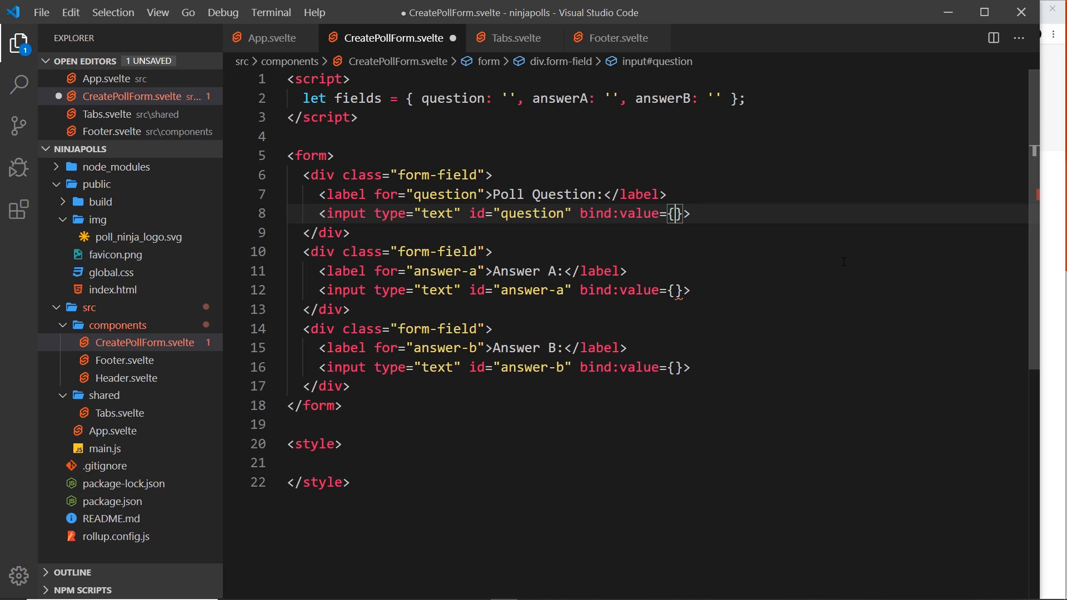
type("fields.question")
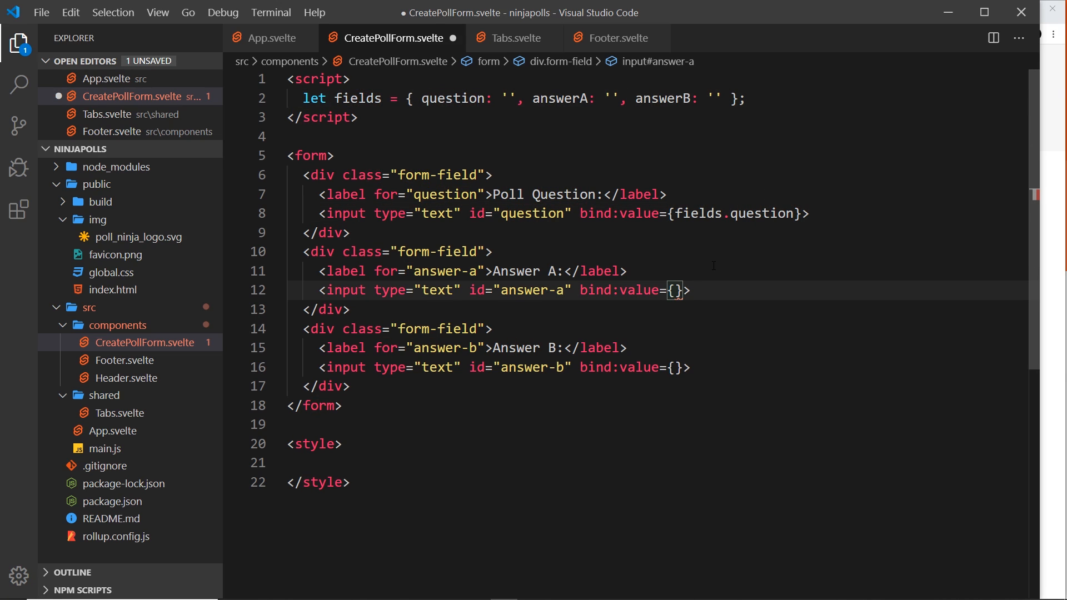
- Bind the Answer A and Answer B inputs to fields.answerA and fields.answerB
type("fields.answerA")
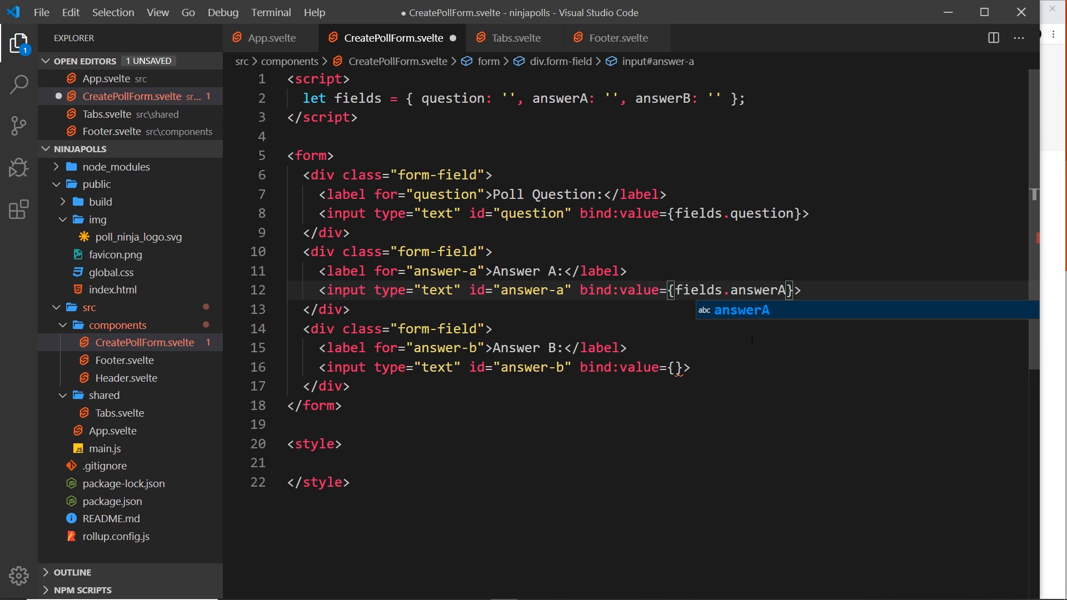
type("fields.ans")
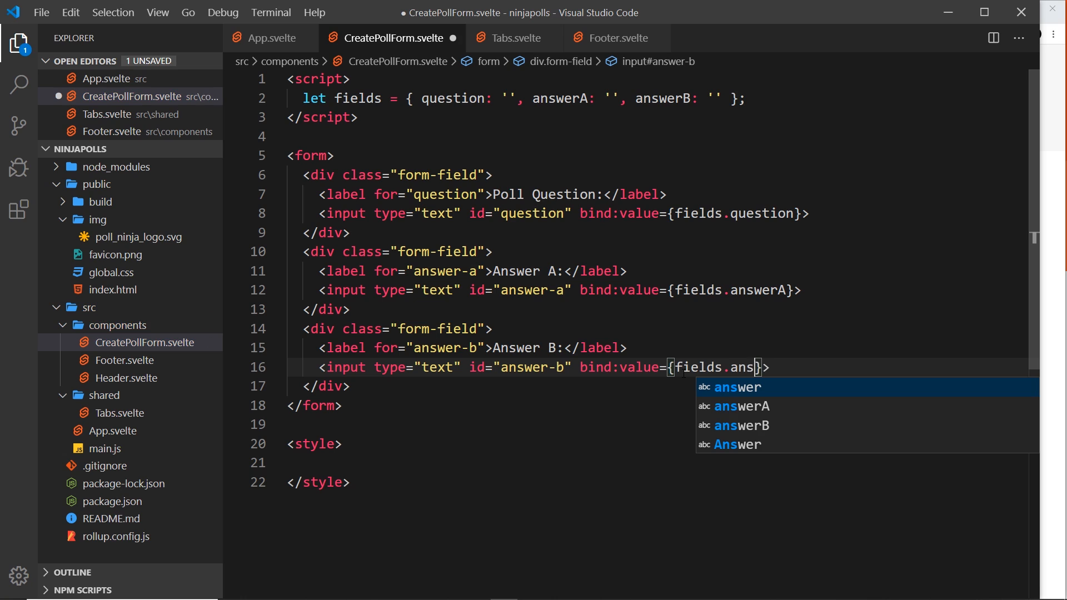
left_click(740, 425)
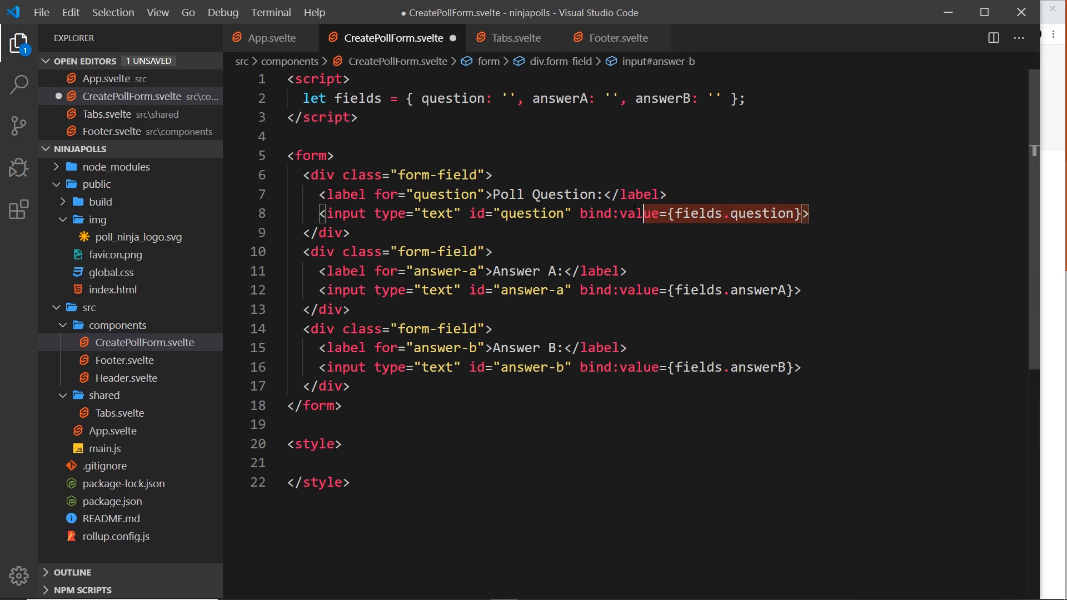
left_click(540, 212)
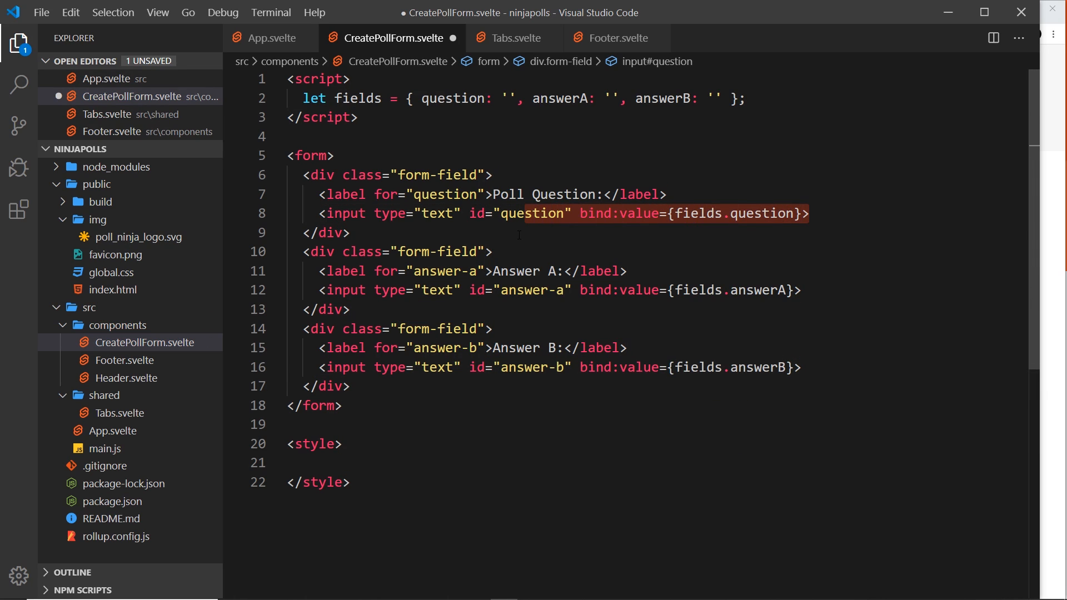
left_click(571, 98)
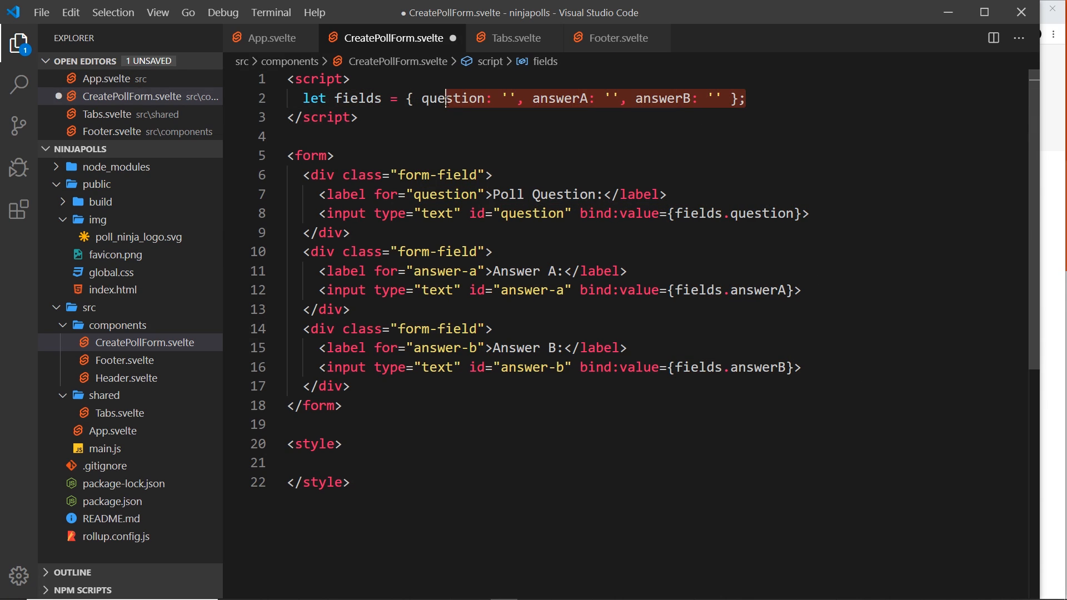
left_click(351, 386)
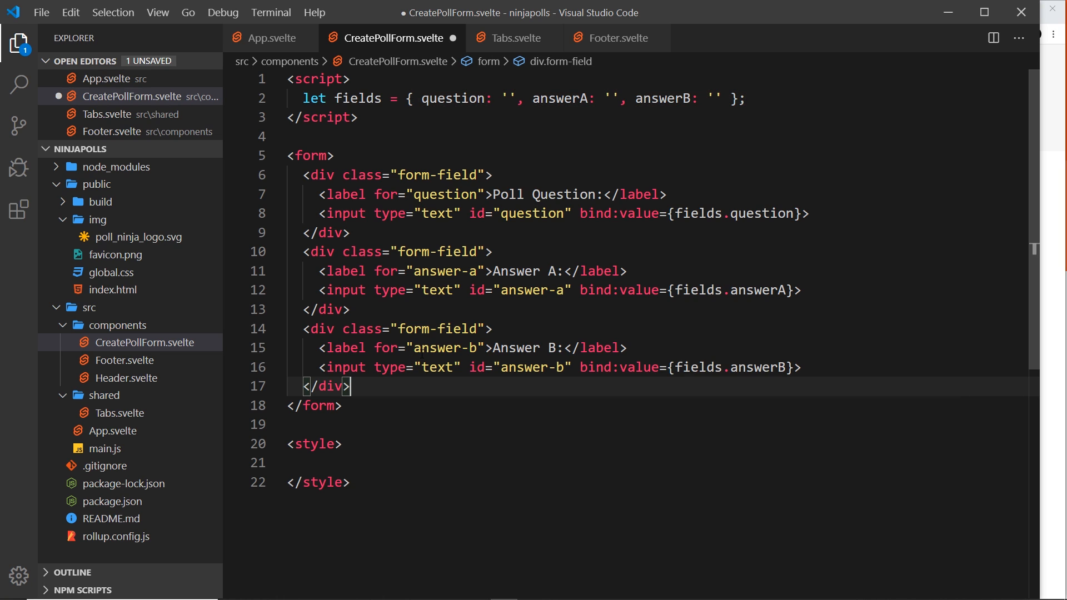
- Add an 'Add Poll' button and on:submit|preventDefault={submitHandler} on the form
type("button>Add Poll</button>")
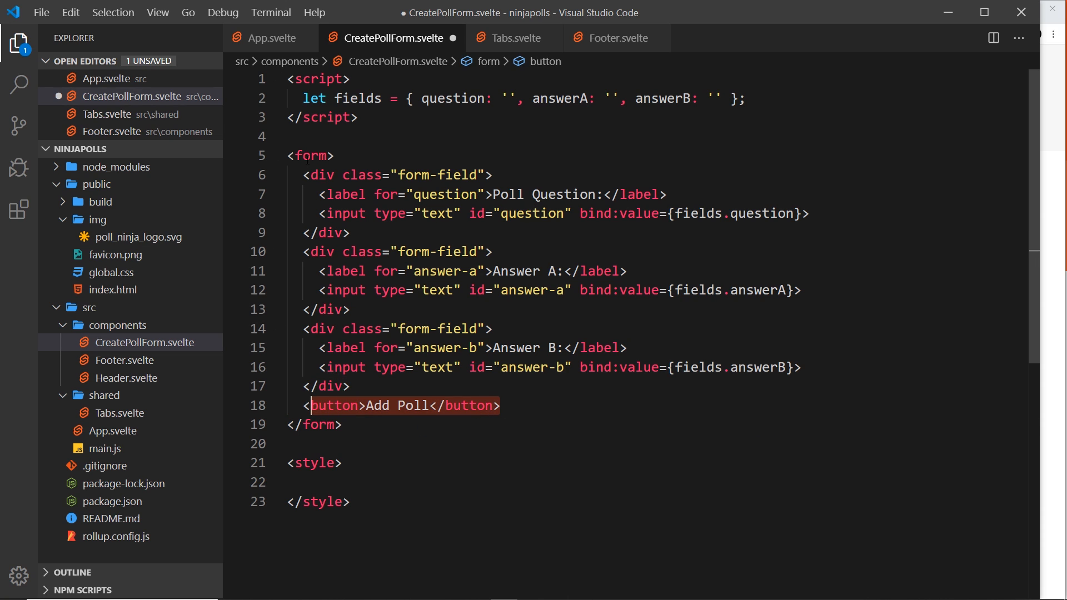
left_click(310, 155)
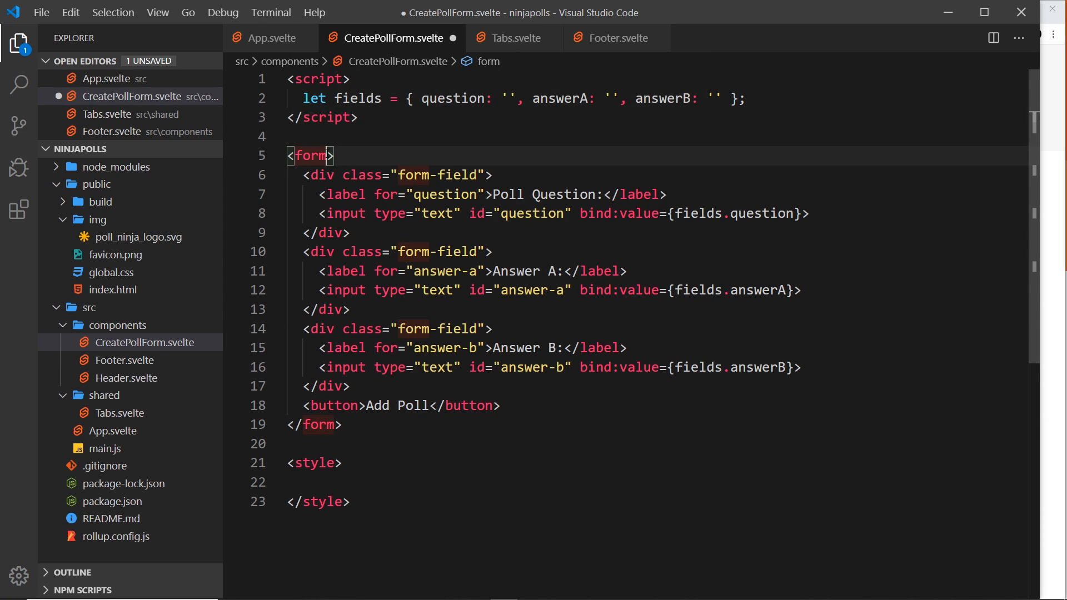
type("on:submit |")
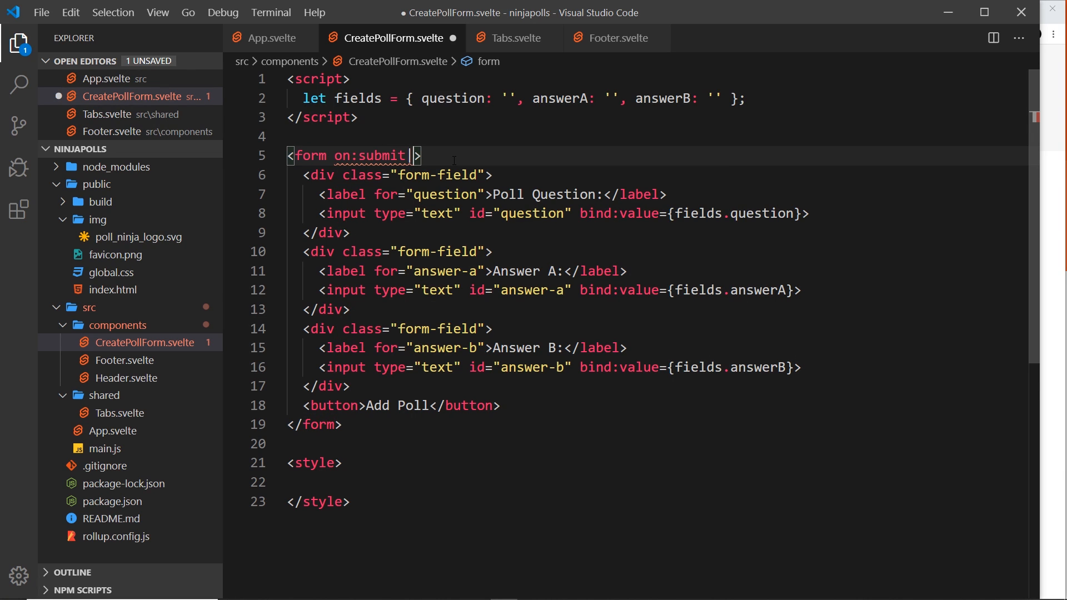
type("preventDefault")
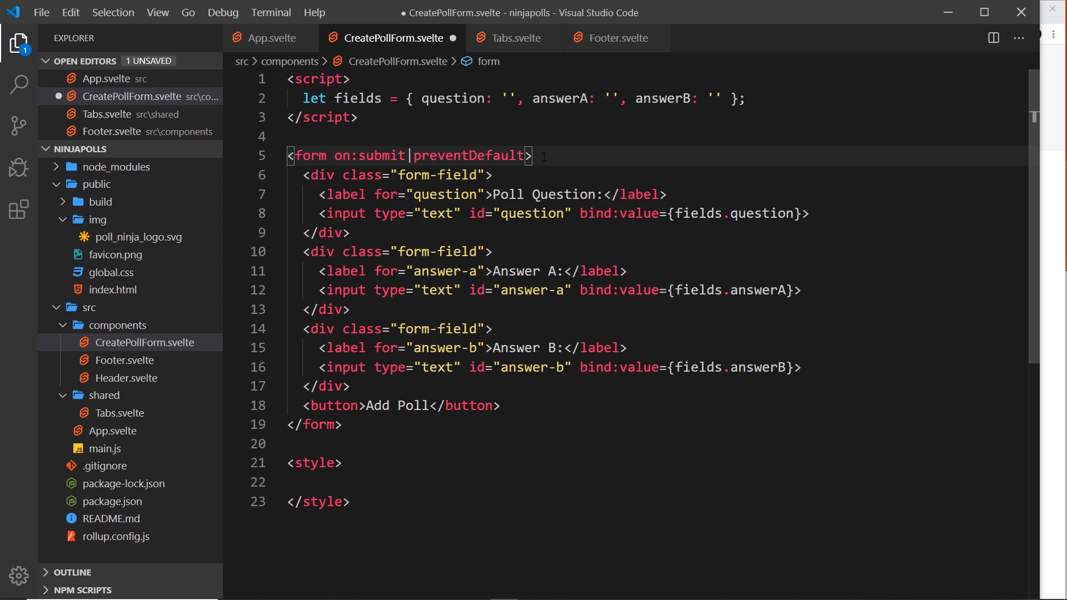
type("={}")
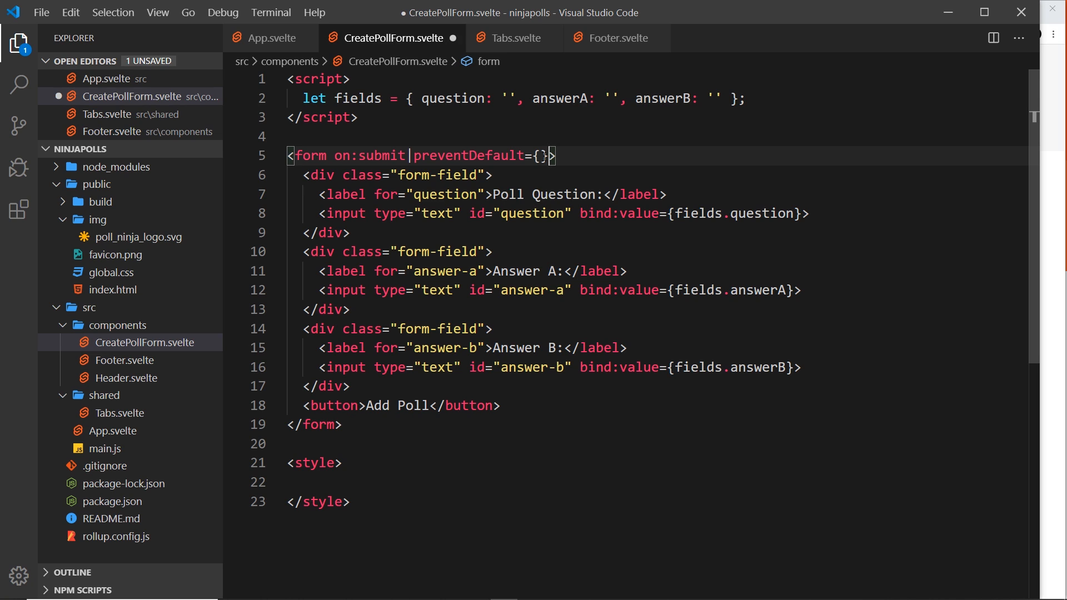
type("submitHandler")
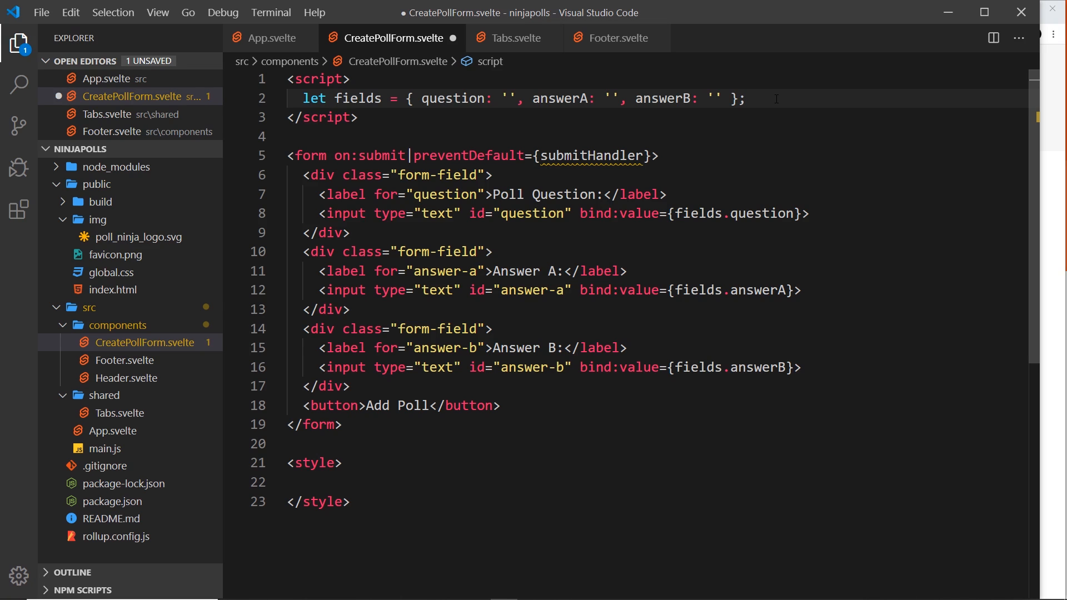
- Define submitHandler as an arrow function that runs console.log(fields)
type("const submitHandler =")
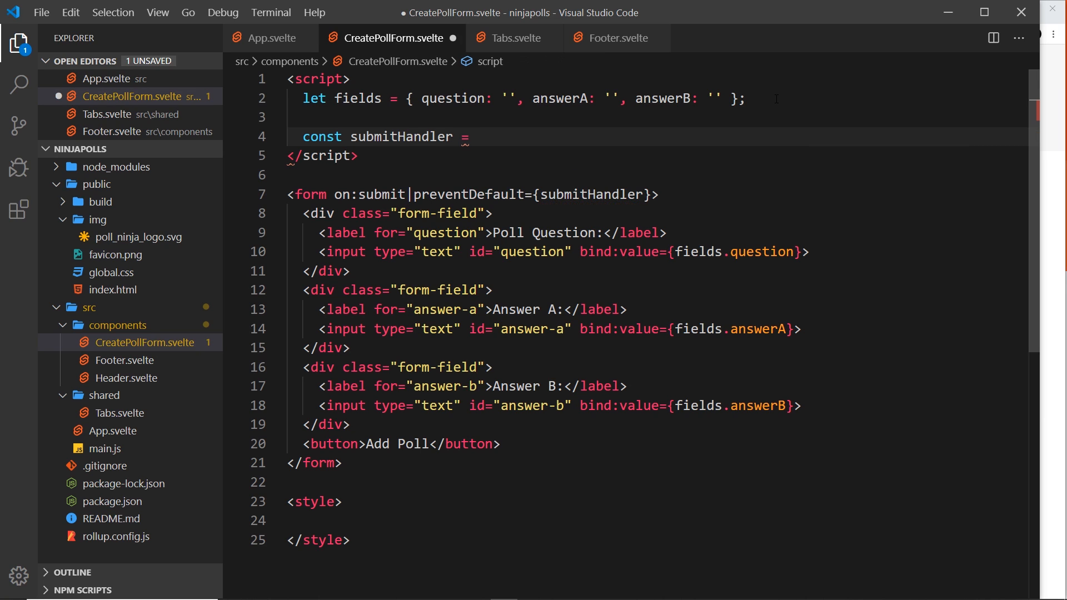
type("() => {")
type("c")
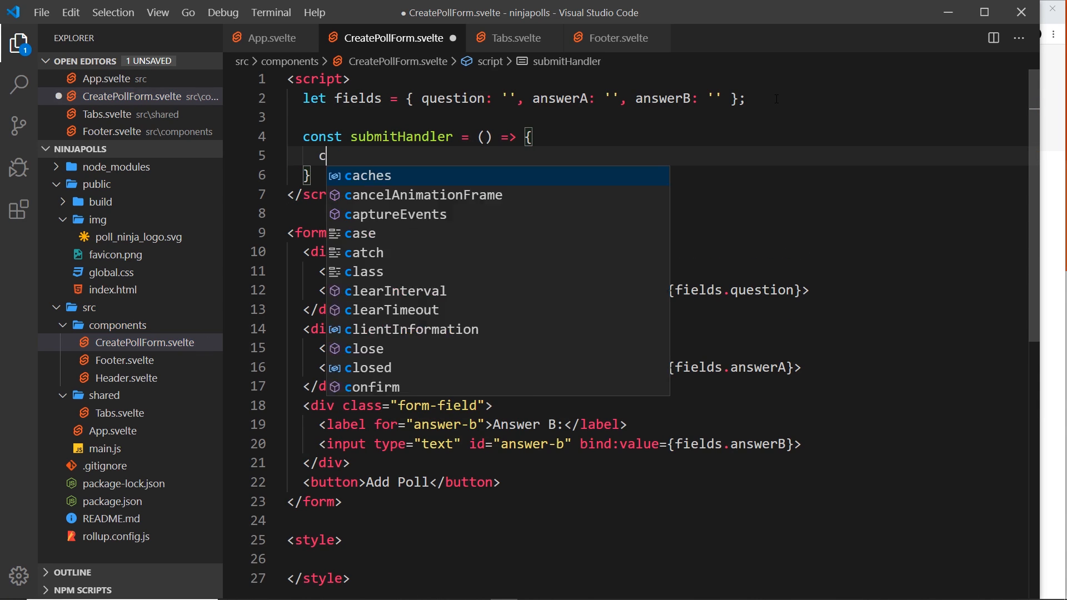
type("onsole.log(f")
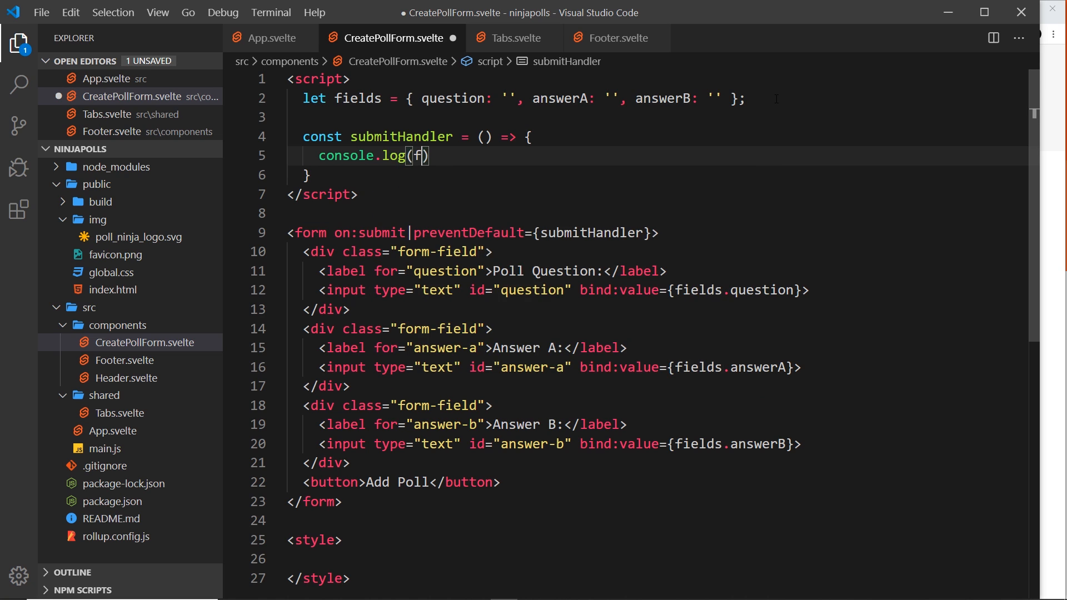
type("ields);")
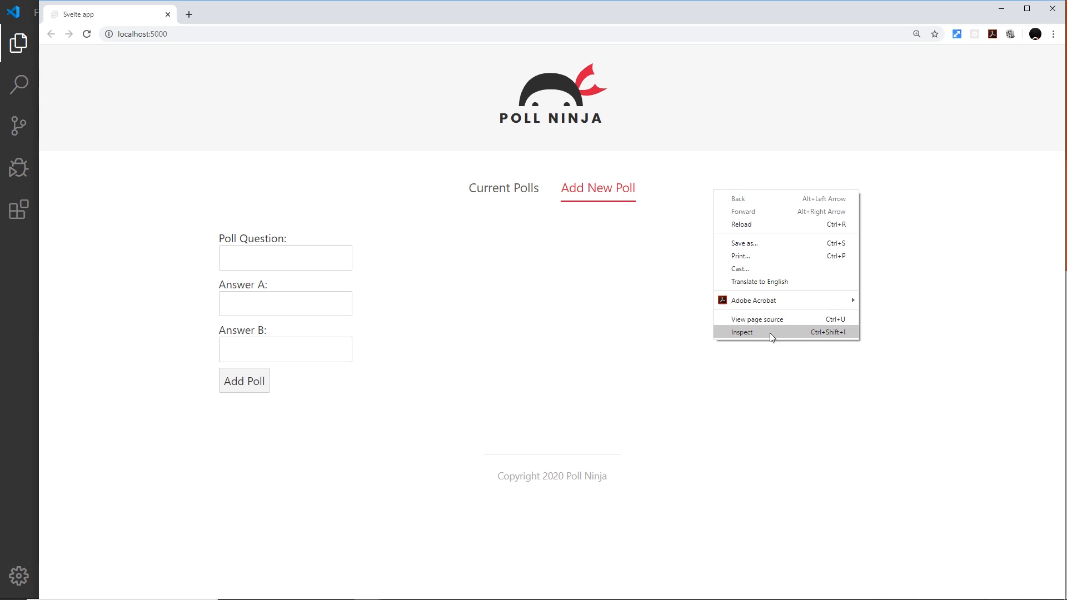
- Submit a test poll 'do you like marmi' with answers 'yeah' and 'nah' and check the console log
left_click(741, 333)
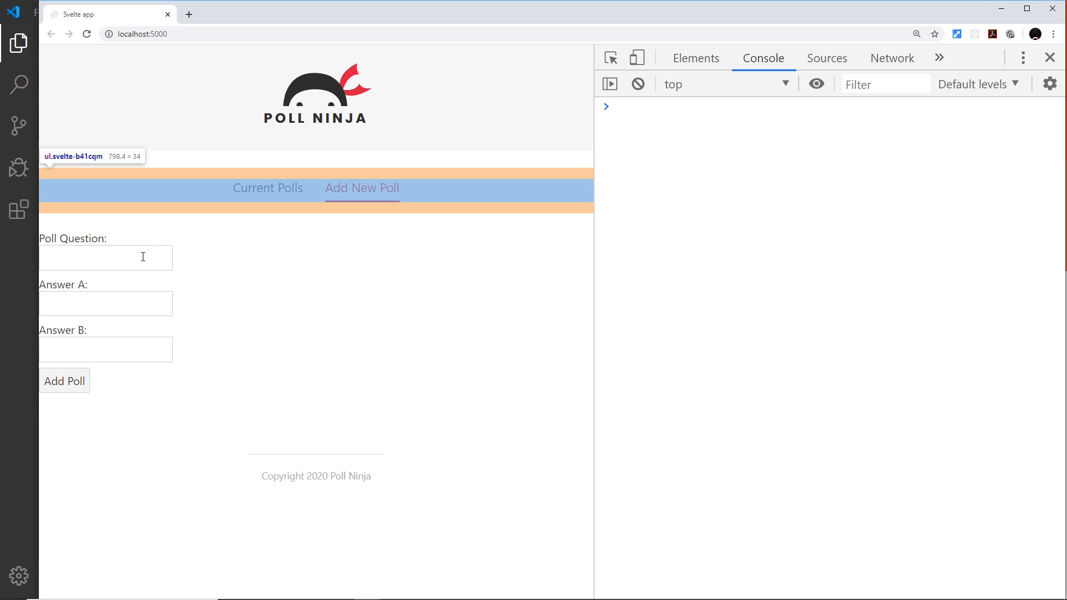
type("do")
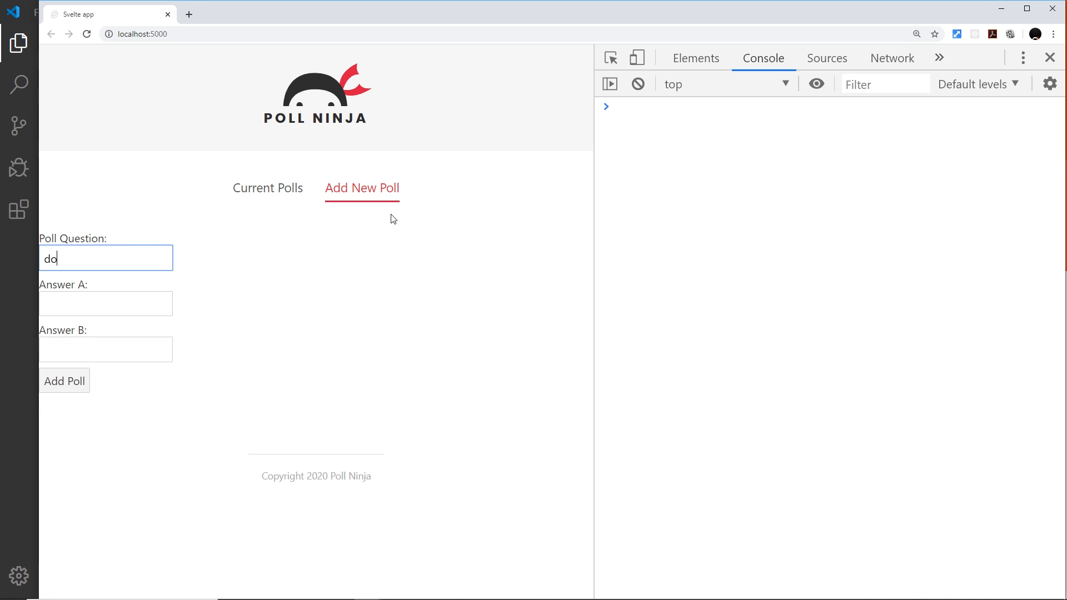
type("you like marmi")
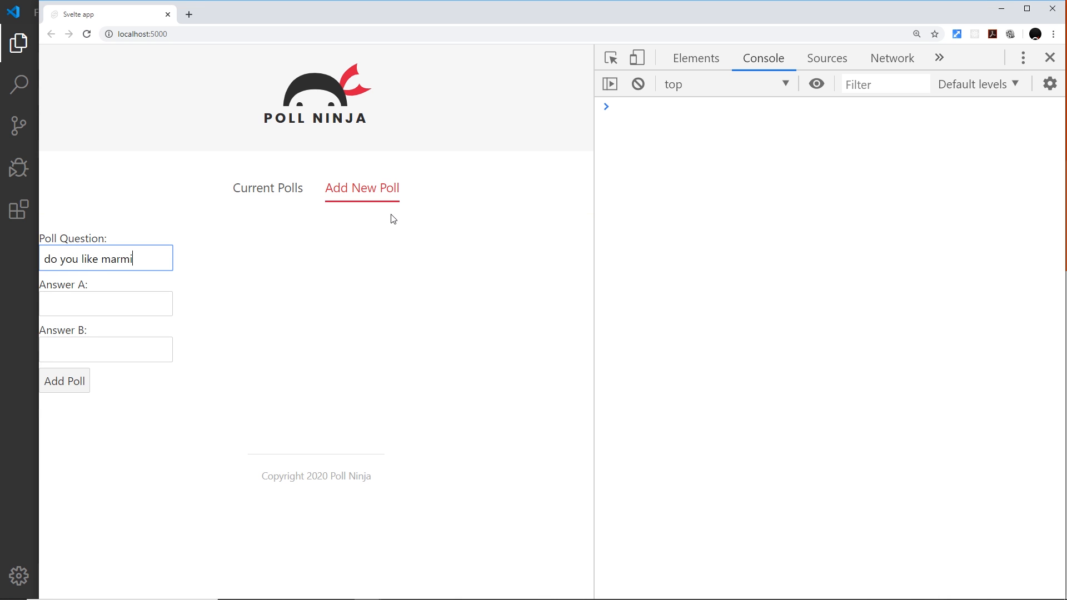
type("yeah")
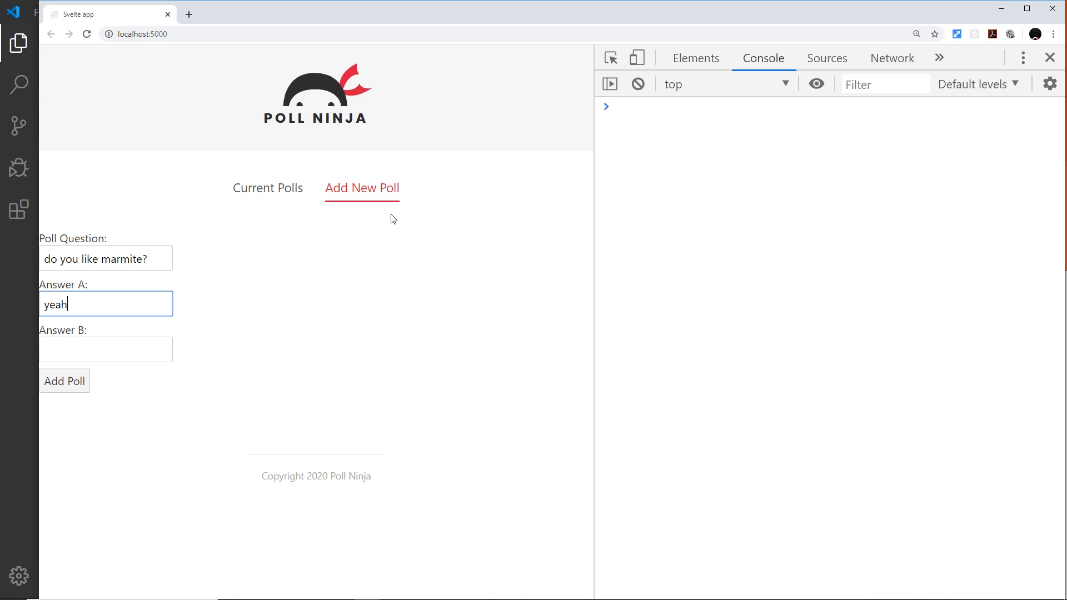
type("nah")
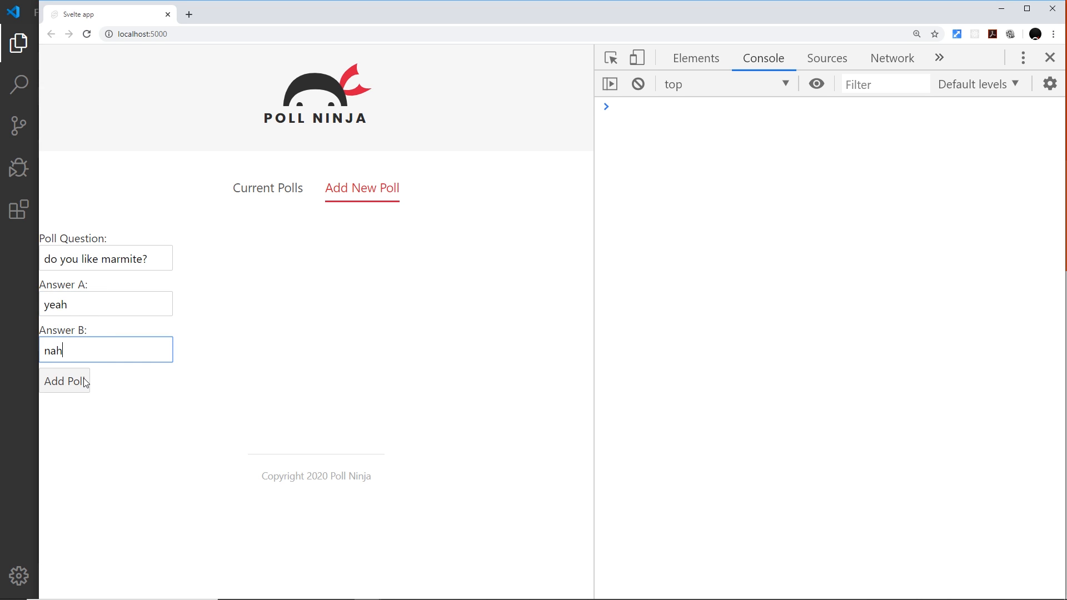
left_click(64, 380)
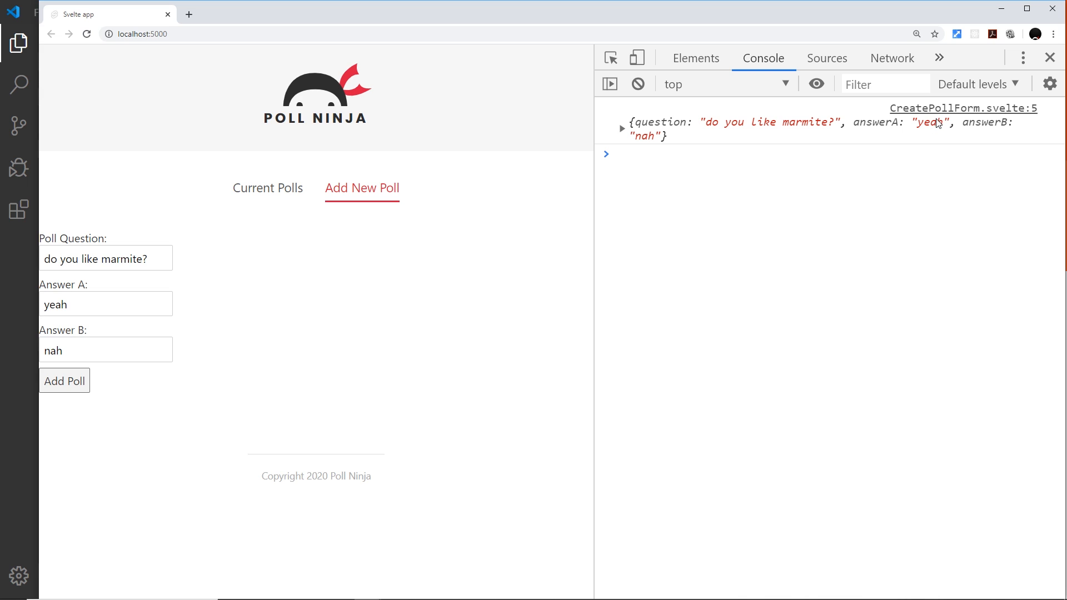
mouse_move(649, 145)
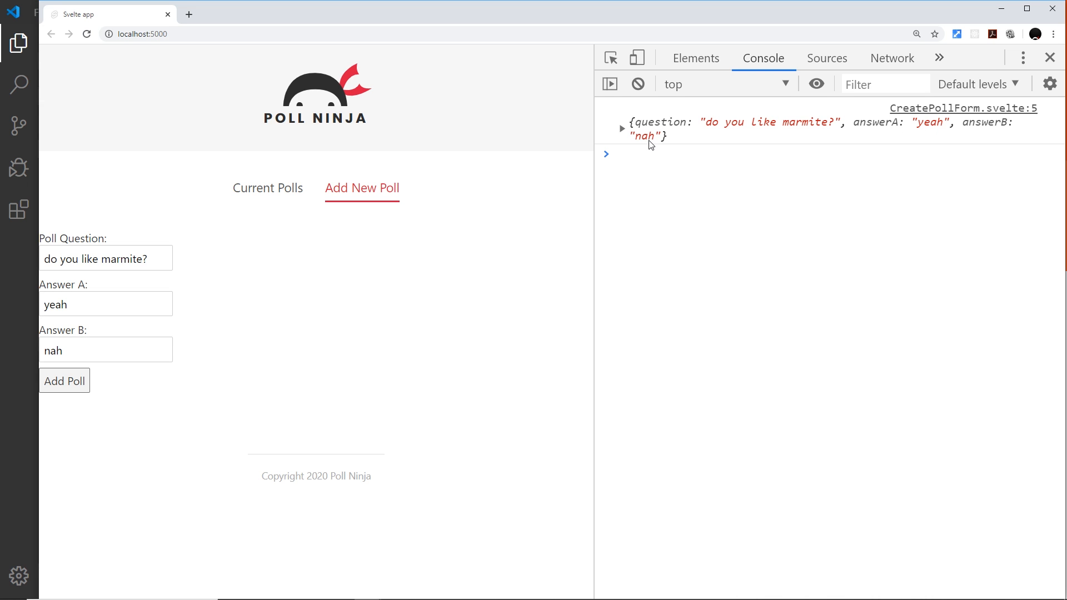
mouse_move(820, 116)
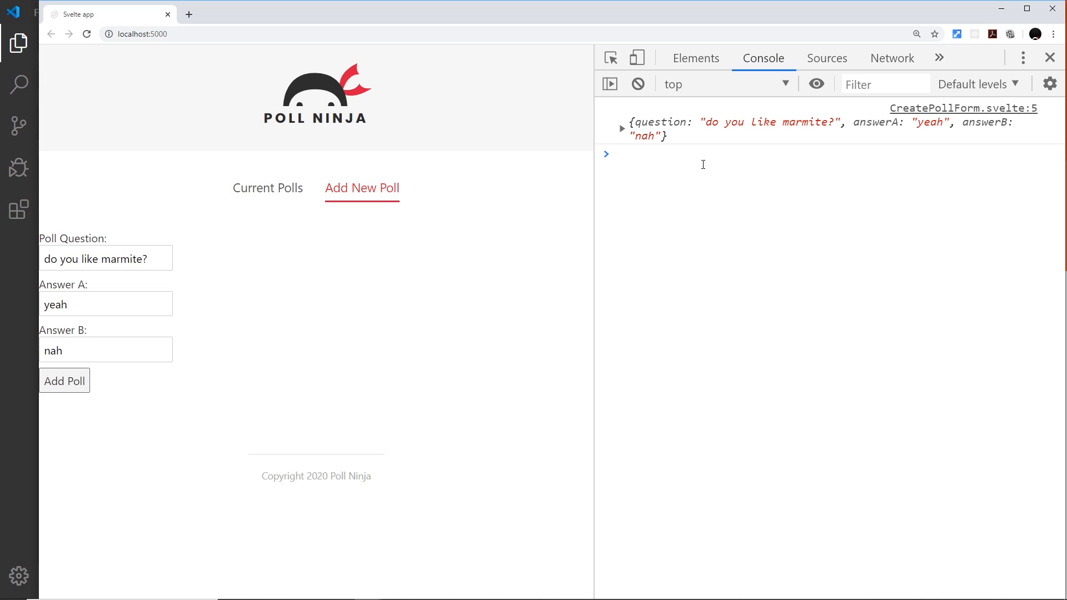
mouse_move(656, 273)
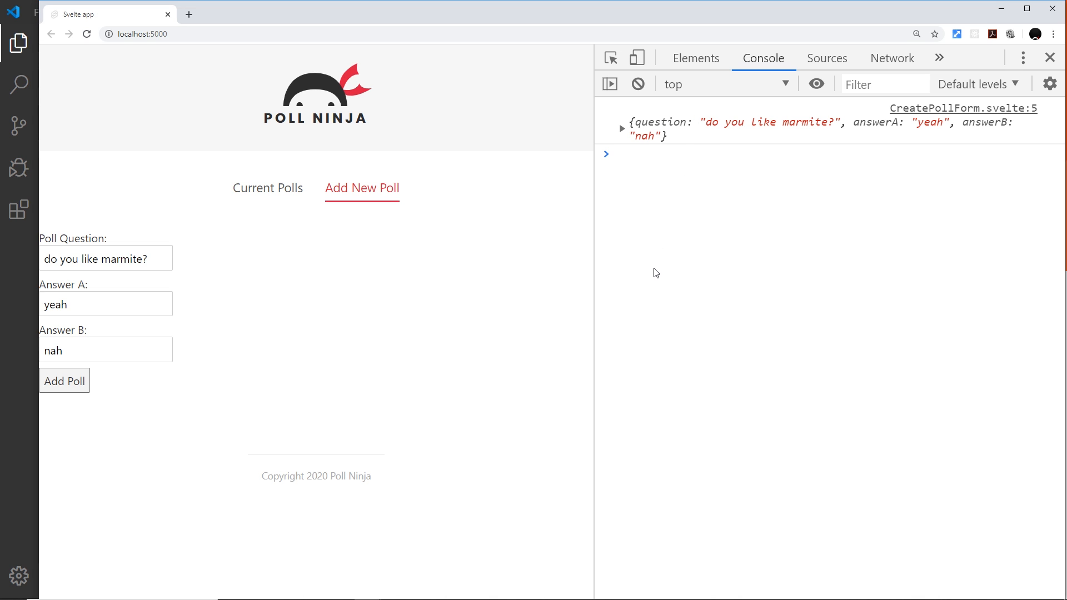
- Switch to the Current Polls view, then return to the code editor
left_click(266, 188)
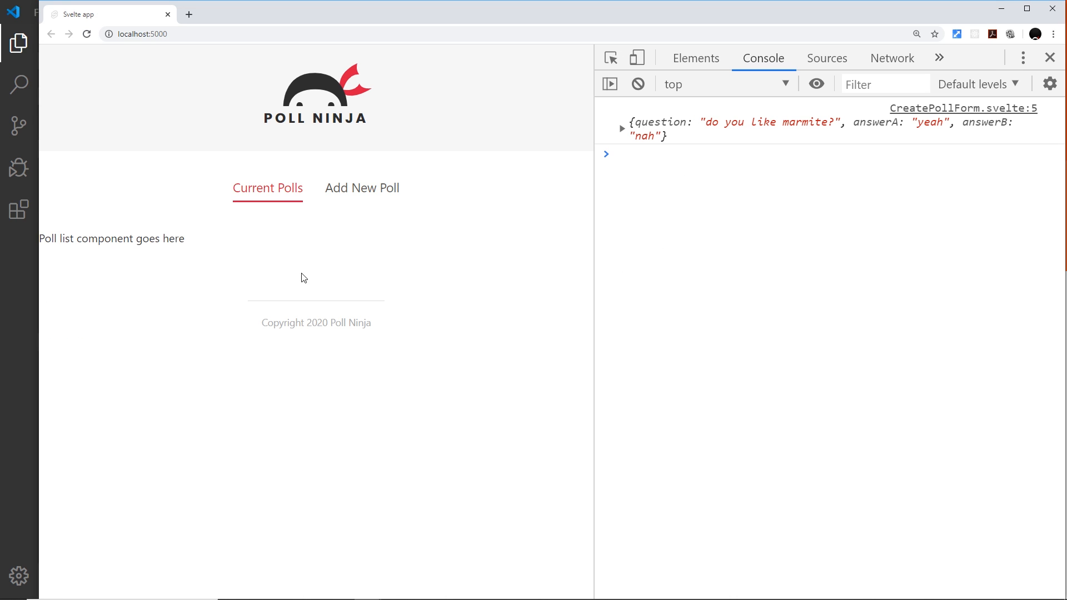
mouse_move(306, 230)
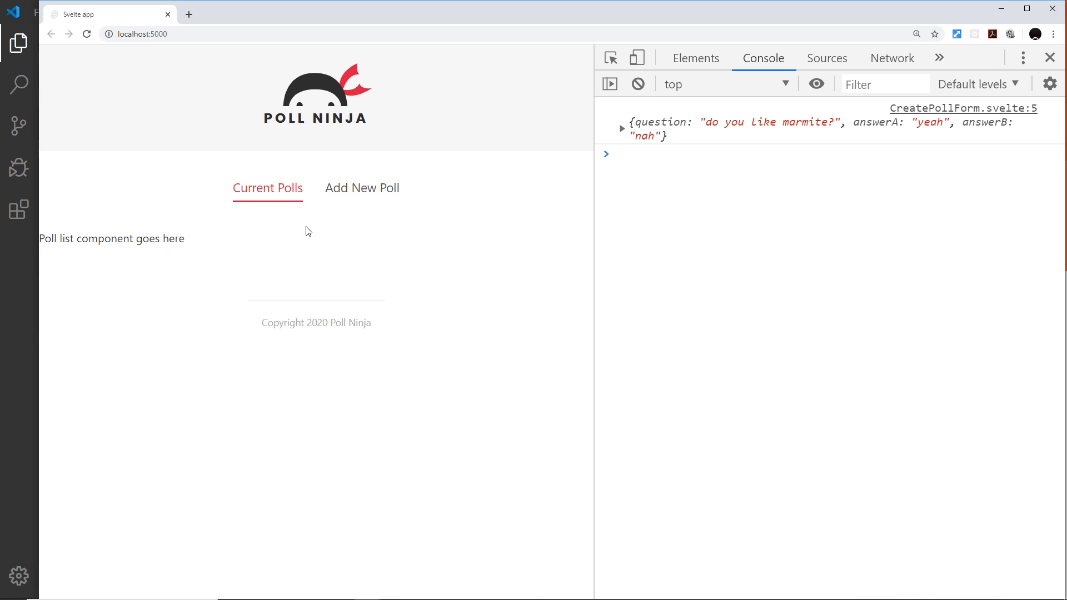
left_click(361, 189)
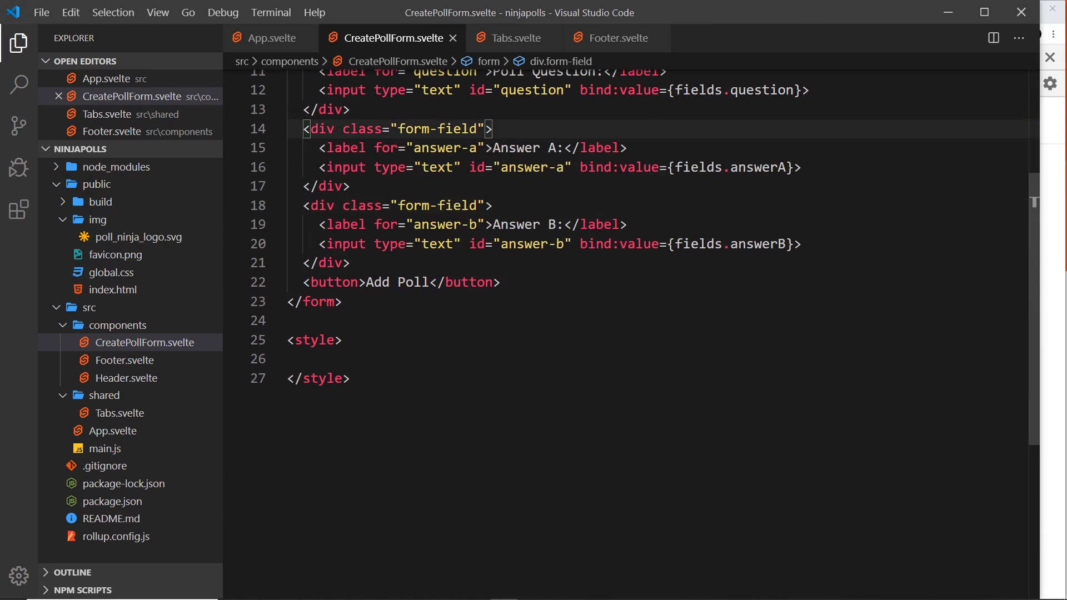
- Add a form rule: width 400px, margin 0 auto, text-align center
left_click(358, 358)
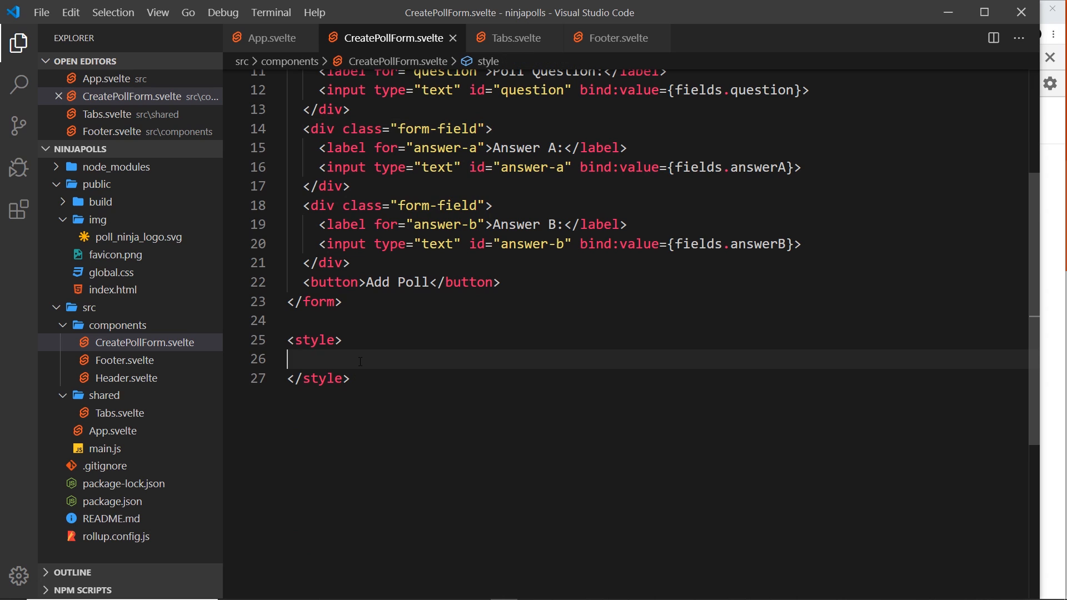
type("form{")
type("width: 400px;")
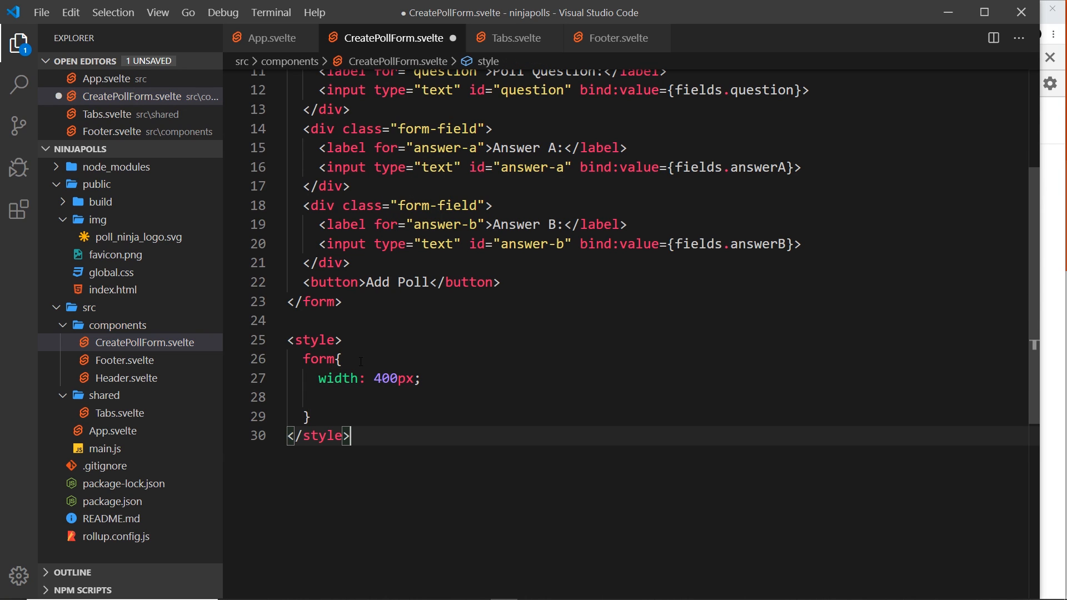
type("margin: 0 auto;")
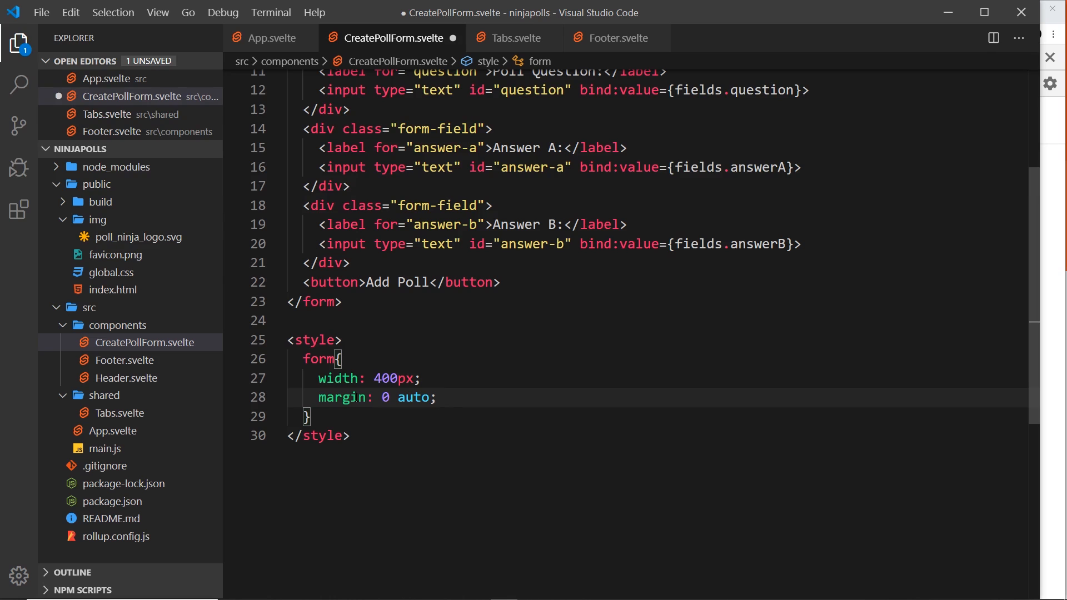
type("text-align: center;")
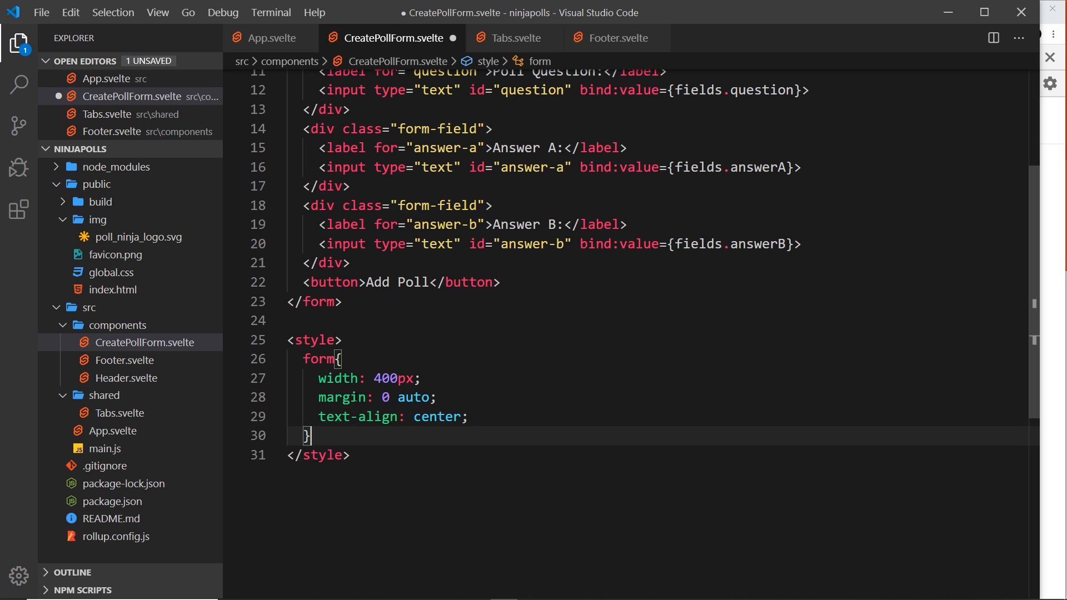
- Add a .form-field rule with margin 18px auto
type(".form-f")
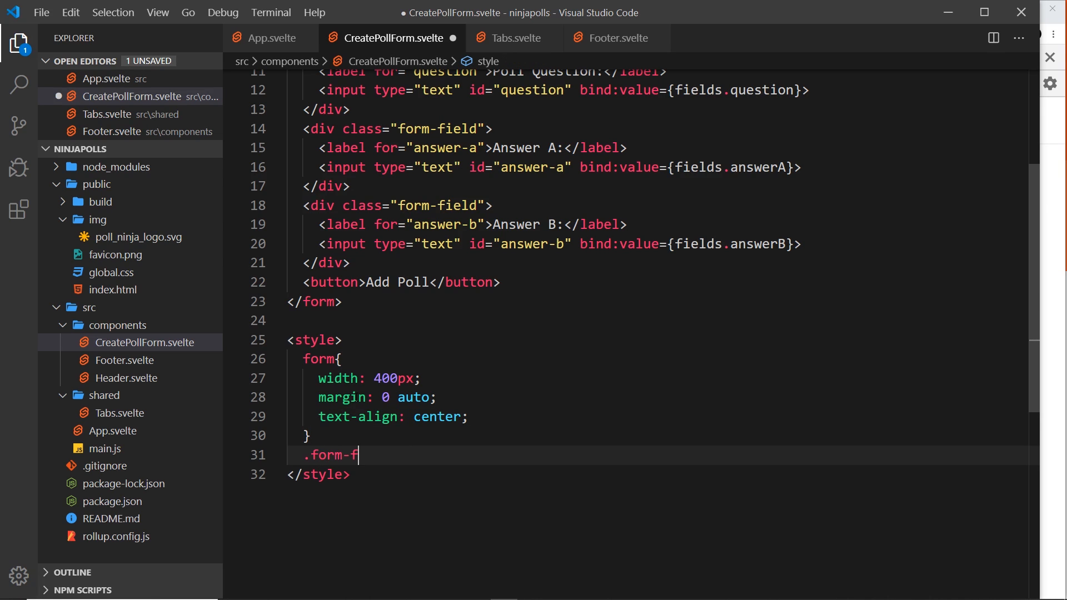
type("ield{}")
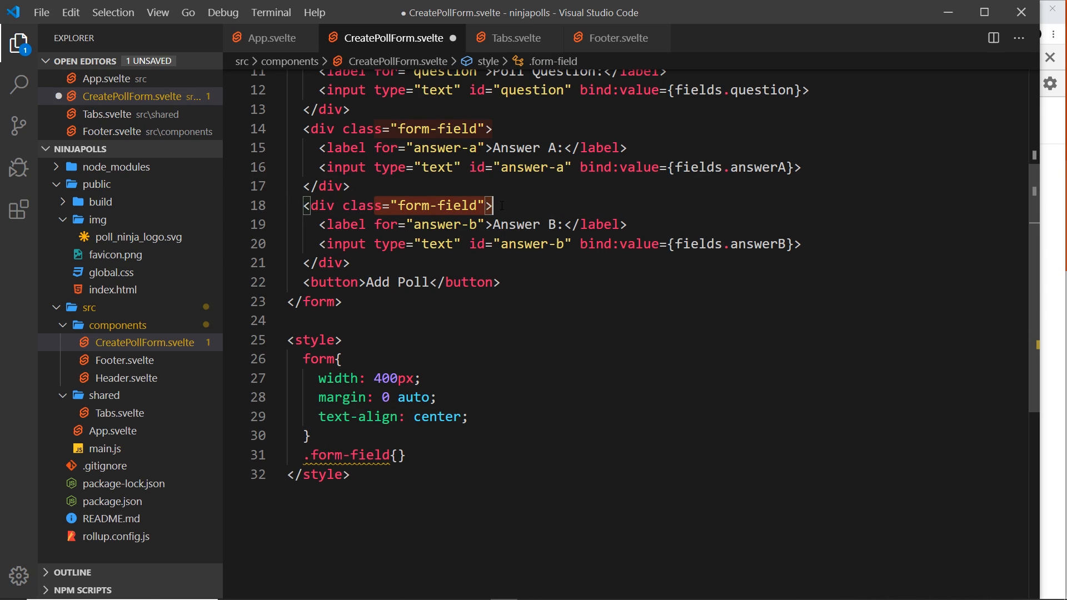
left_click(398, 455)
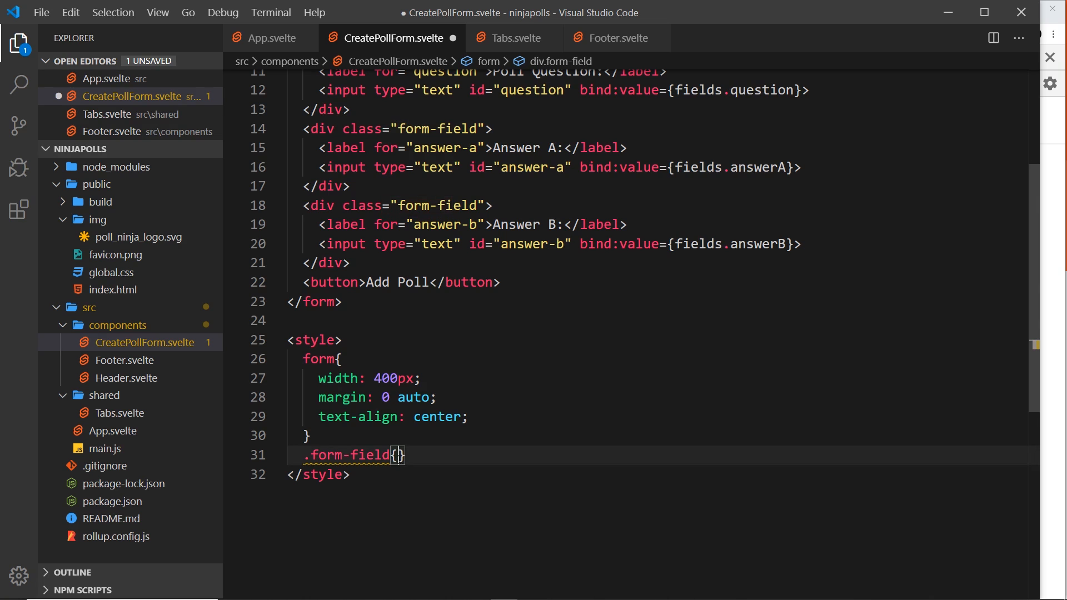
type("margin: 1")
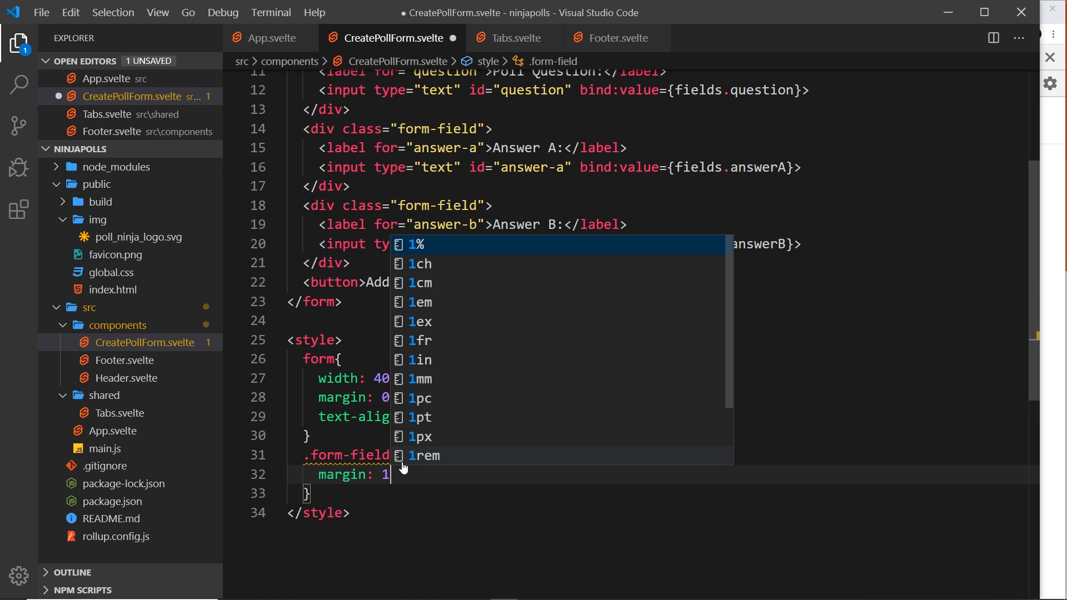
type("8px")
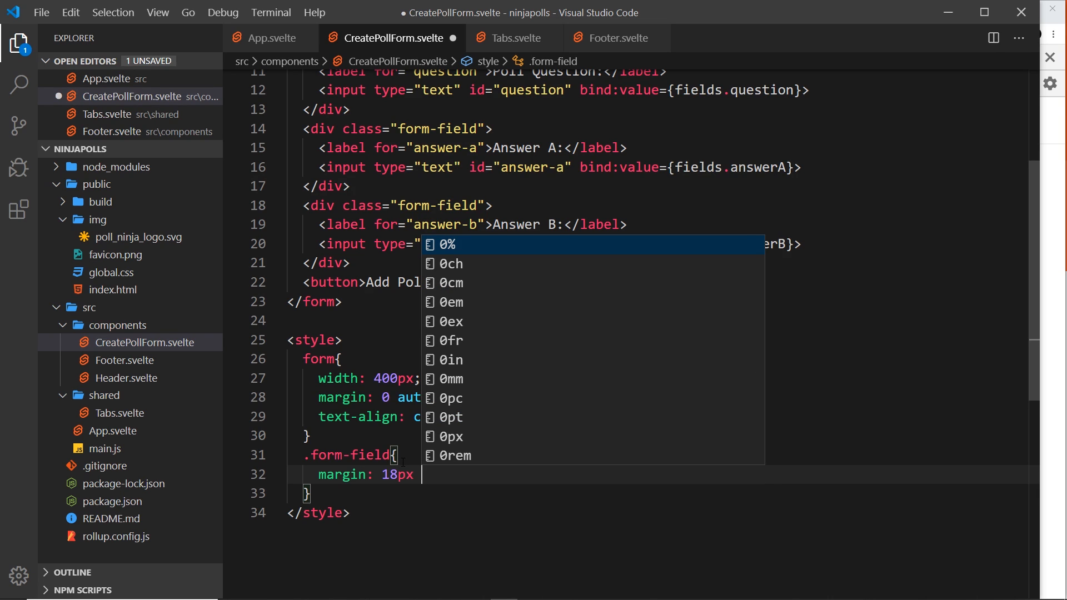
type("auto;")
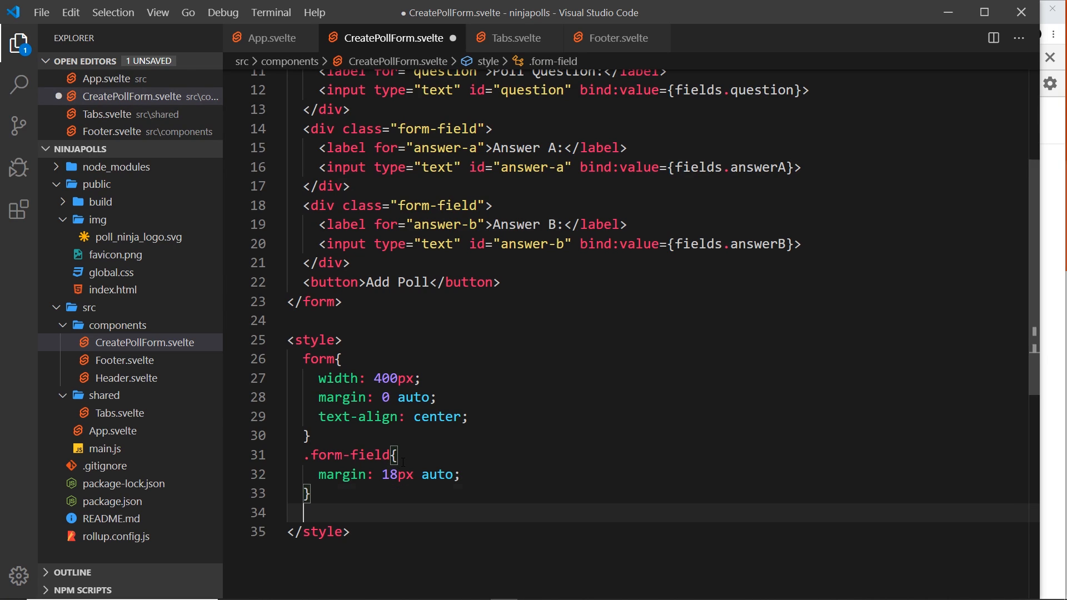
- Add an input rule with width 100% and border-radius 6px, and begin a label rule
type("input{}")
type("width:")
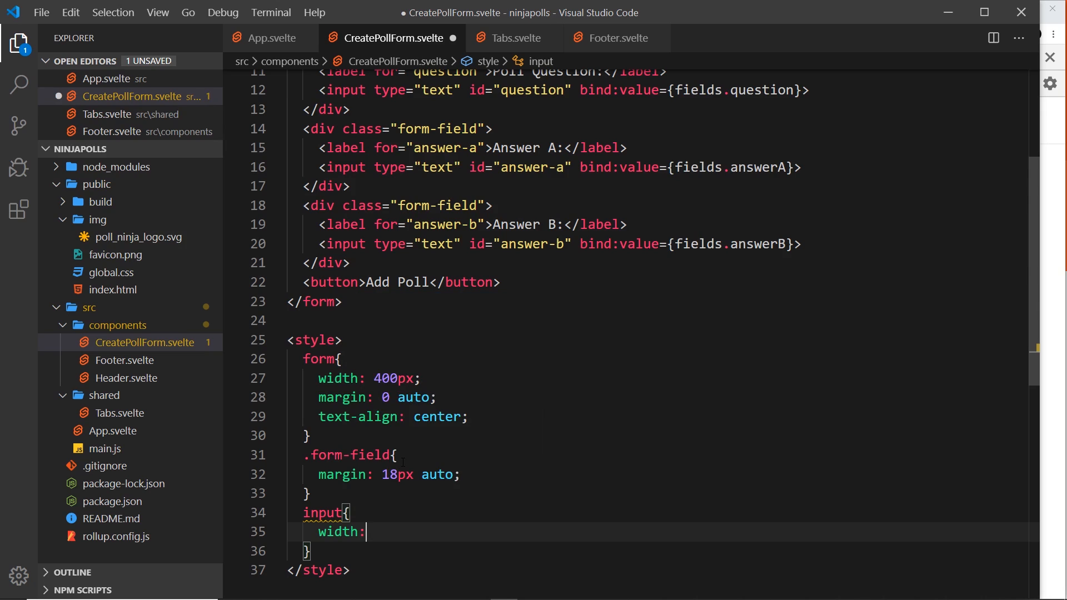
type("100%;")
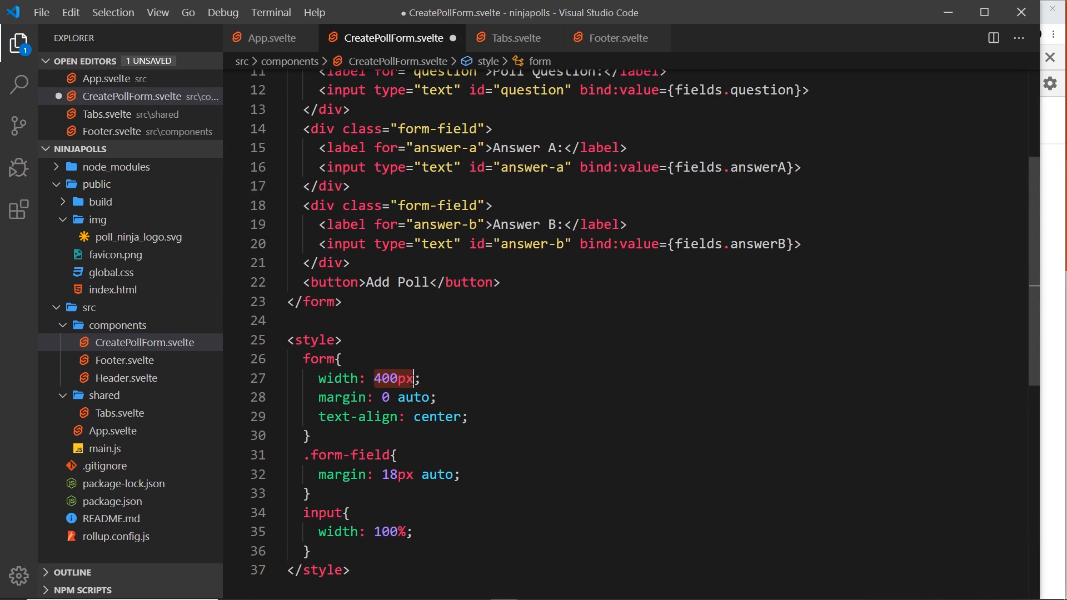
left_click(310, 551)
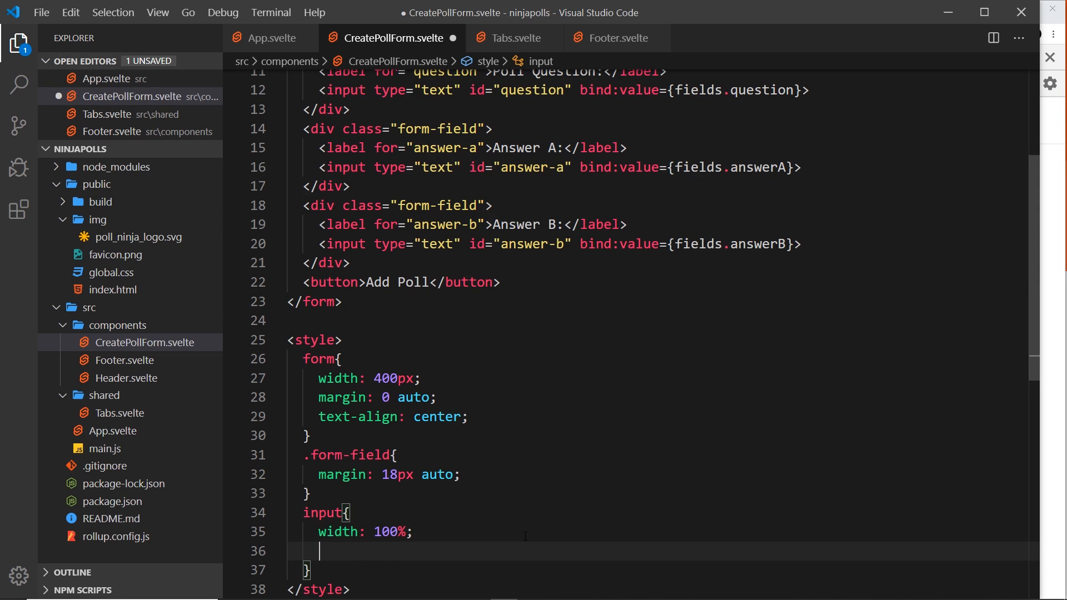
type("border-radius: 6px;")
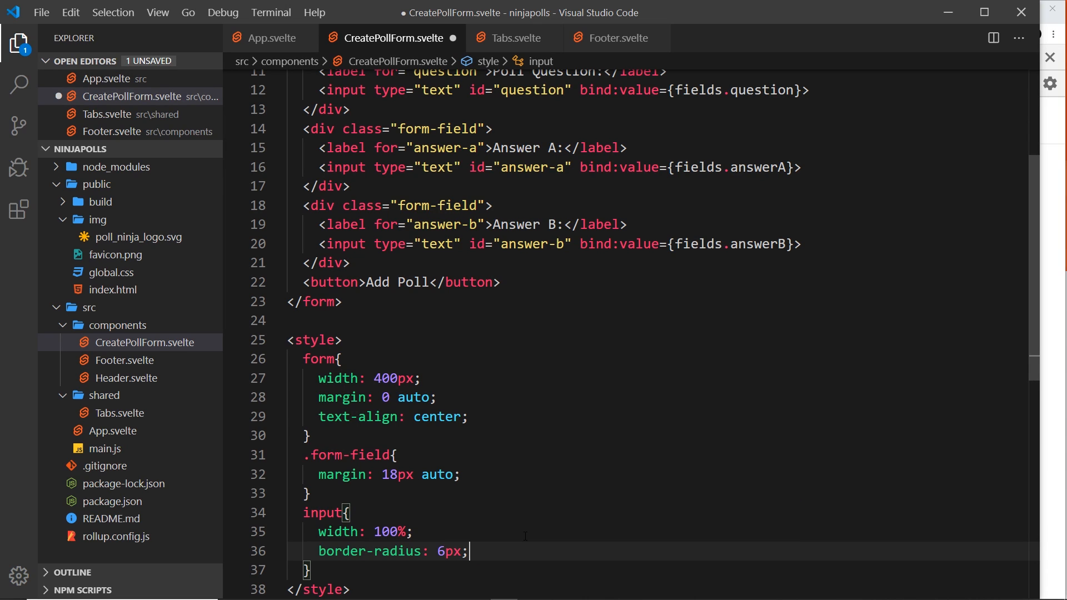
scroll("down", 3)
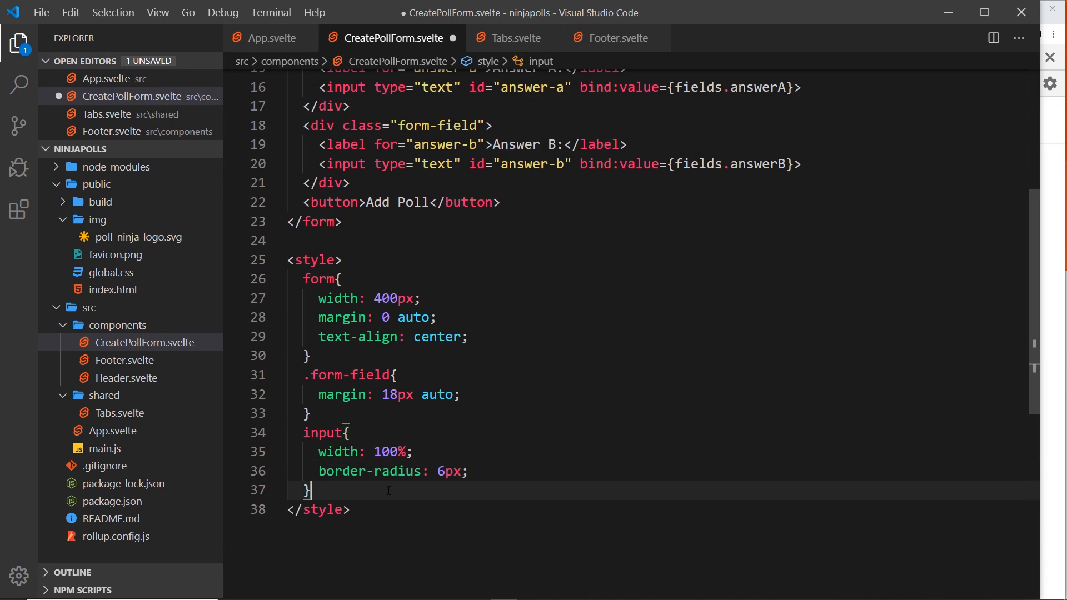
type("label{")
type("margin:")
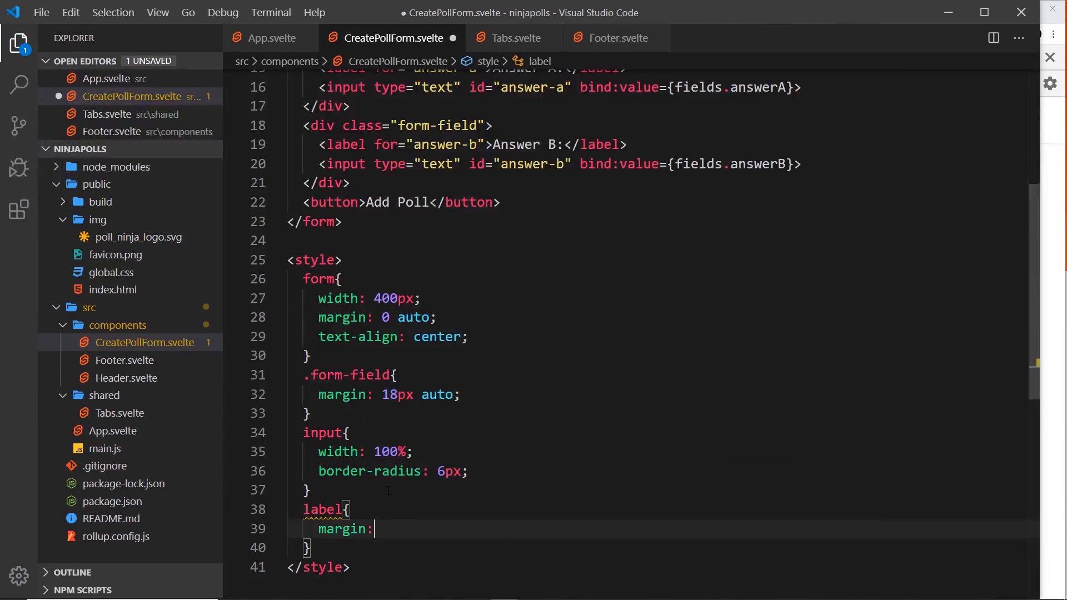
- Give the label rule margin 10px auto and text-align left, and save the component
type("10px auto;")
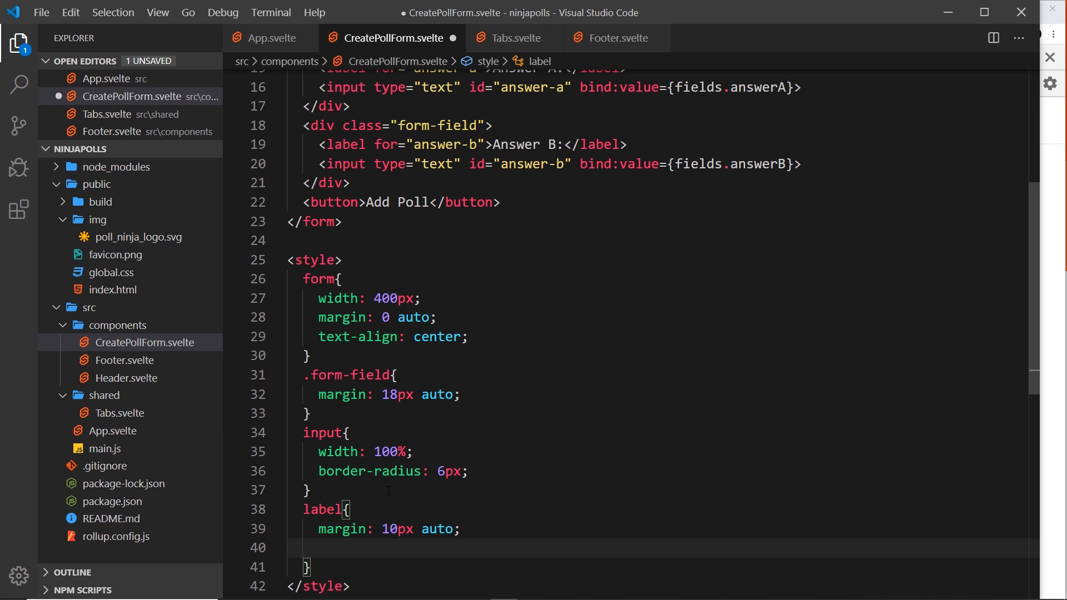
type("text-align: left;")
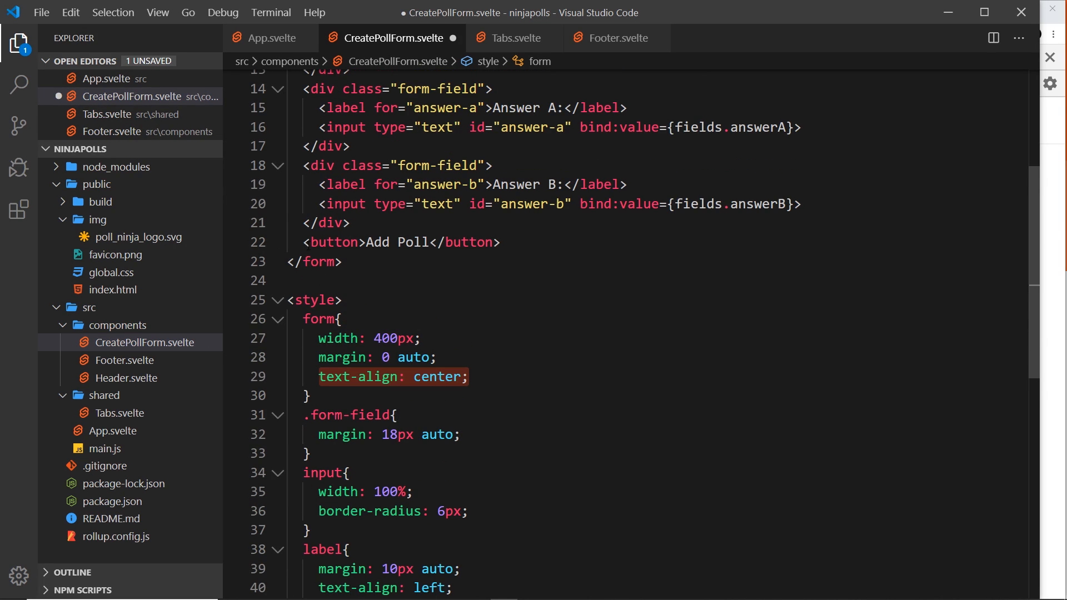
left_click(401, 242)
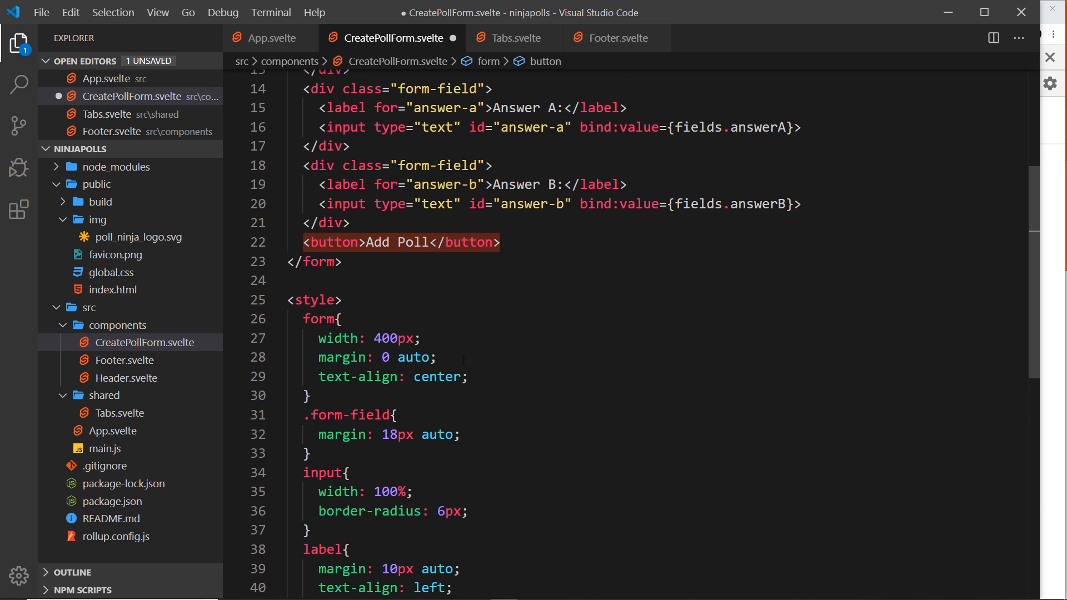
scroll("down", 3)
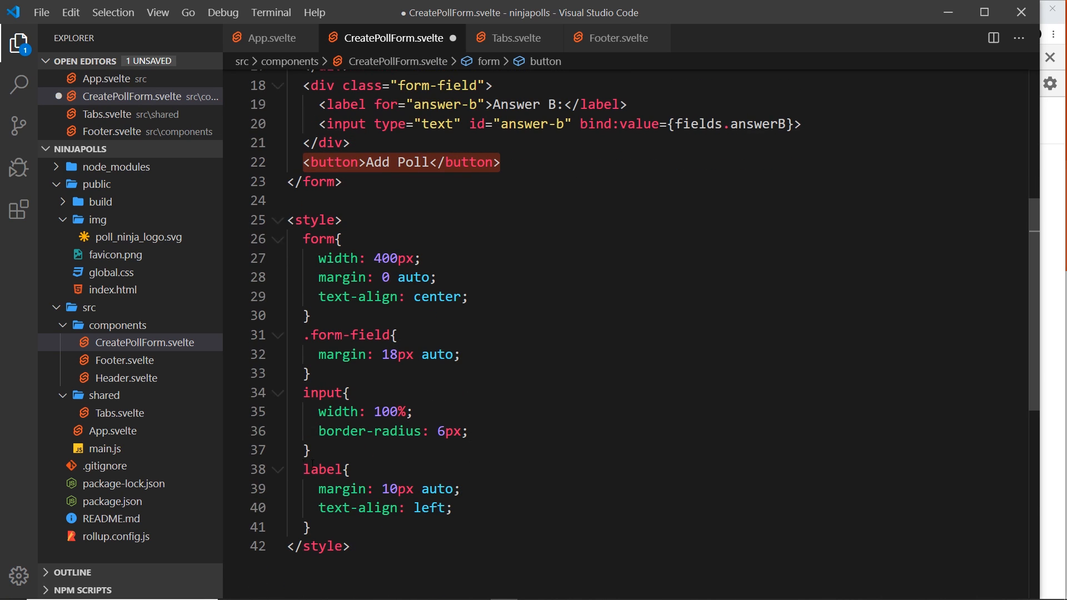
left_click(382, 508)
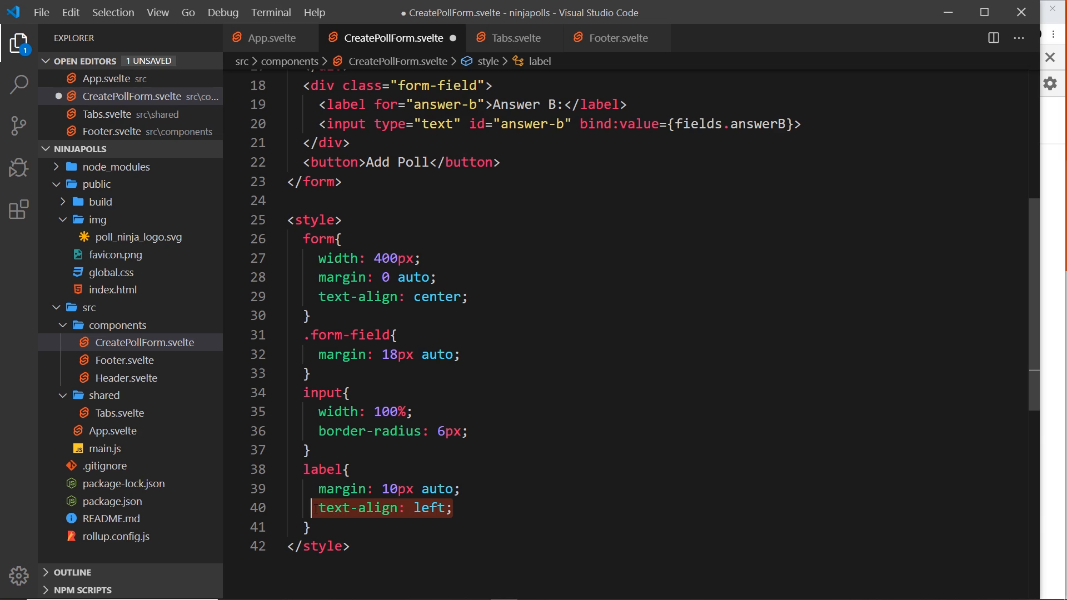
key("ctrl+s")
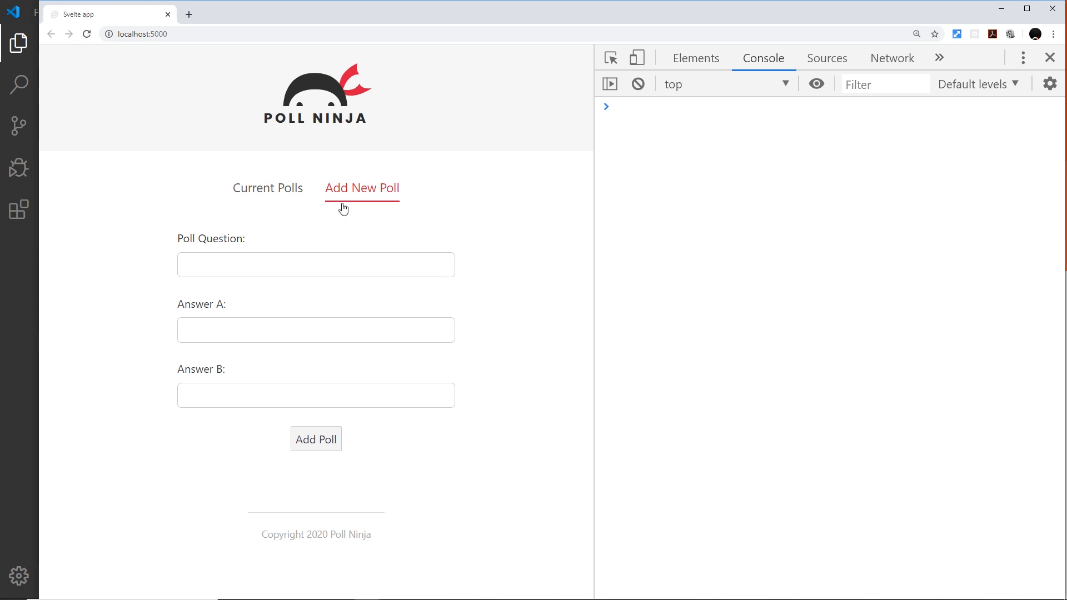
- Fill in a test poll and add it so its fields log to the console
left_click(315, 265)
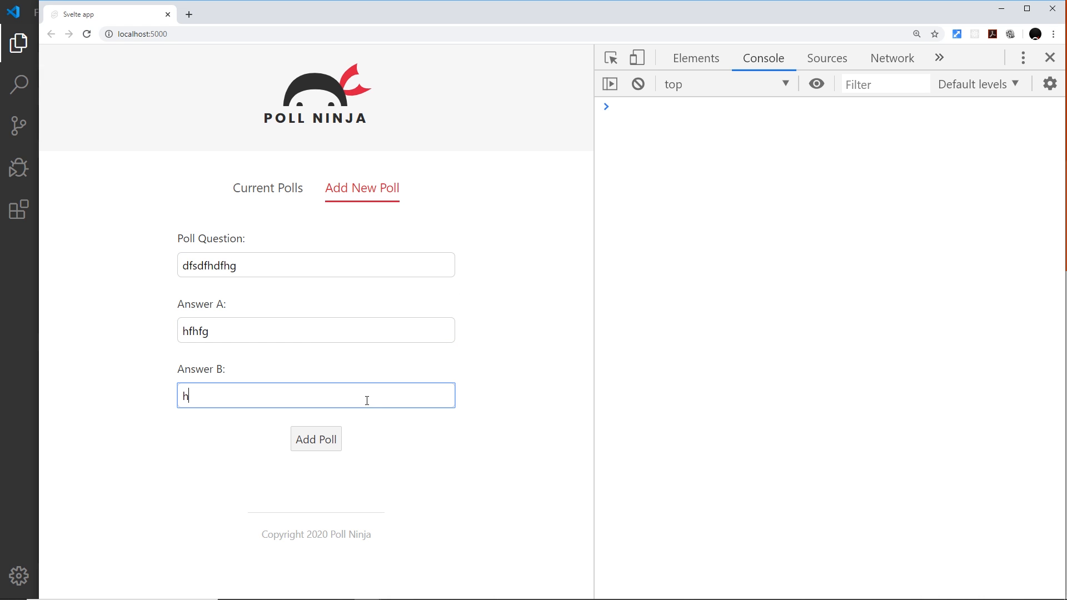
left_click(315, 439)
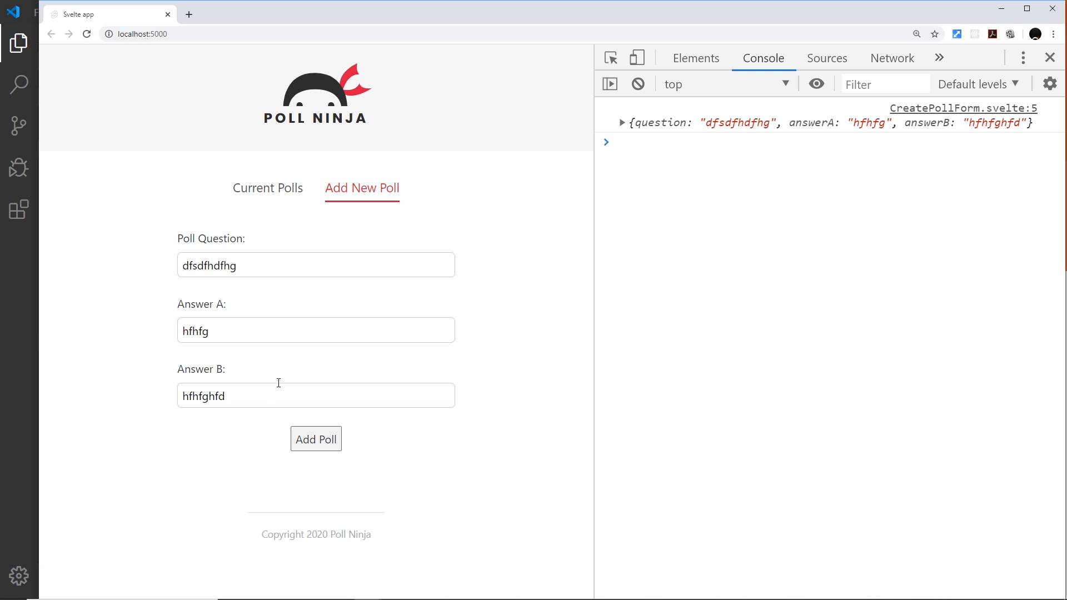
mouse_move(646, 360)
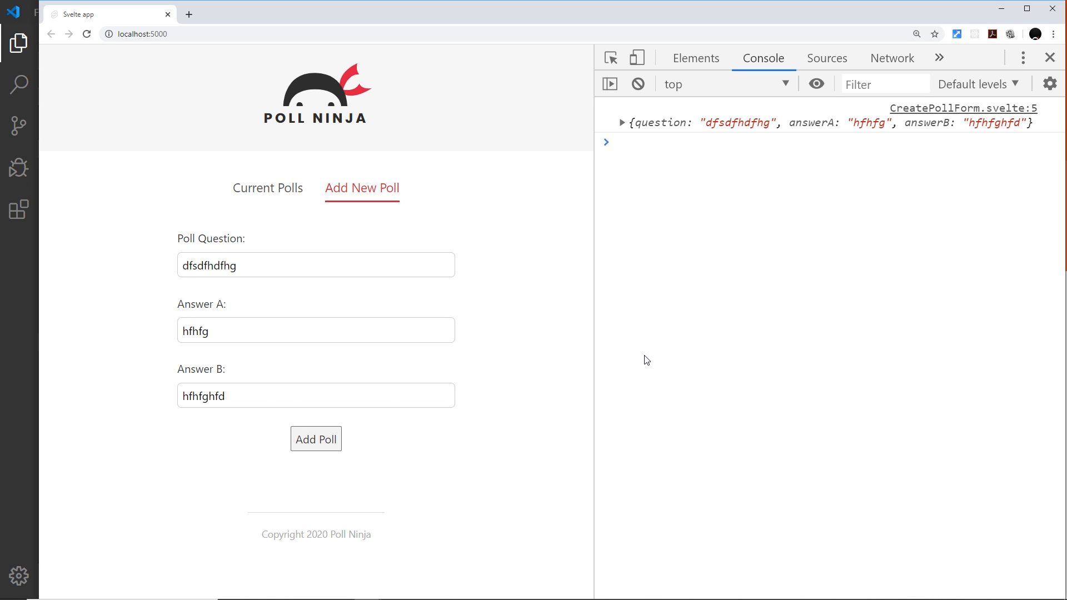
mouse_move(964, 137)
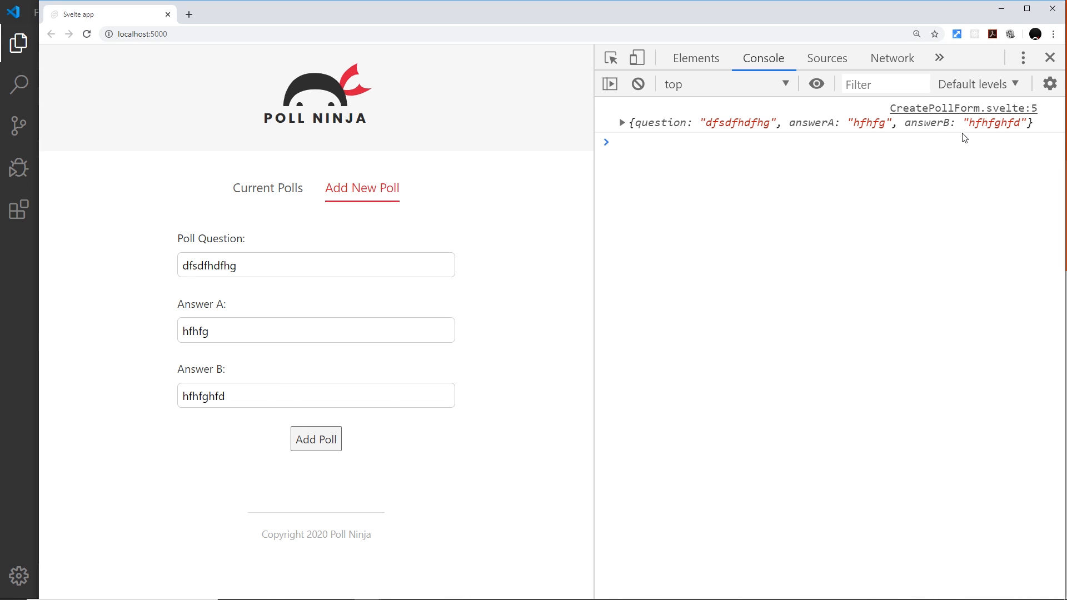
mouse_move(740, 216)
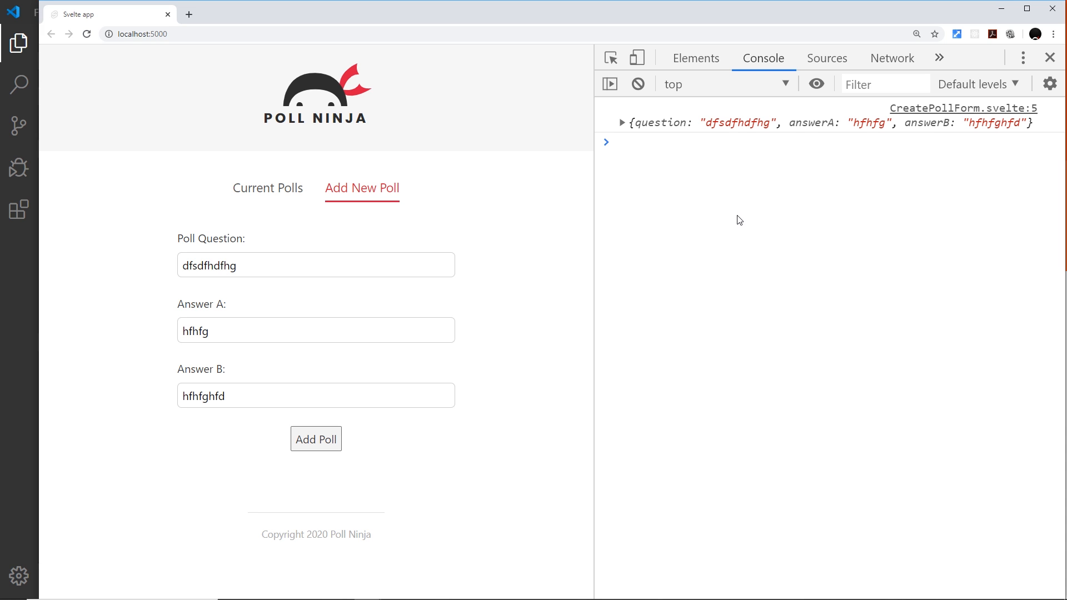
- Switch to Current Polls and back to Add New Poll to show the emptied form
left_click(268, 188)
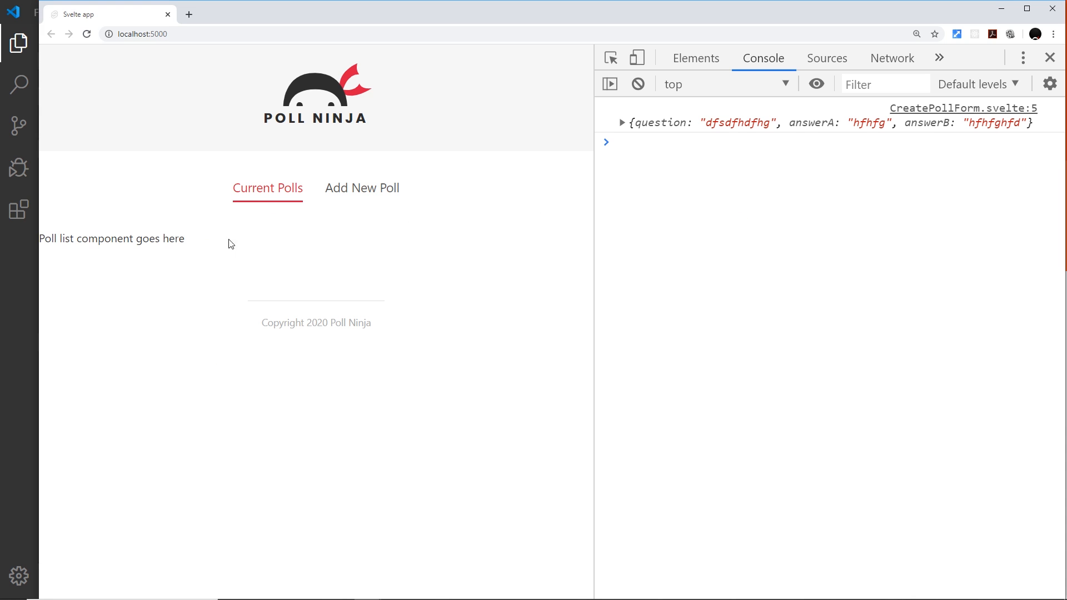
mouse_move(361, 187)
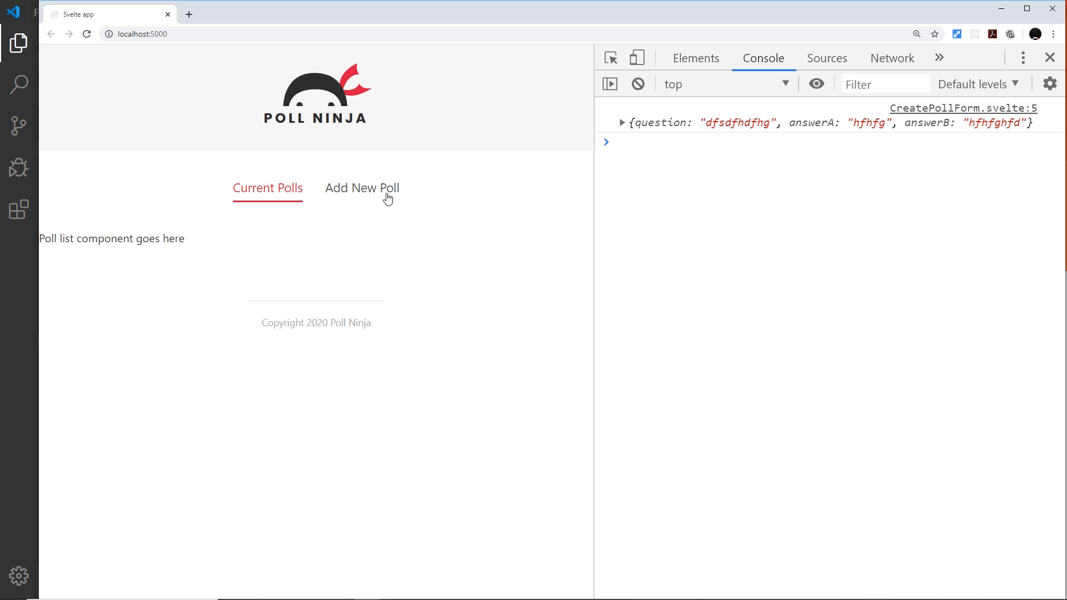
left_click(362, 188)
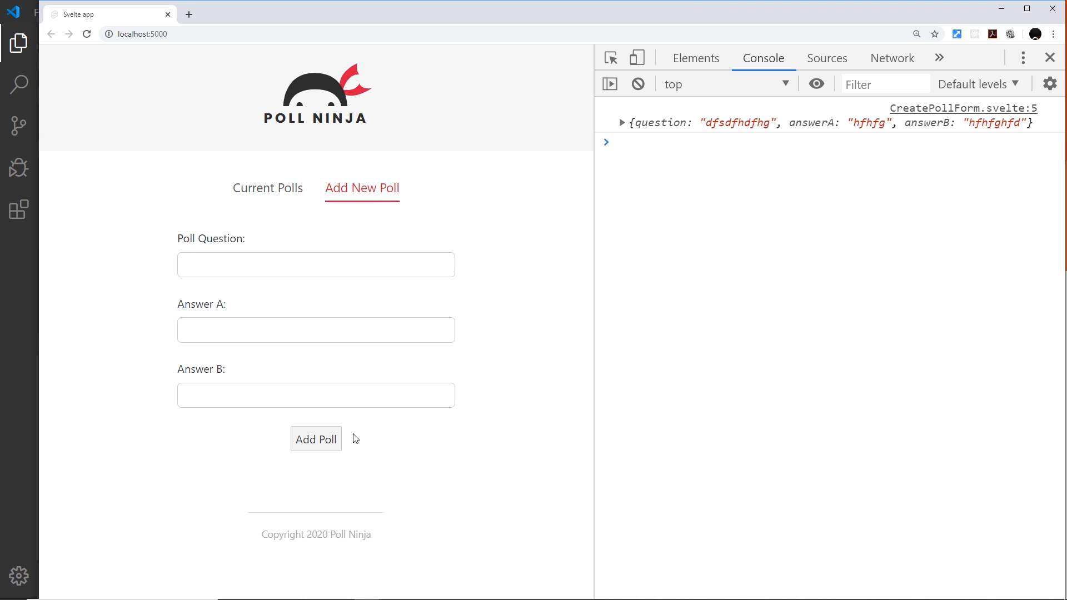
mouse_move(398, 472)
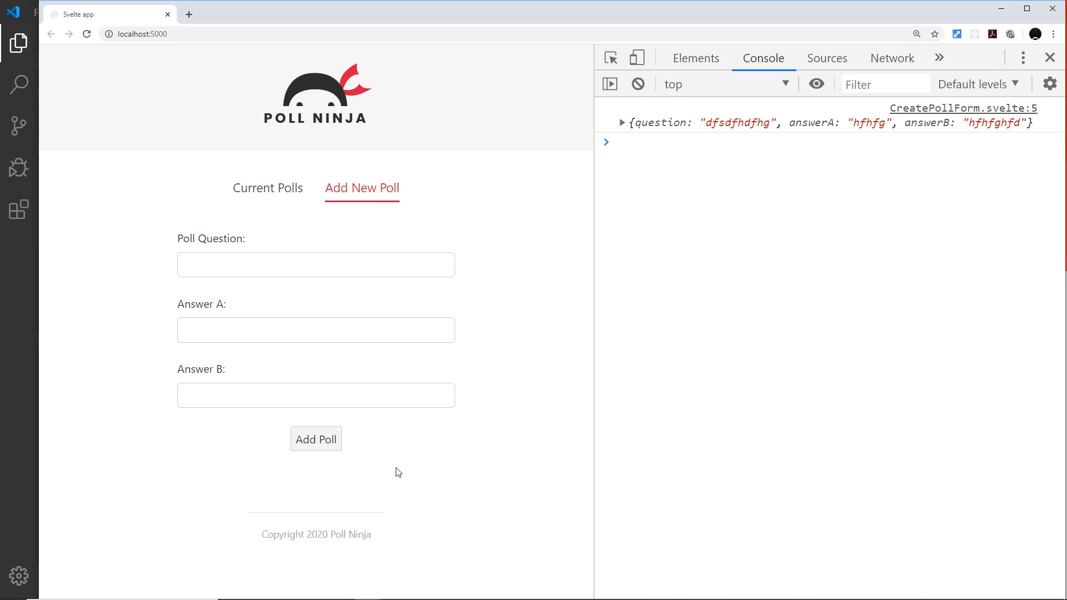
mouse_move(296, 470)
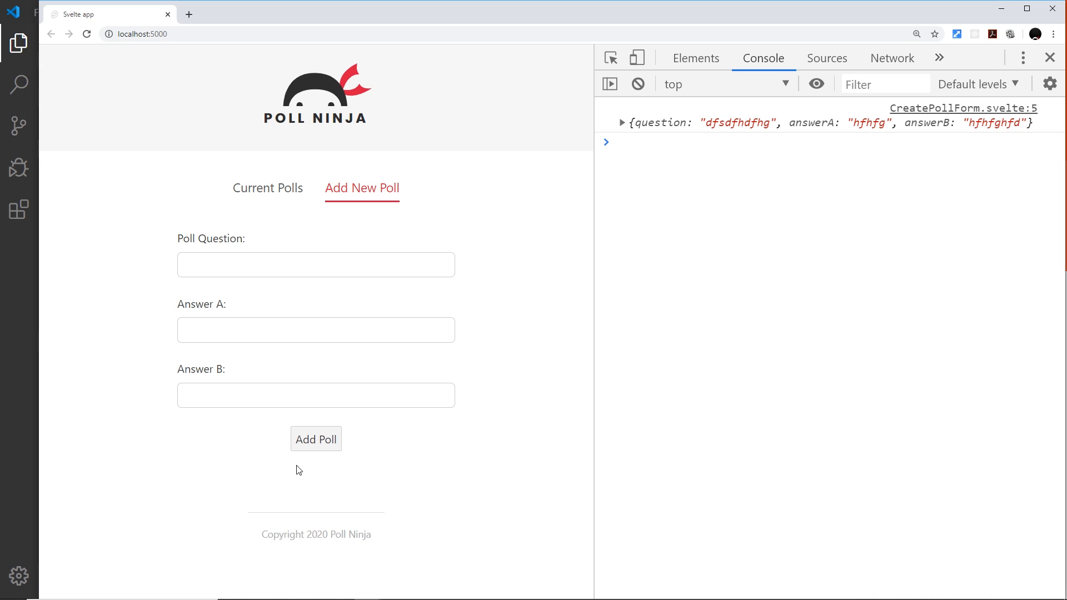
mouse_move(402, 467)
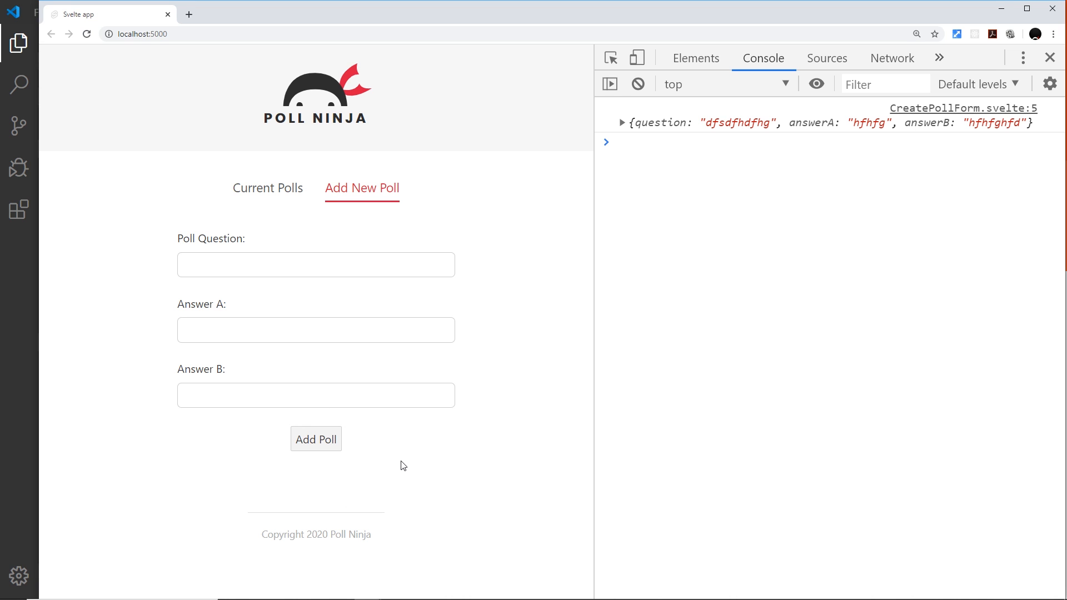